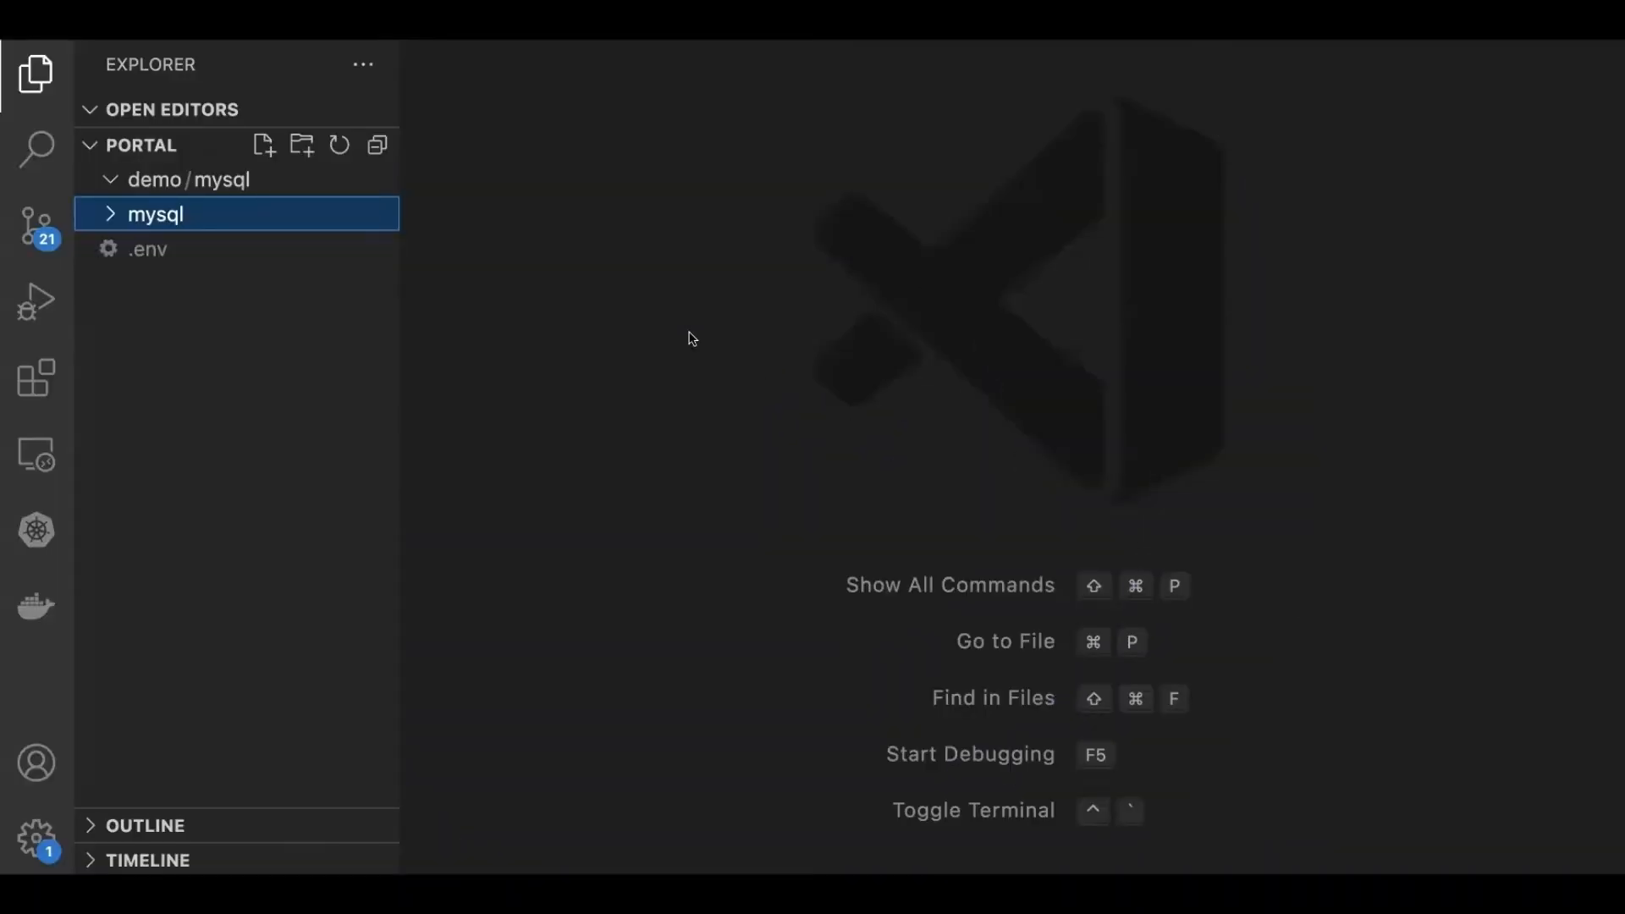
mouse_move(218, 183)
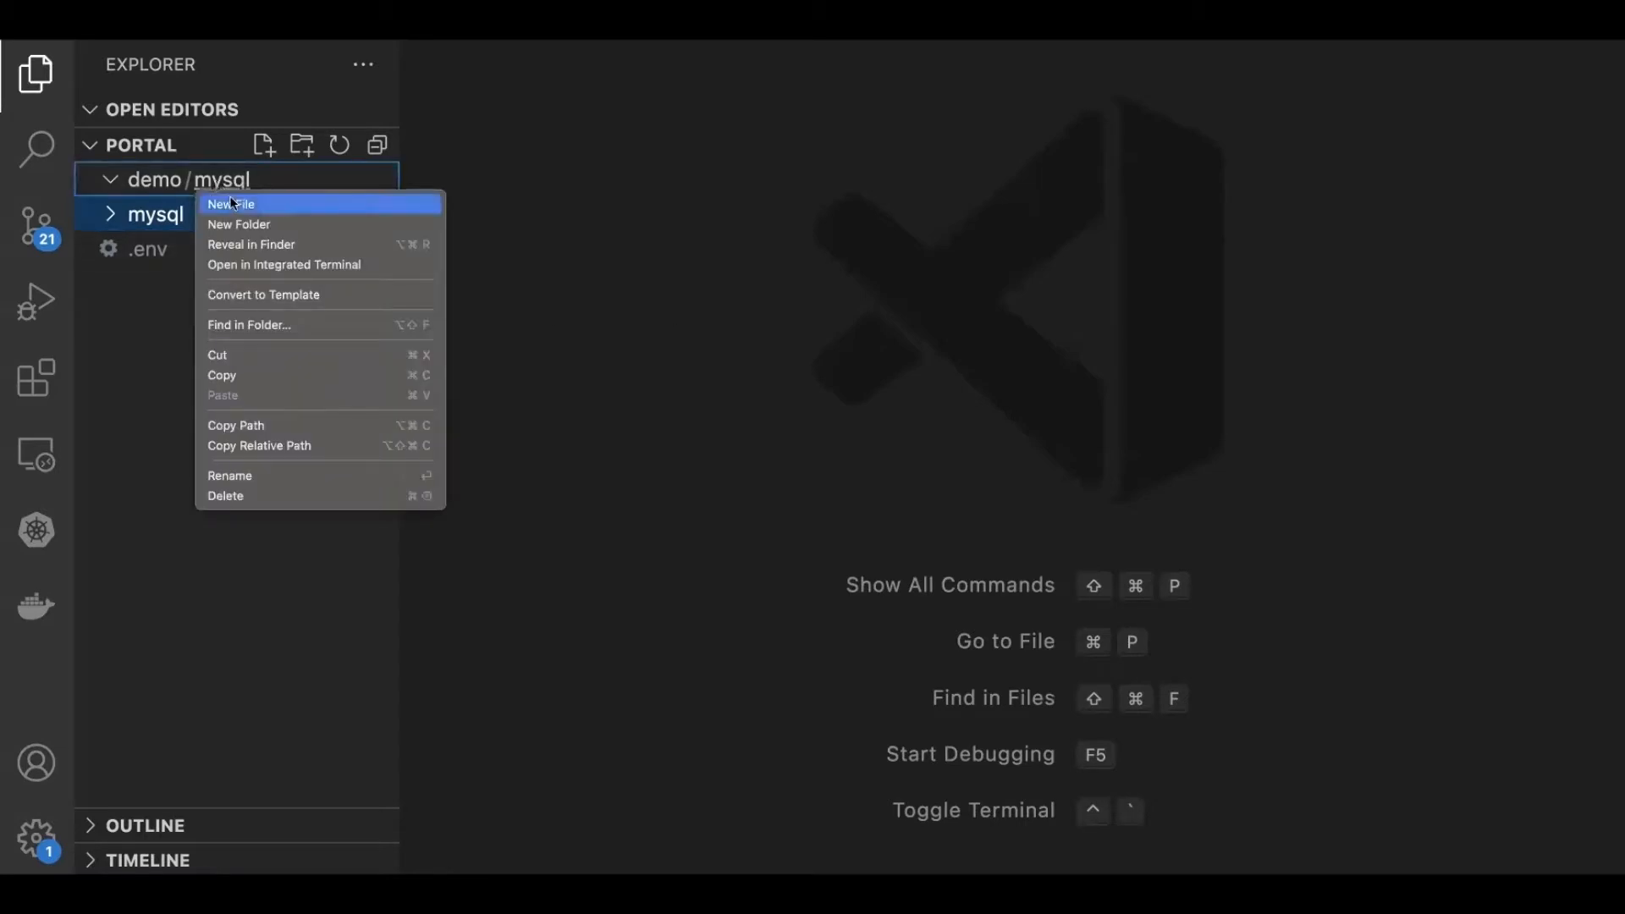
Step: Add a new blank .env file in the demo/mysql folder
click(230, 203)
text(.env)
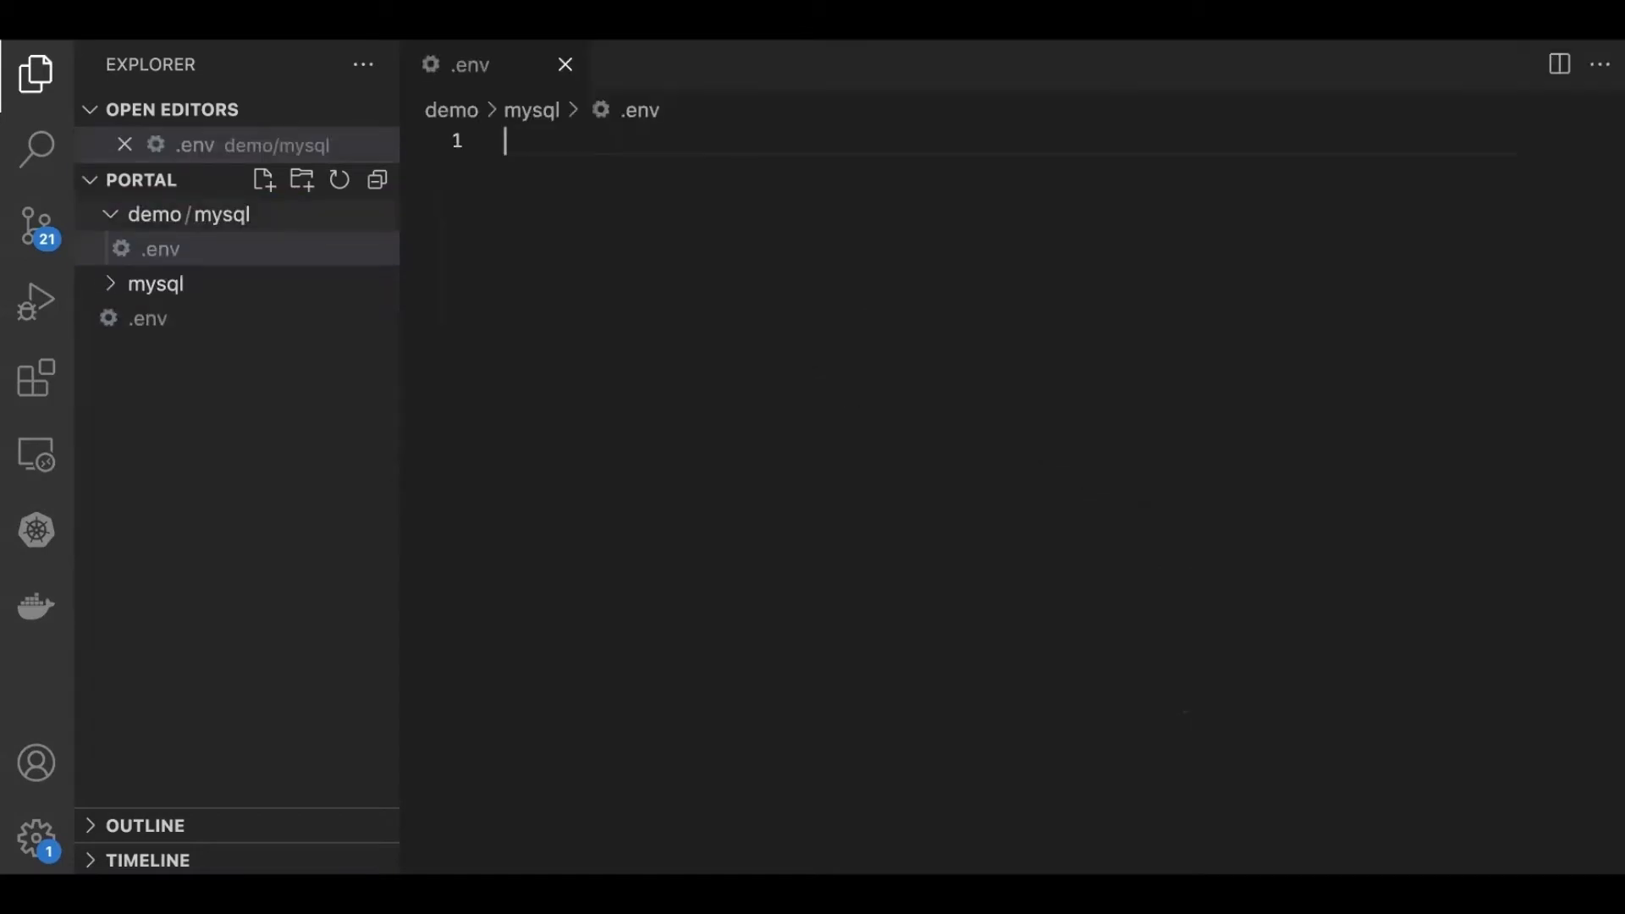
mouse_move(188, 214)
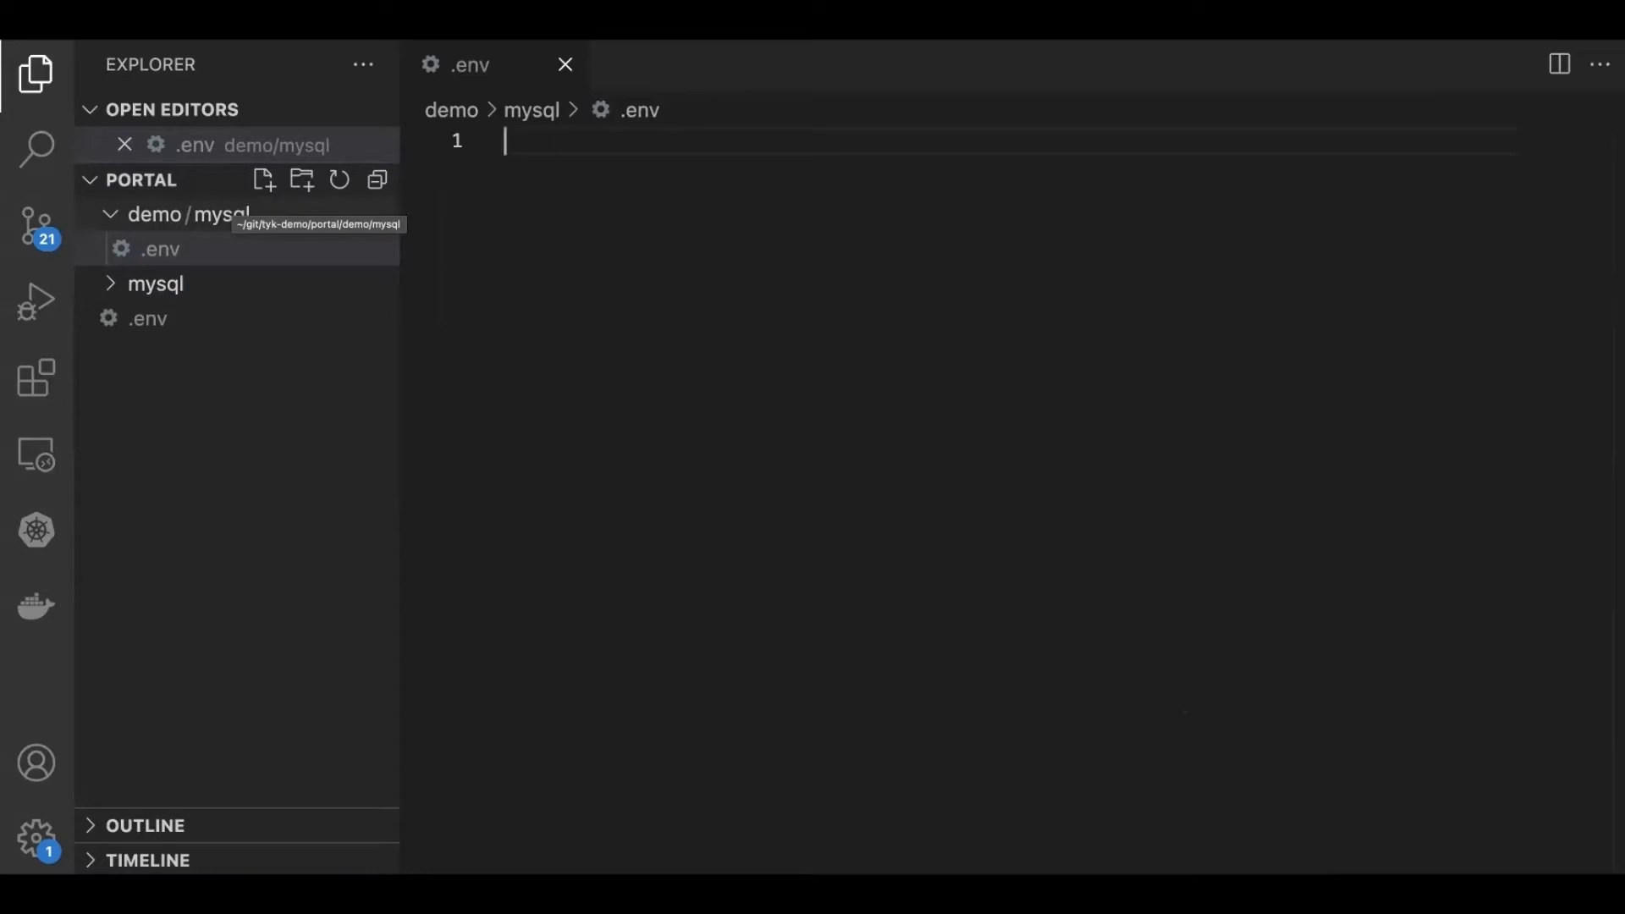
mouse_move(670, 226)
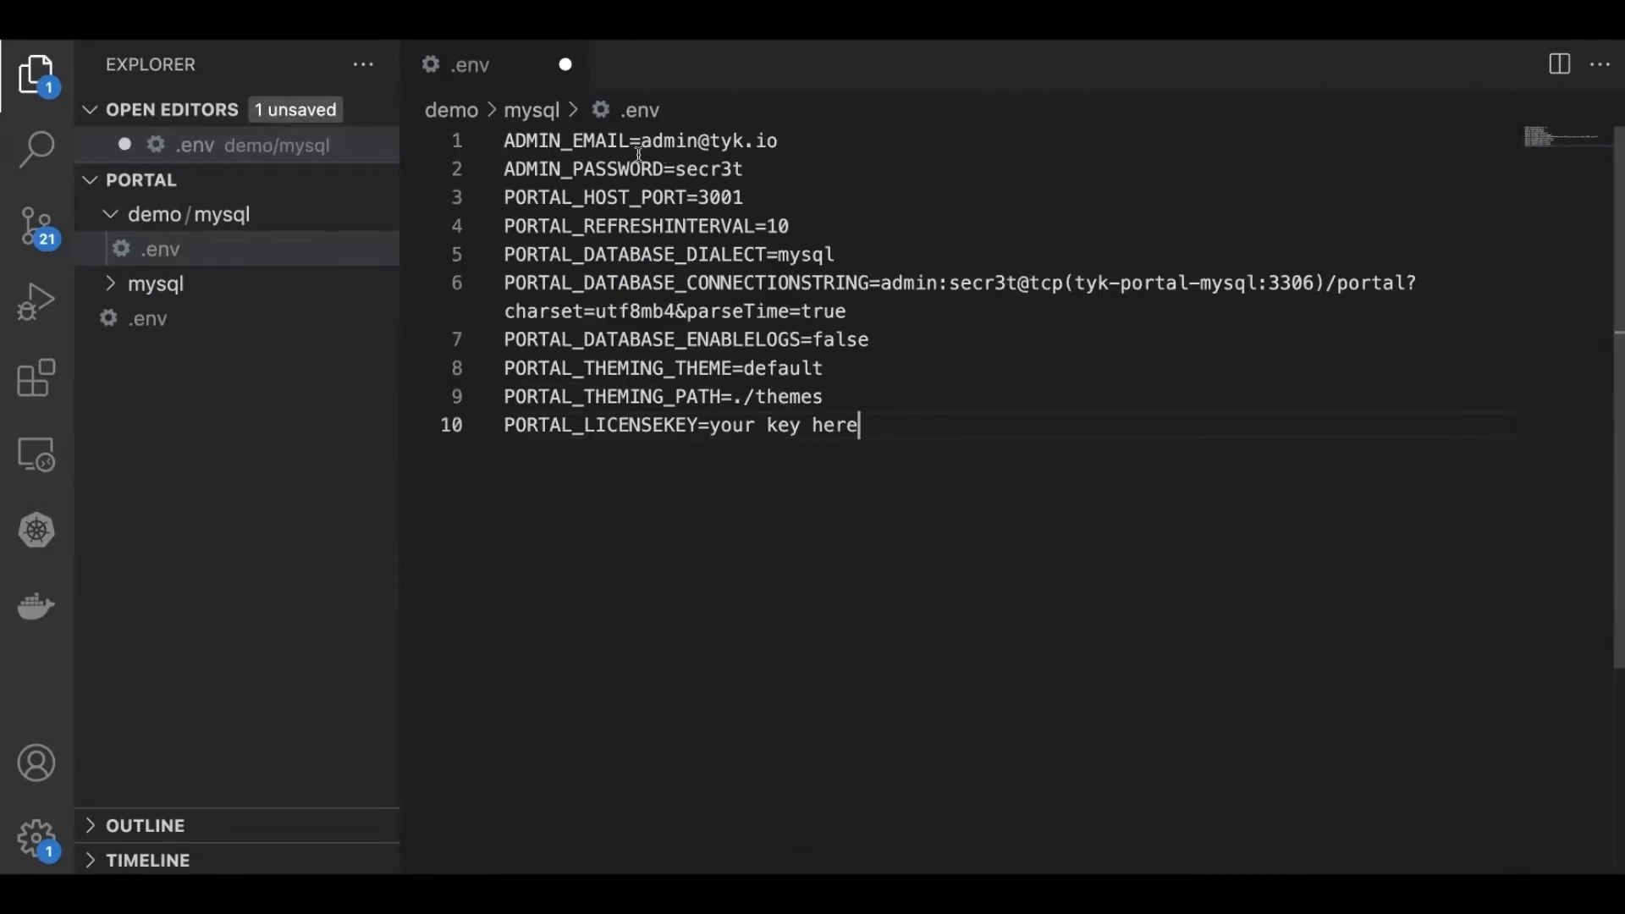
mouse_move(1035, 142)
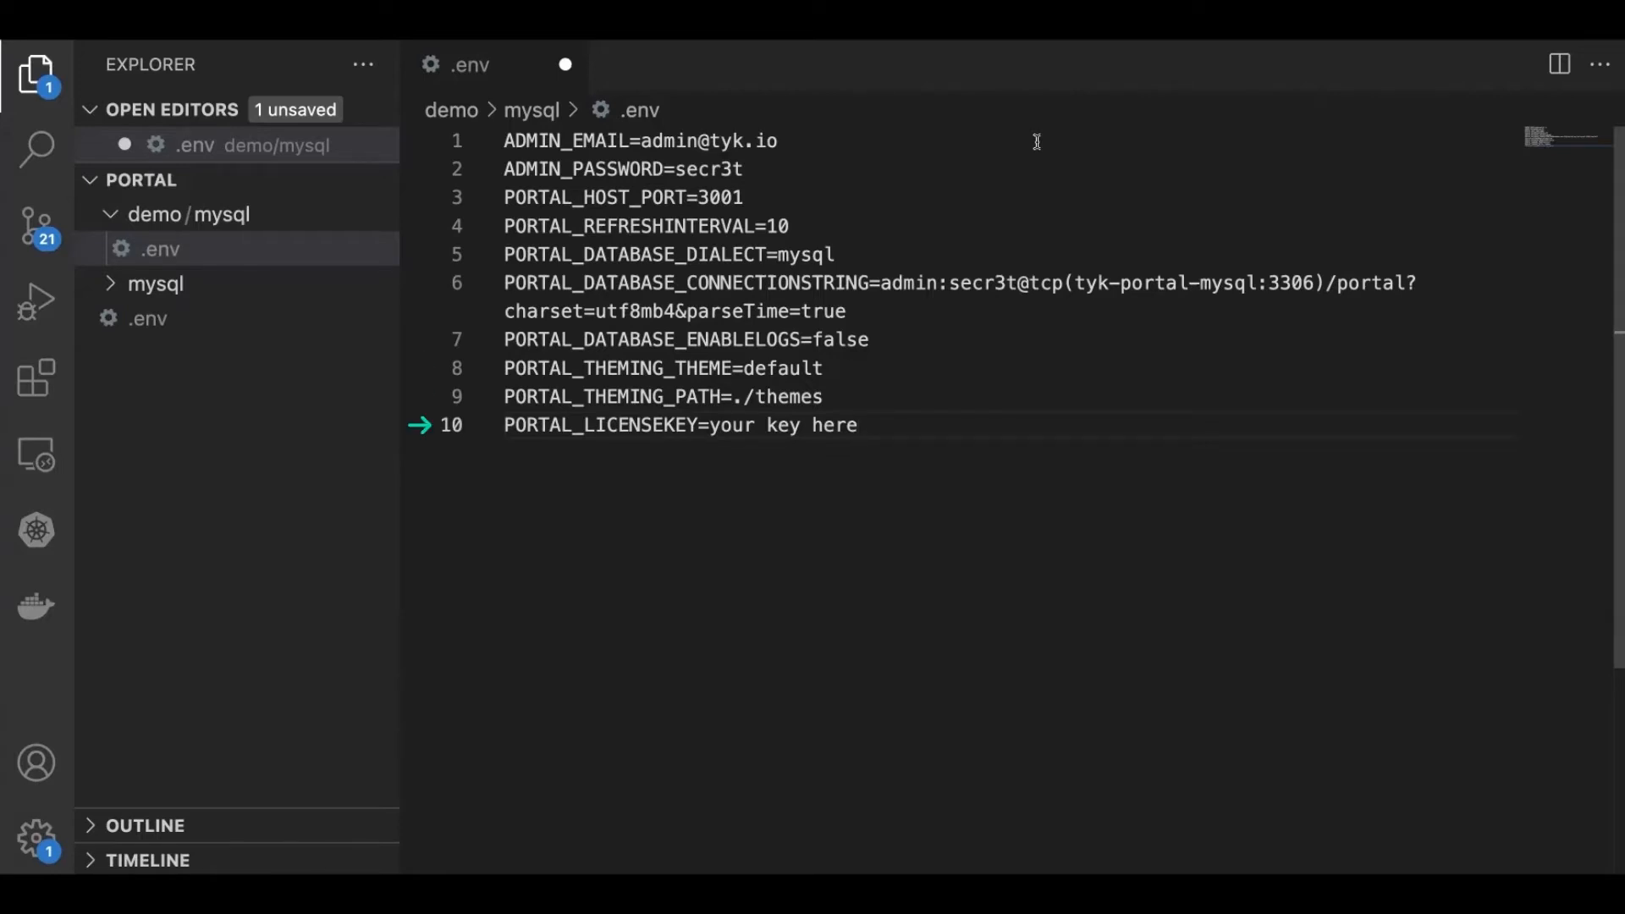
click(858, 425)
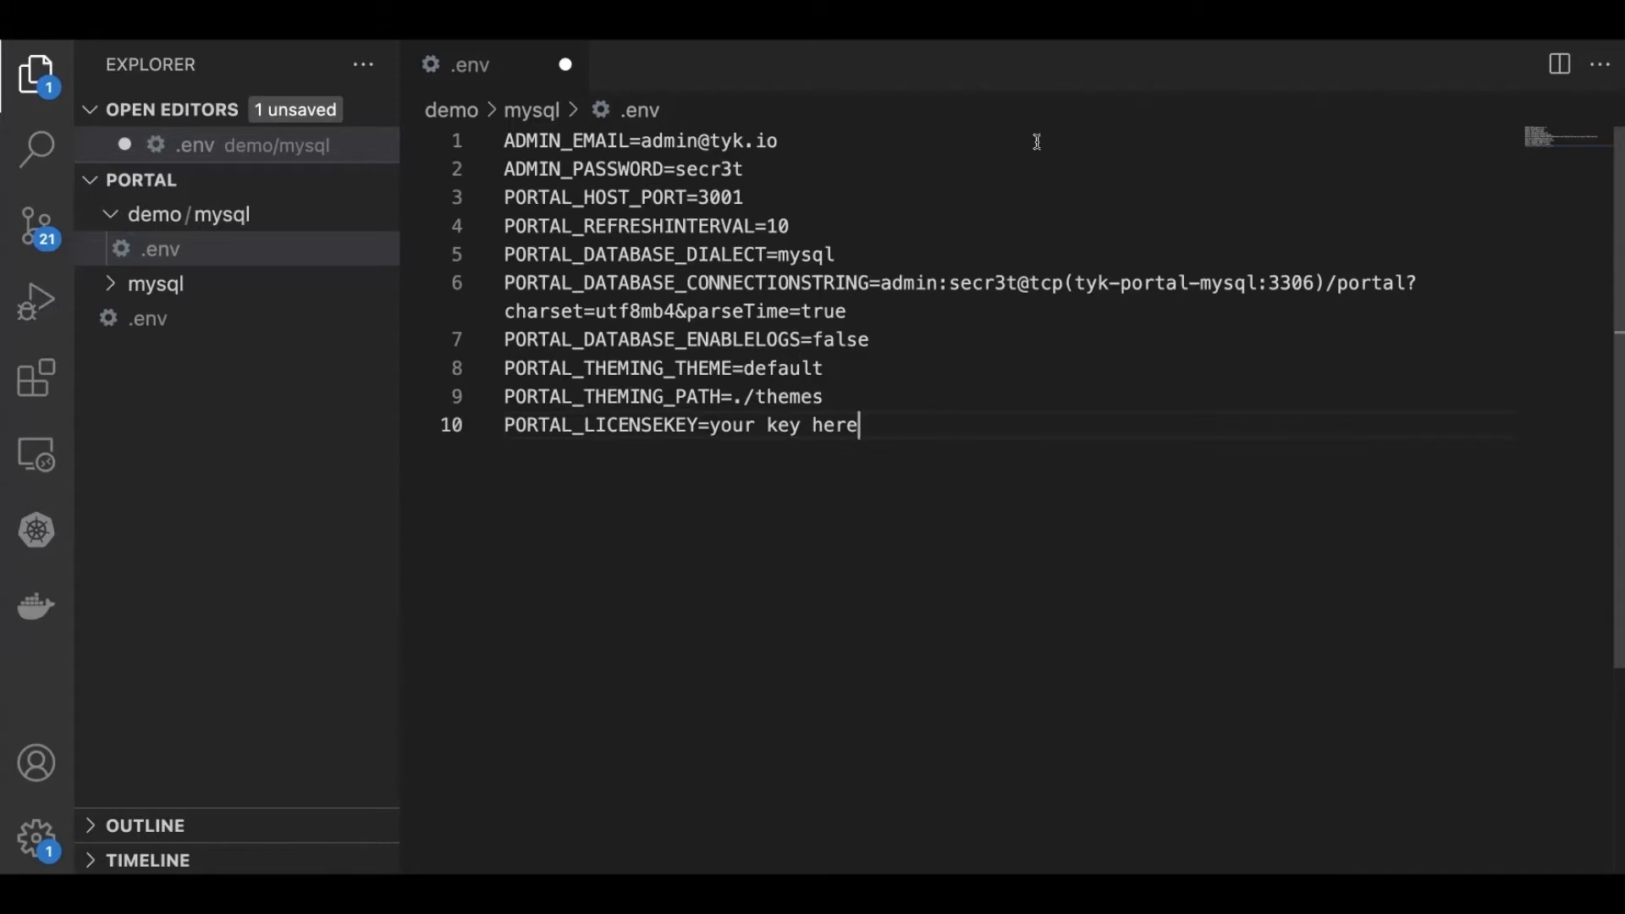
mouse_move(992, 446)
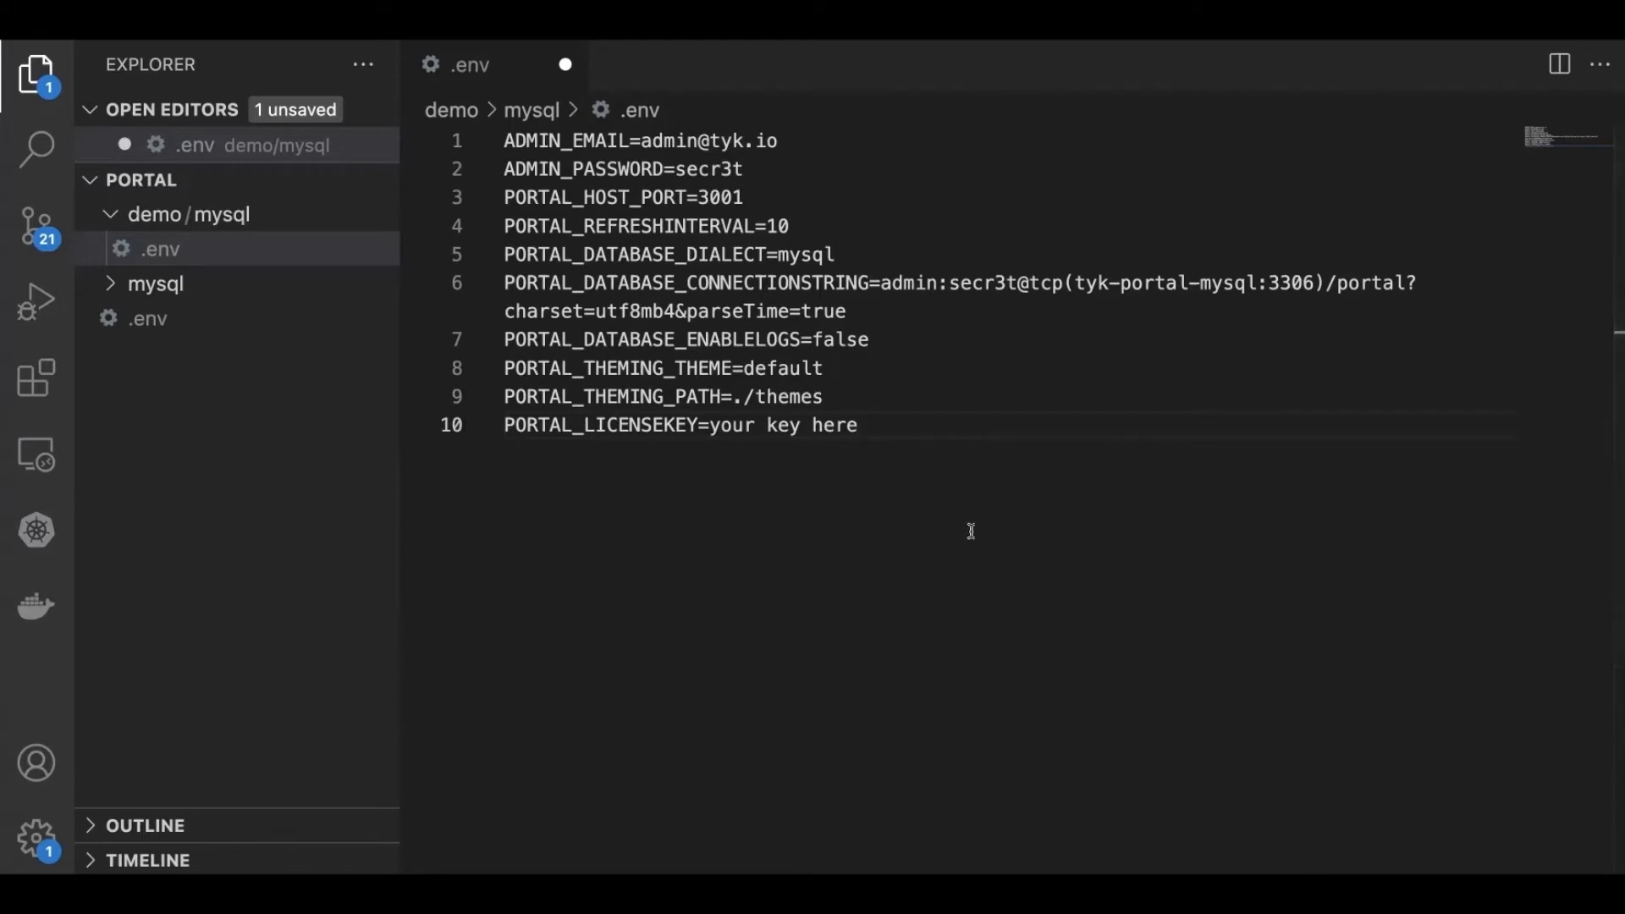
mouse_move(304, 219)
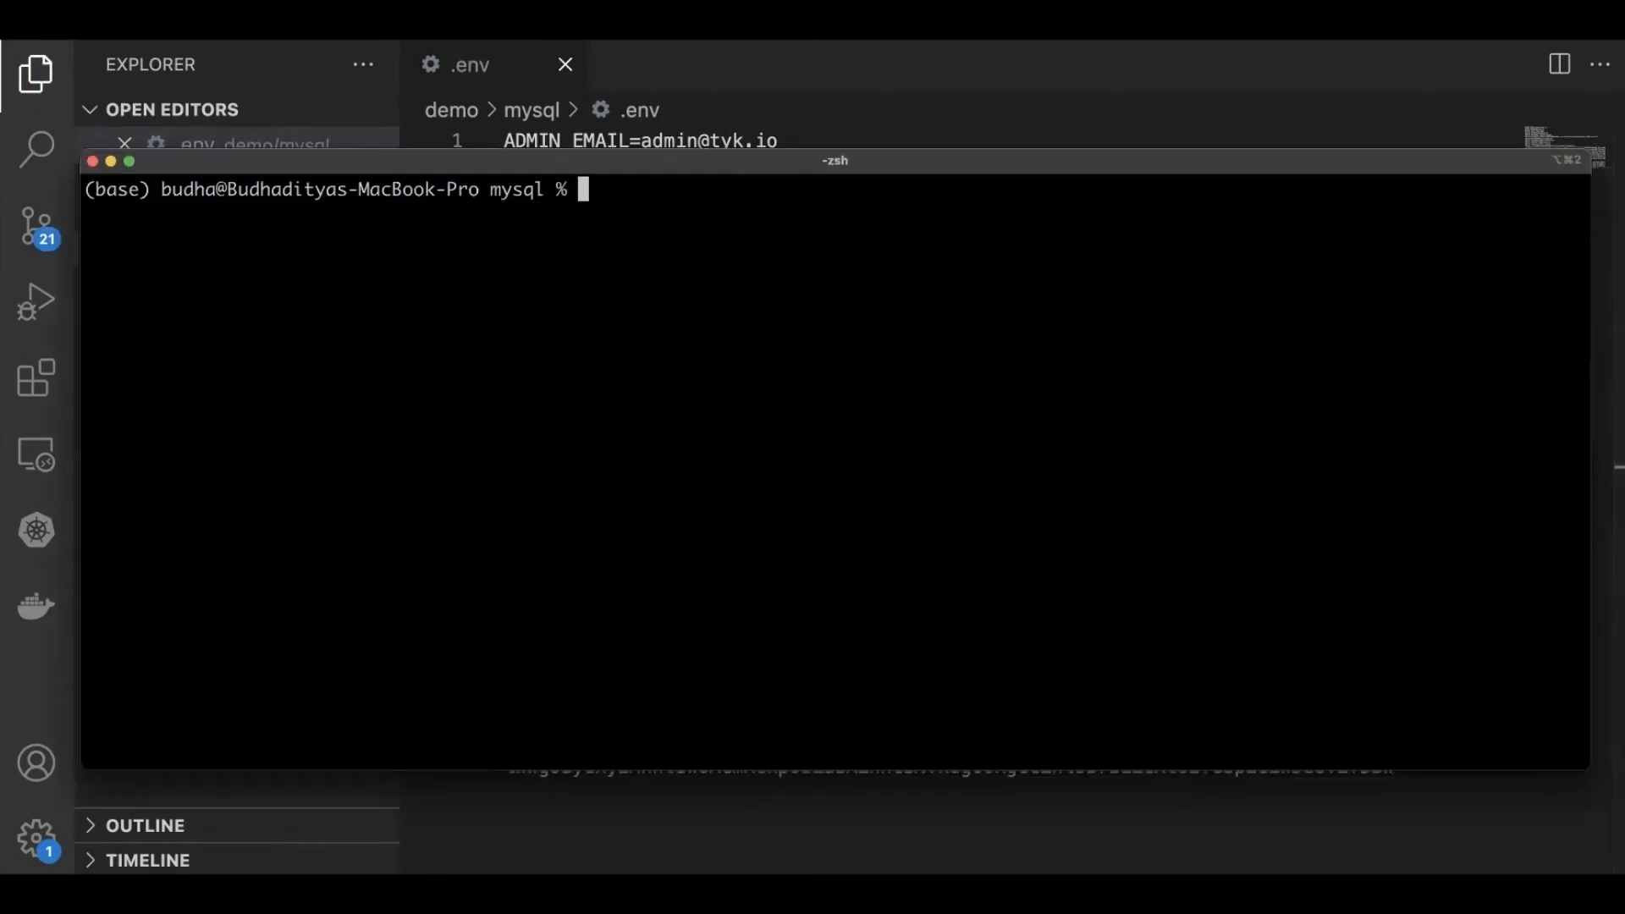
mouse_move(905, 267)
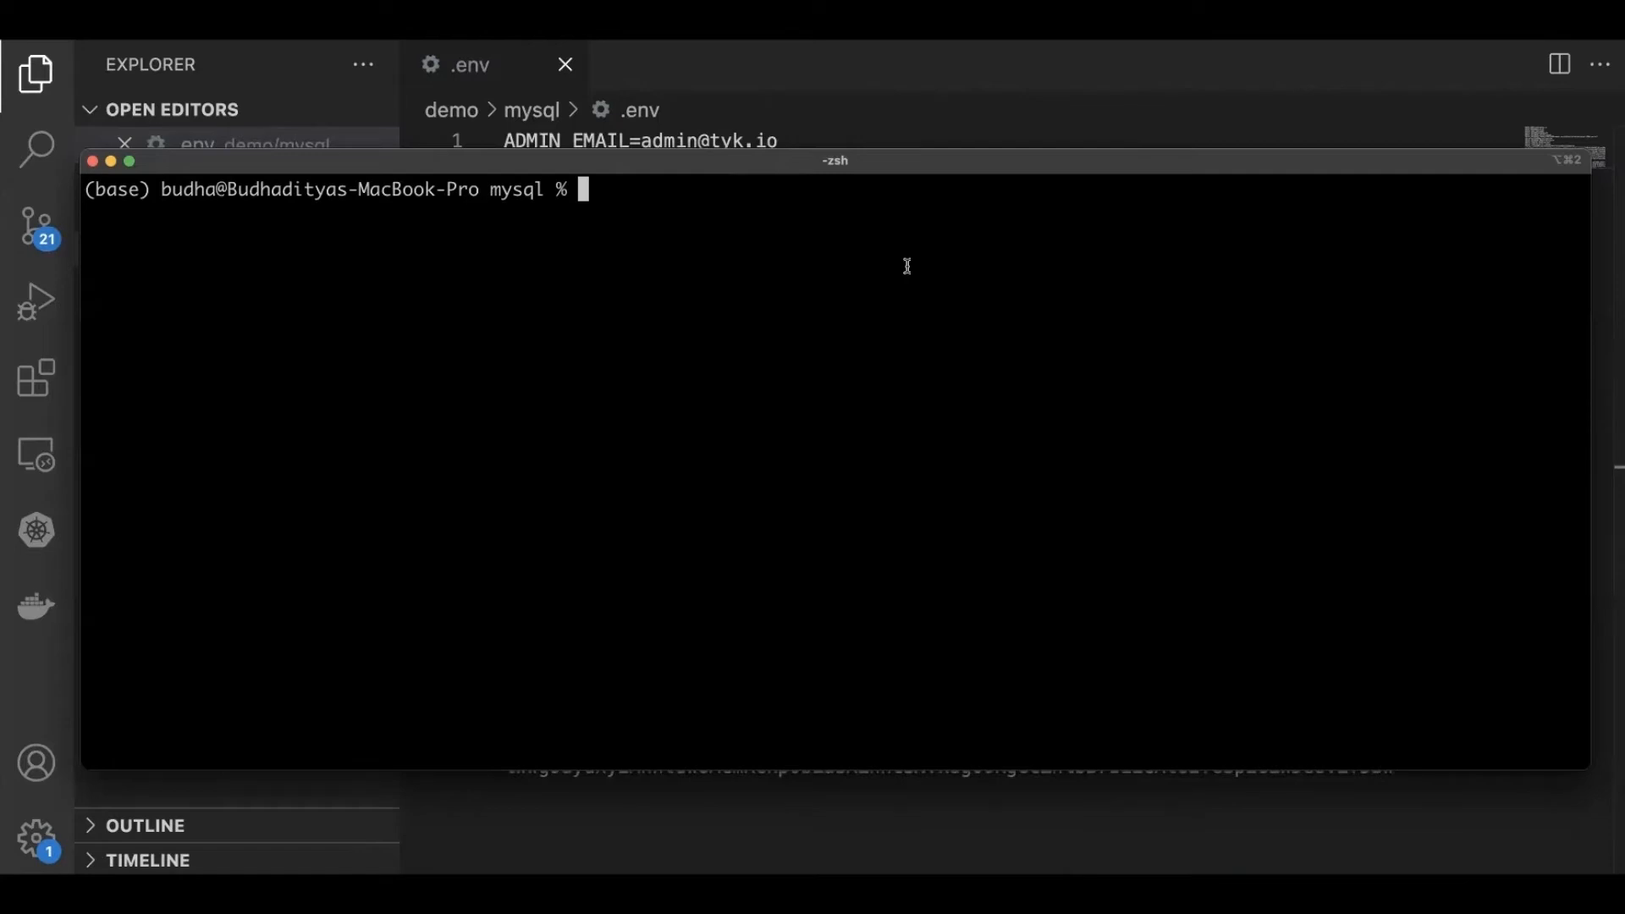
Step: Run docker network create tyk-portal to make the tyk-portal network
text(dcoke)
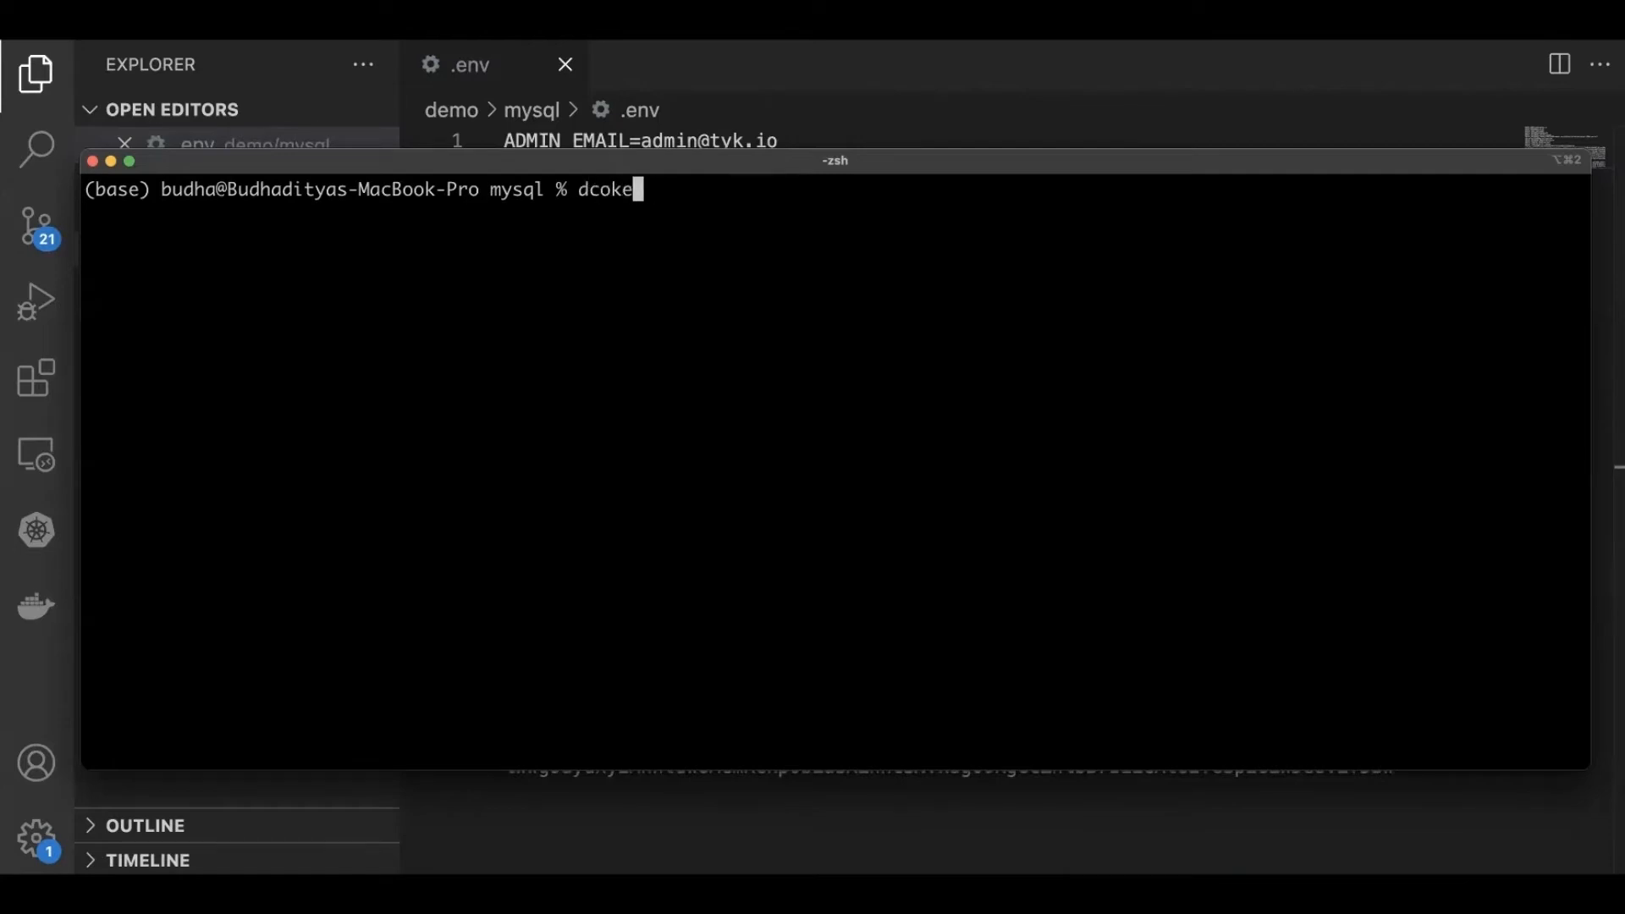
text(docker ne)
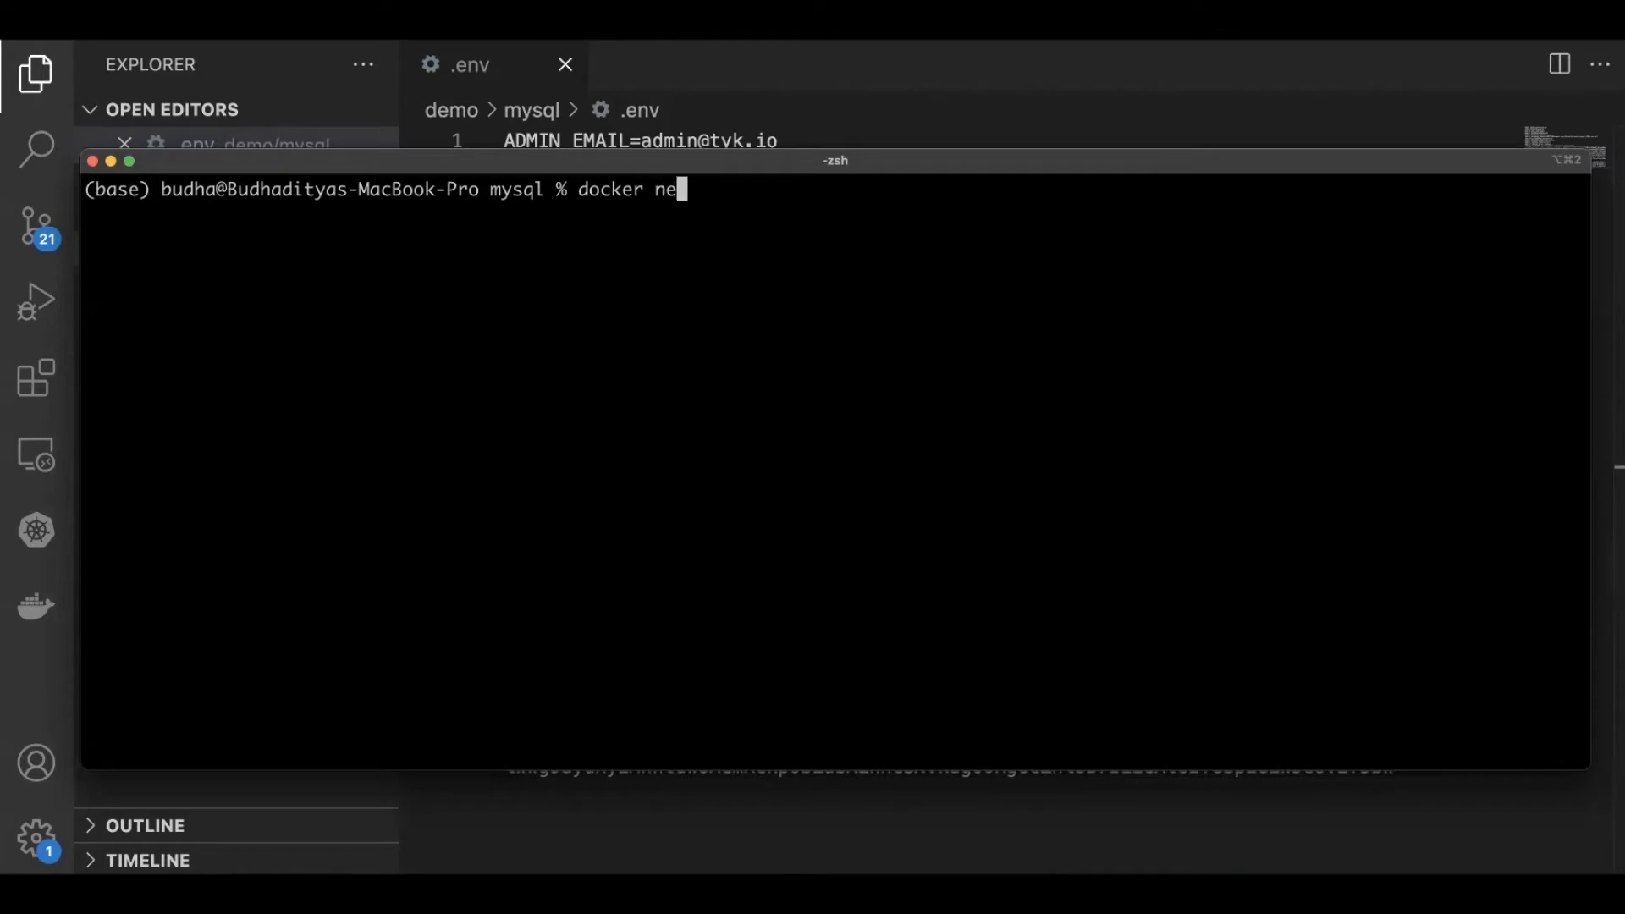
text(twor)
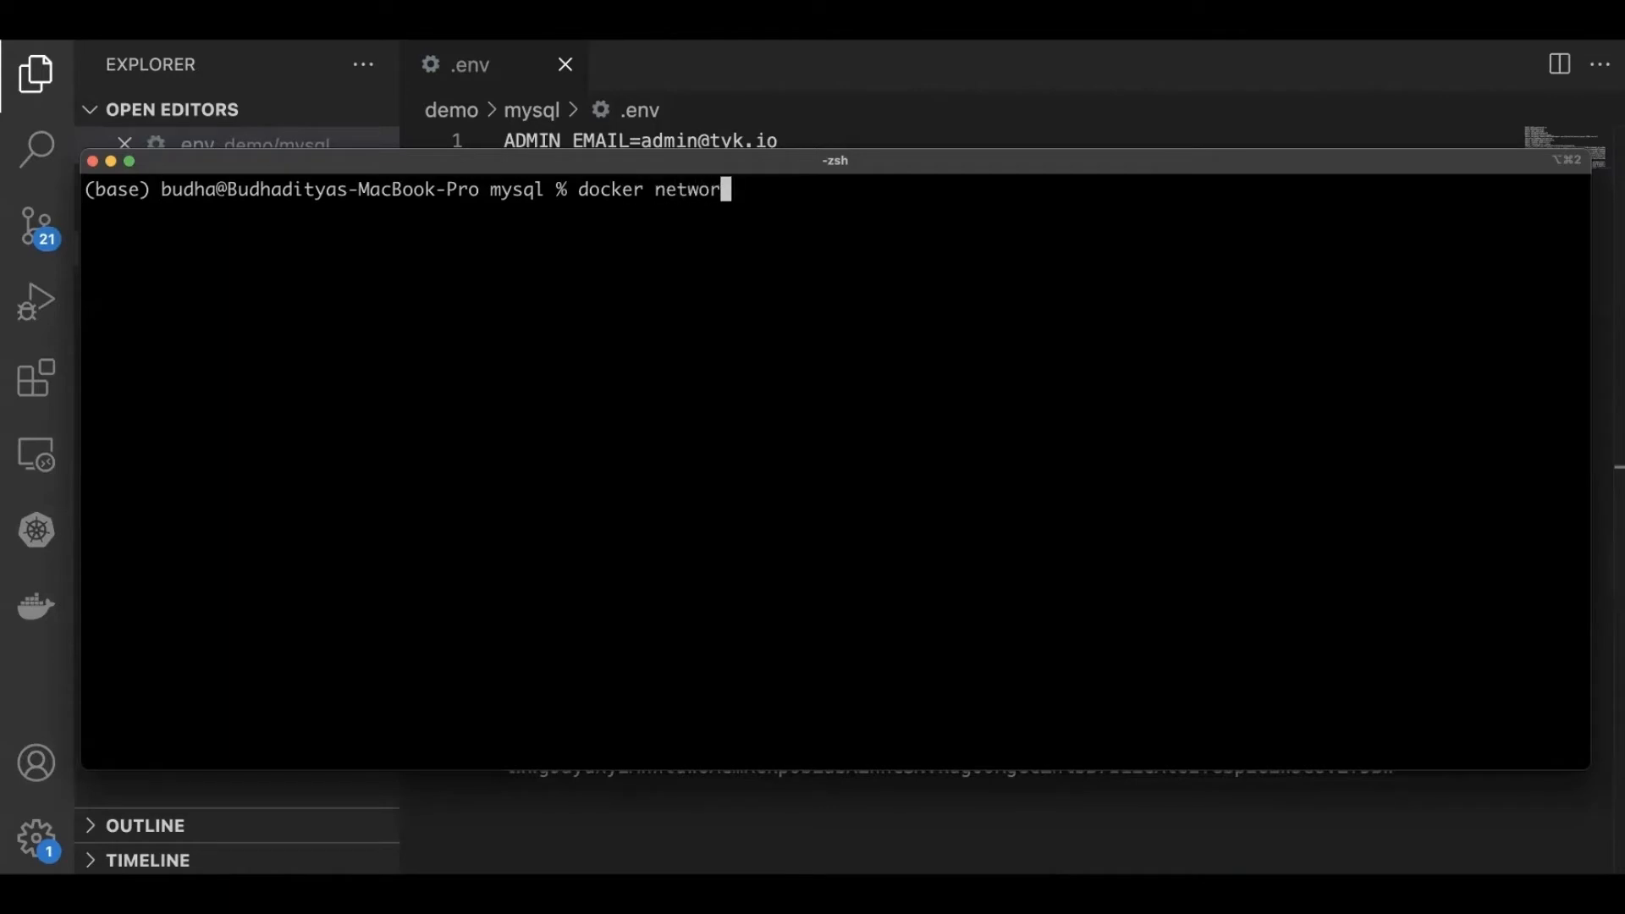
text(create t)
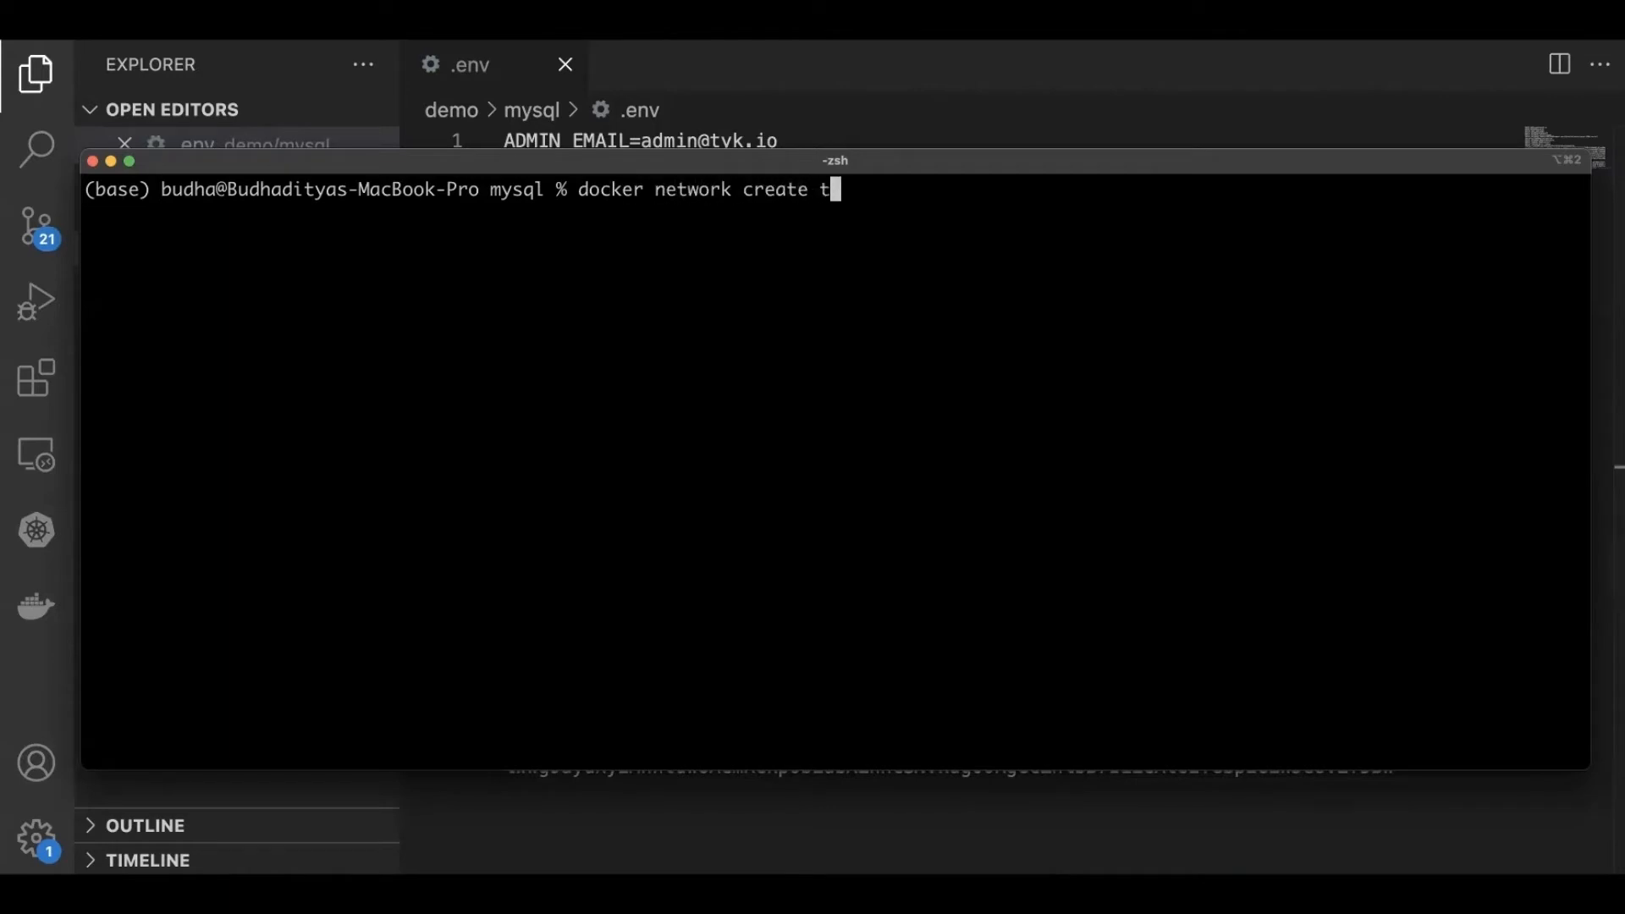
text(yk-porta)
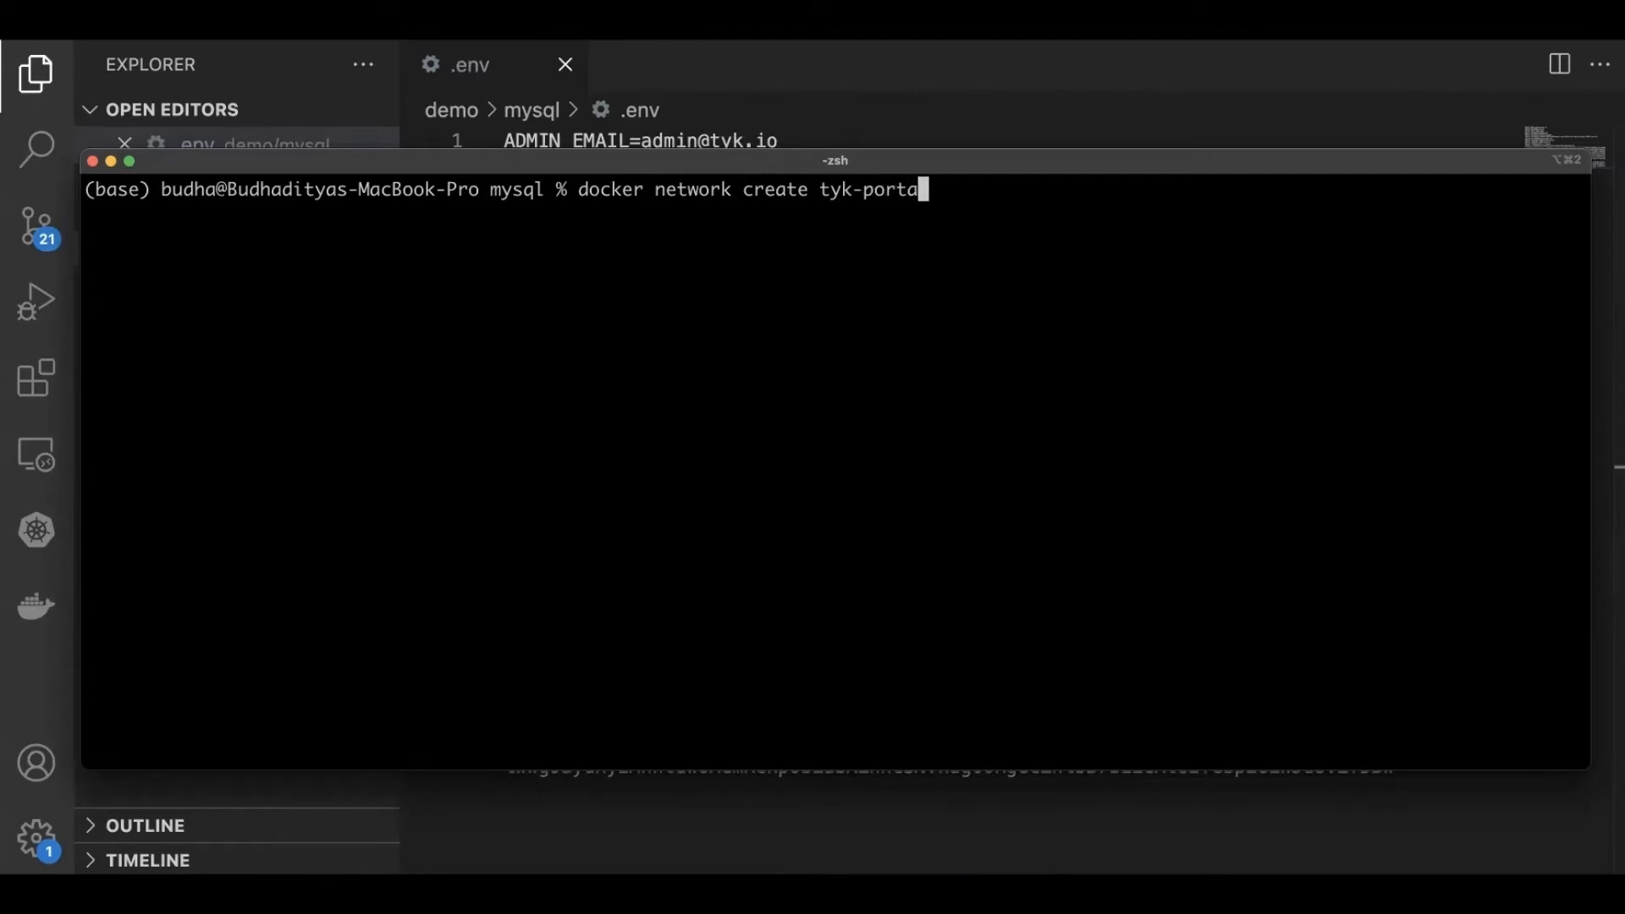
key(Return)
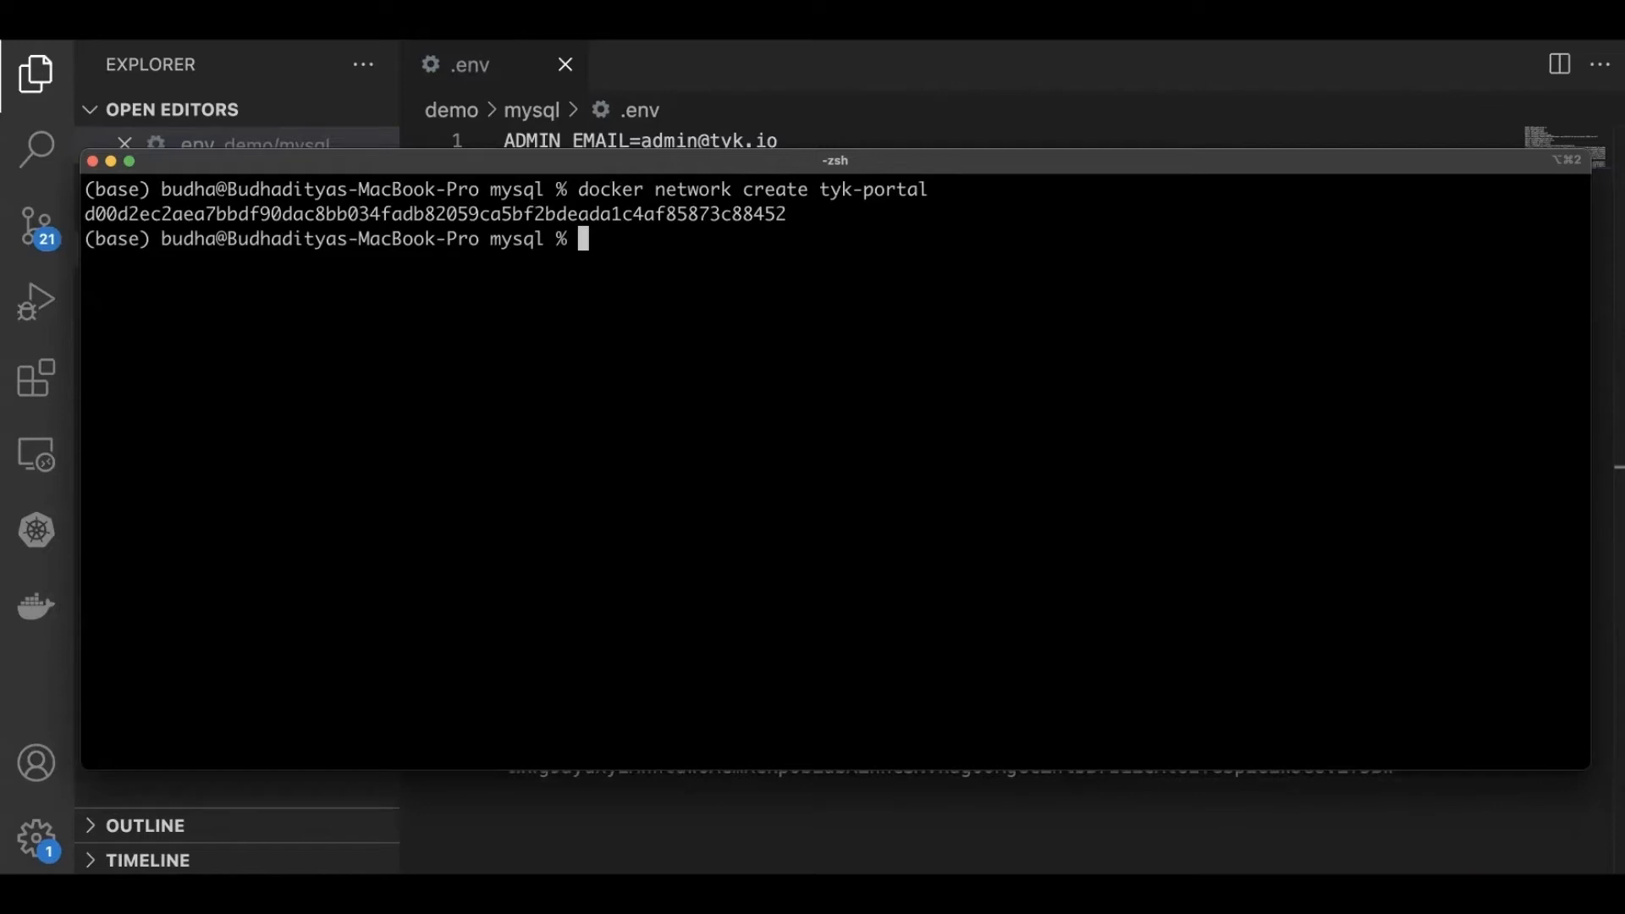
Step: Run docker volume create tyk-portal-mysql-data for the database storage
text(docker)
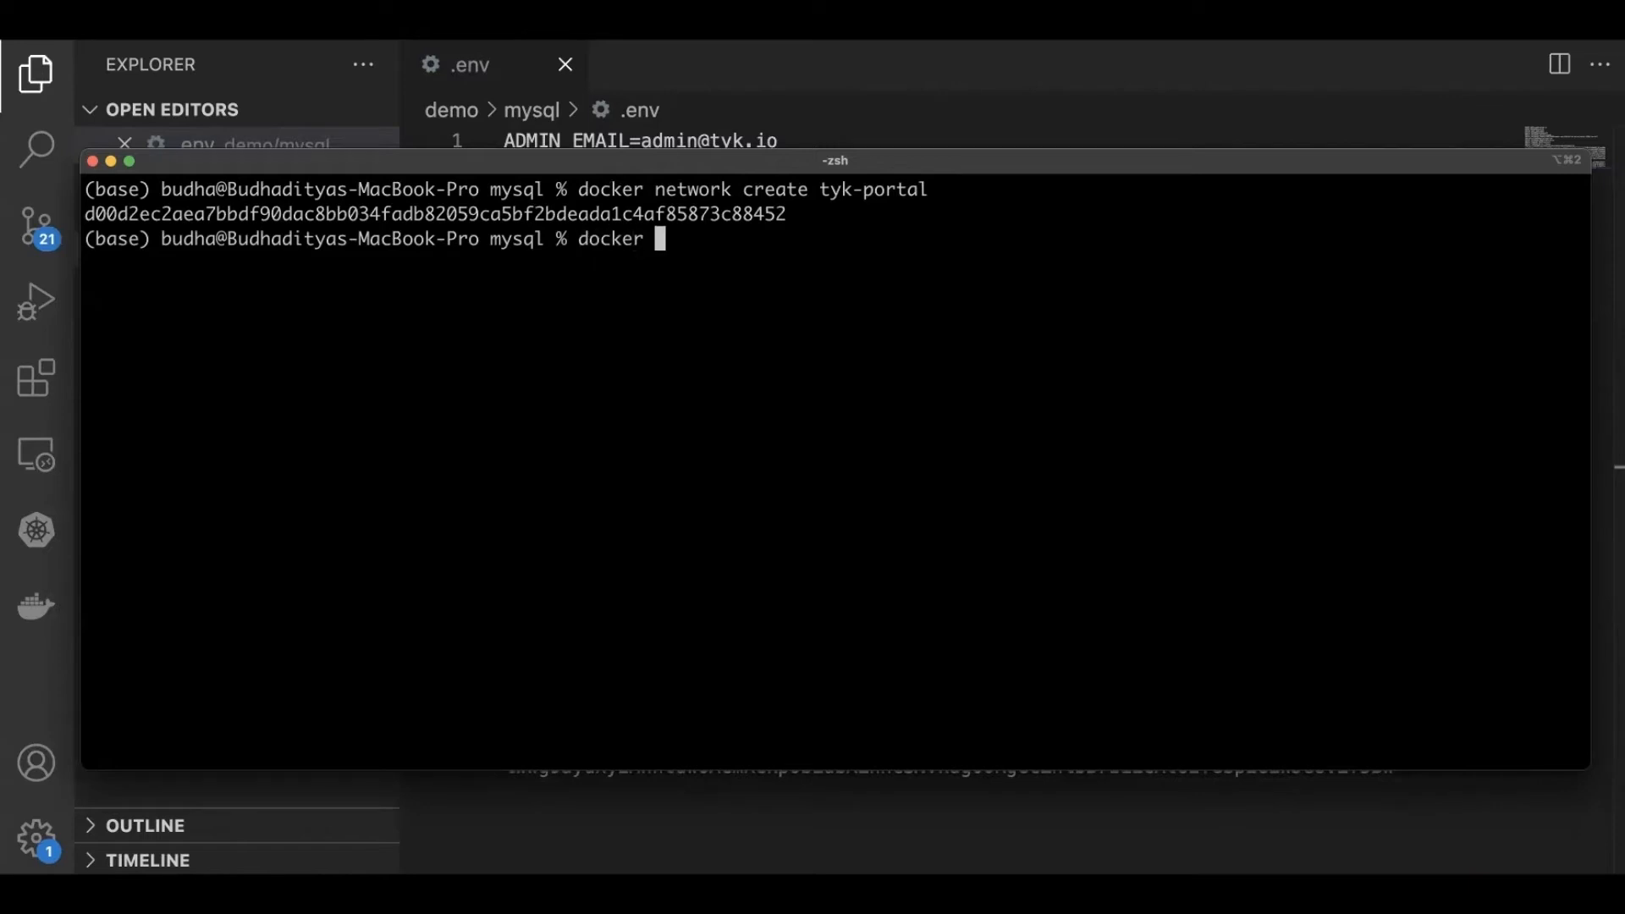
text(volu)
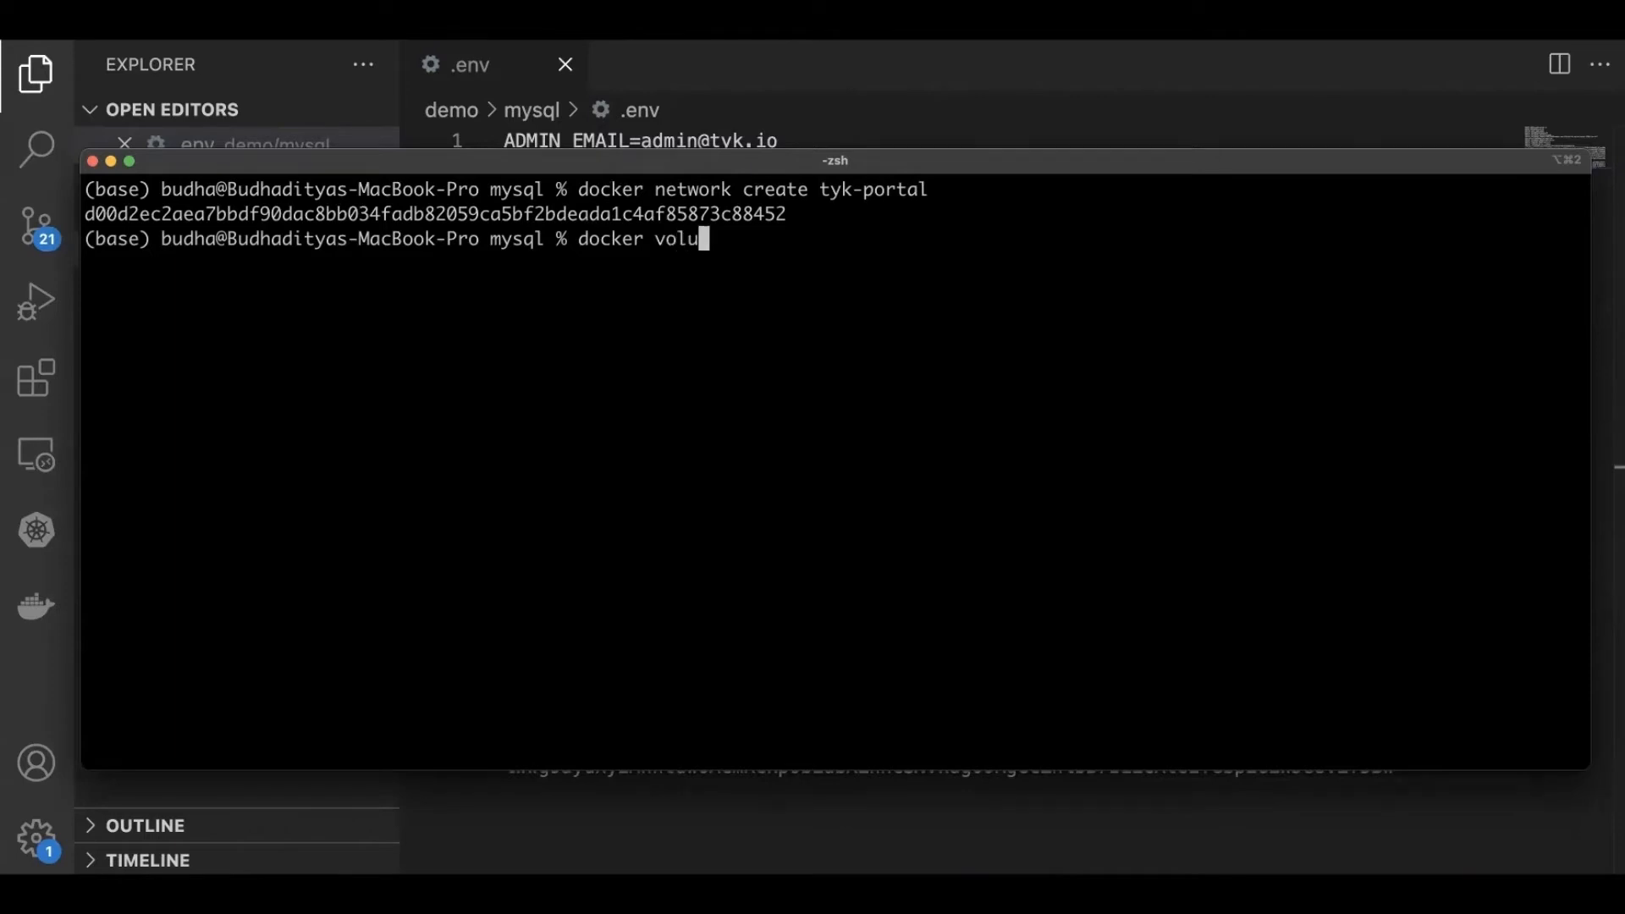
text(me create)
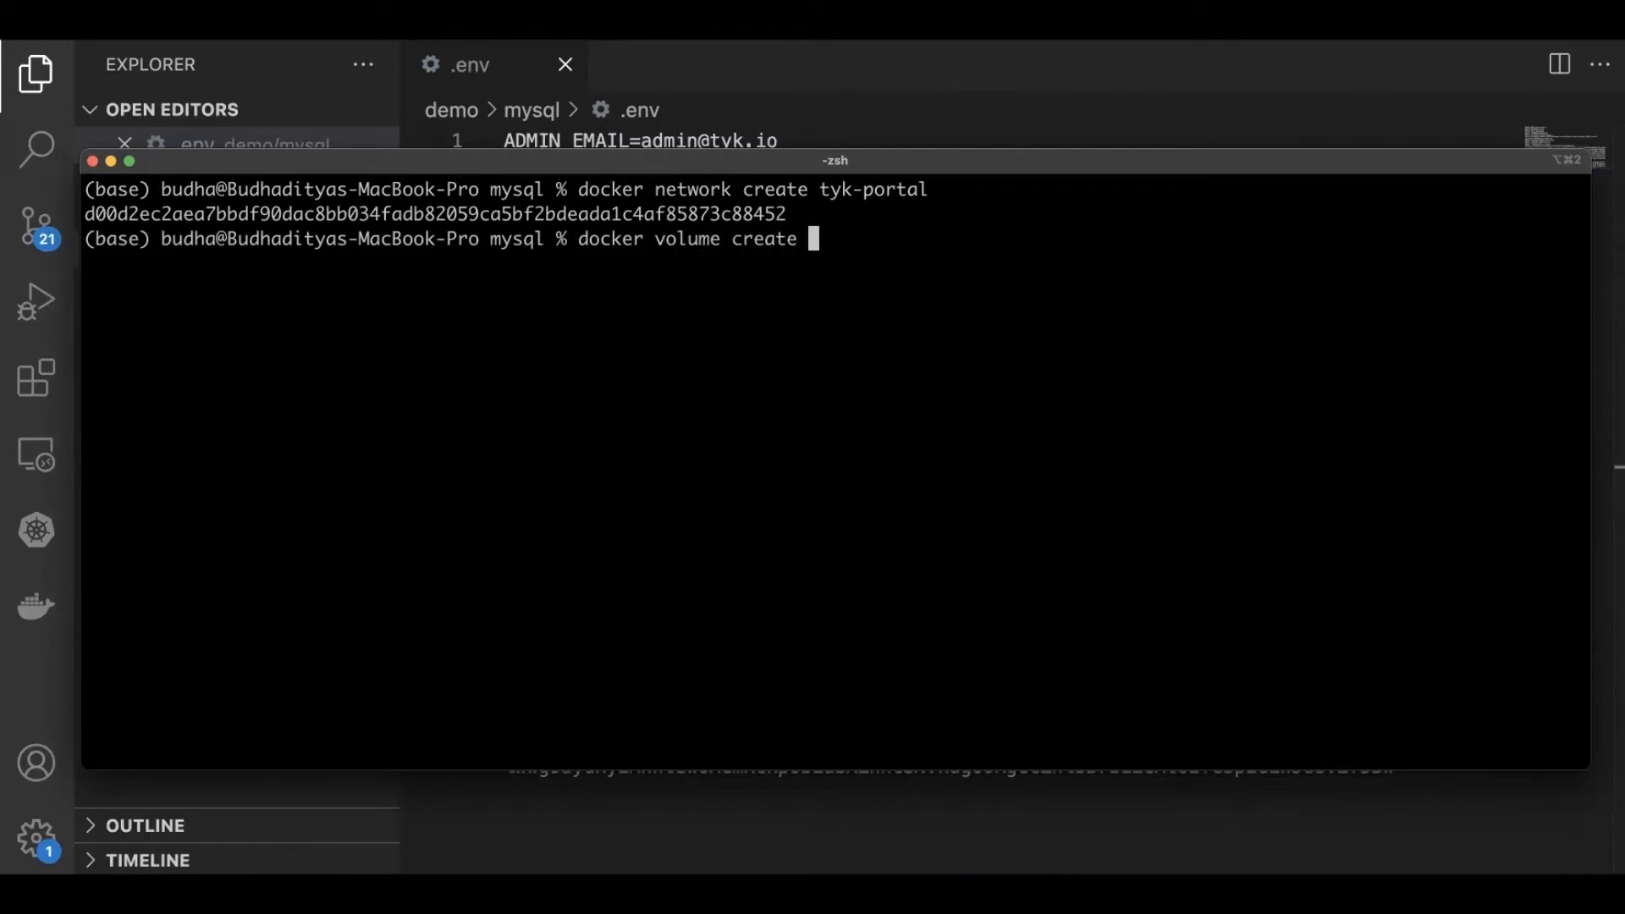
text(tyk)
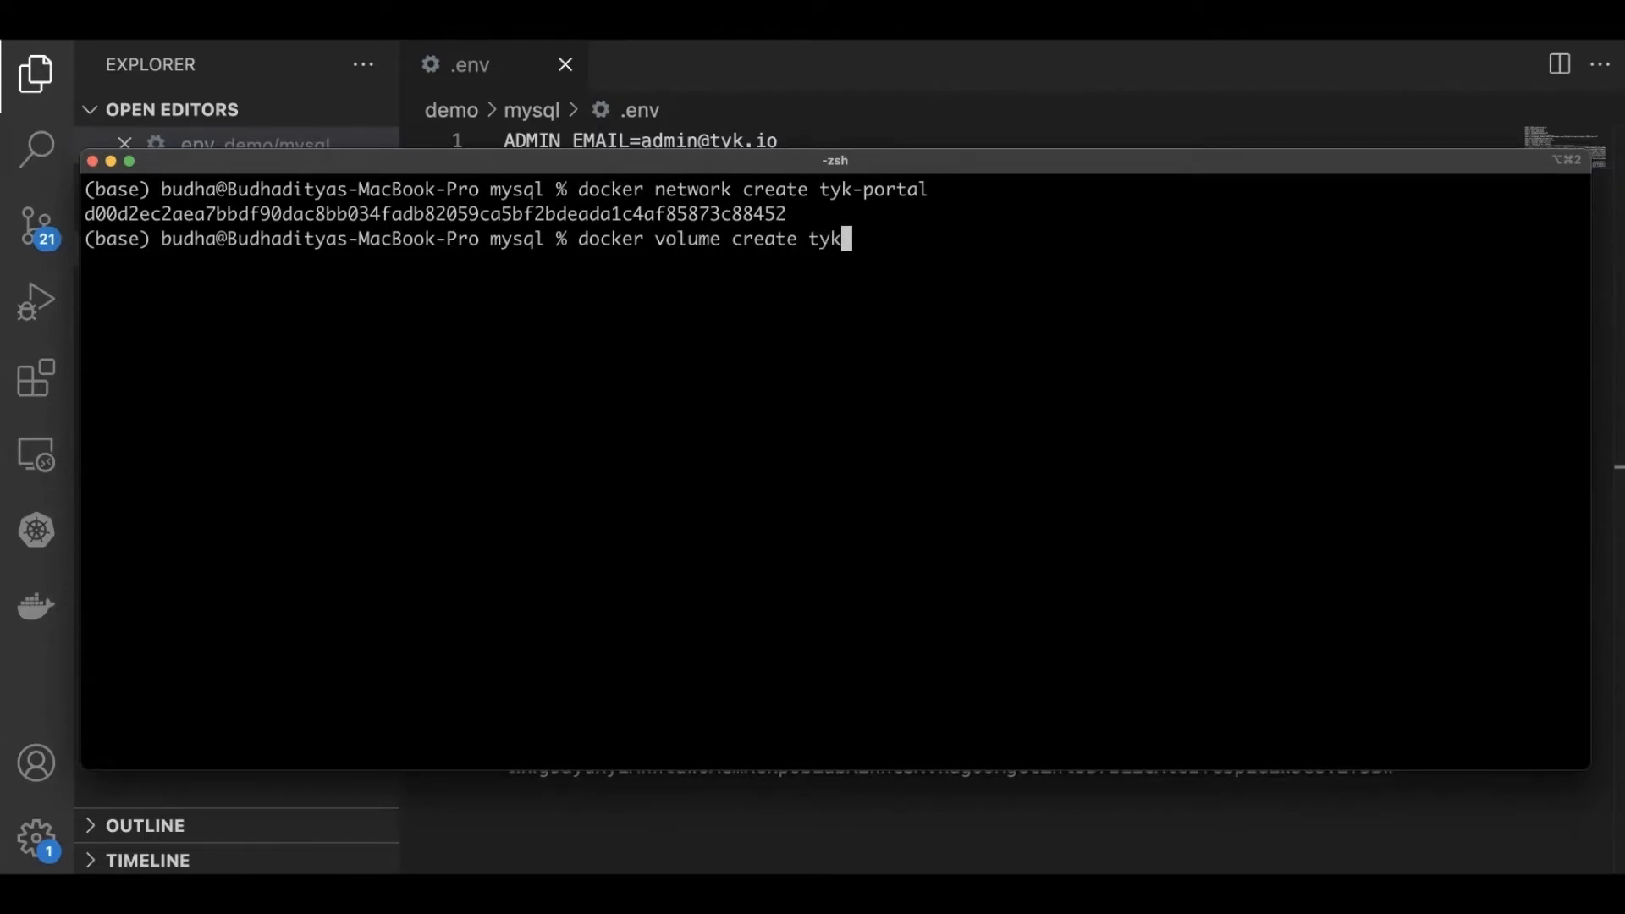
text(-portal)
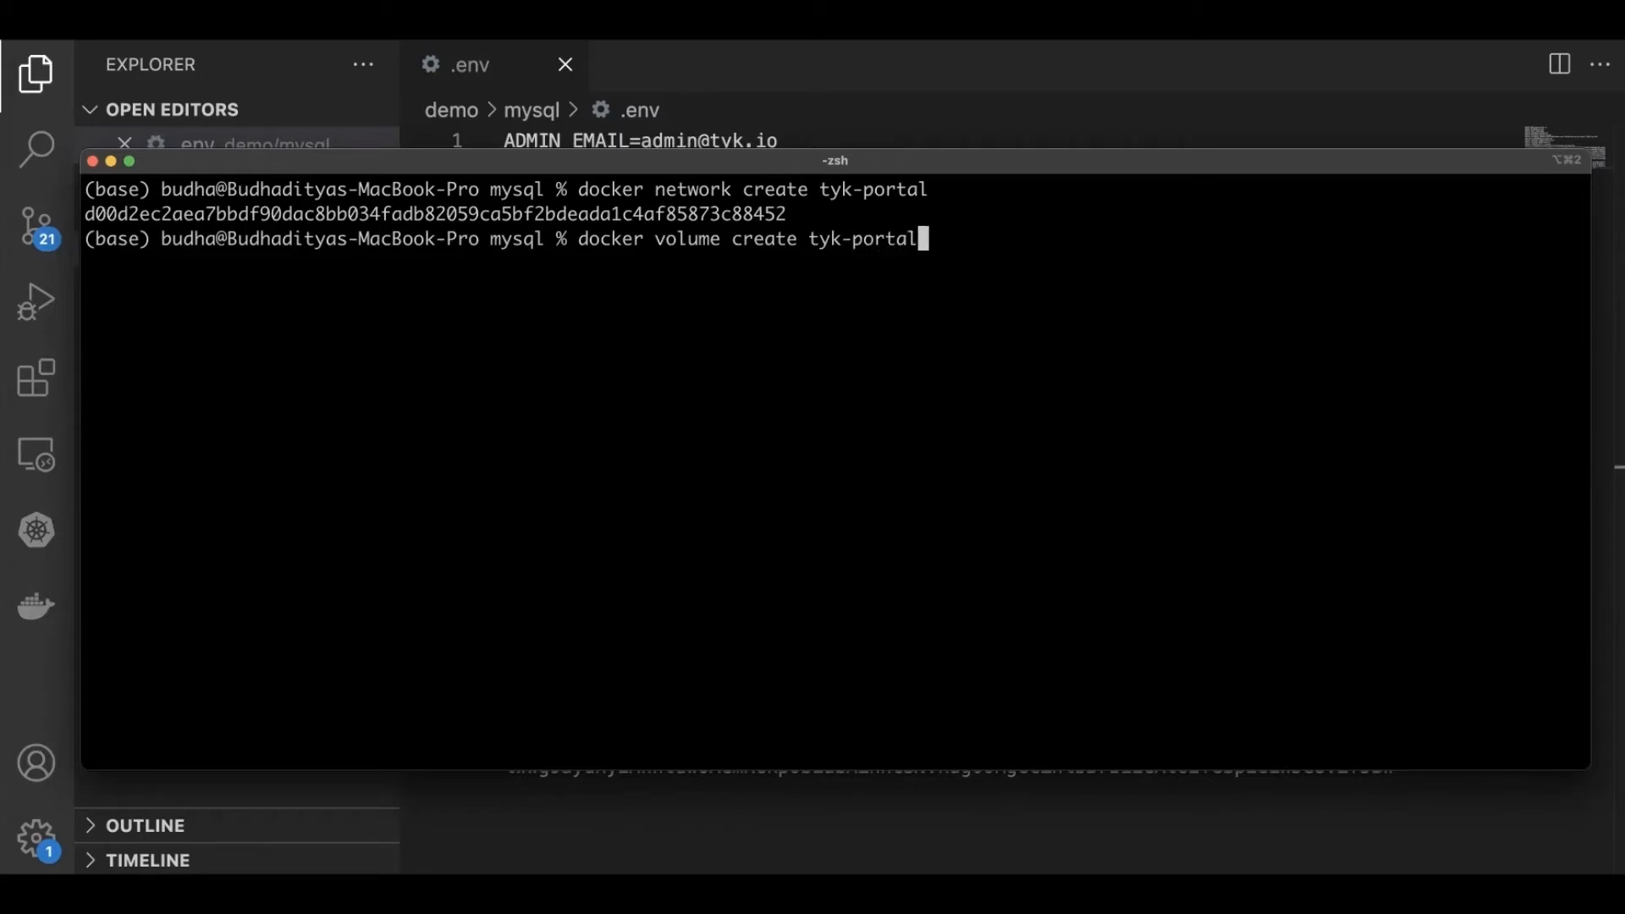
text(-m)
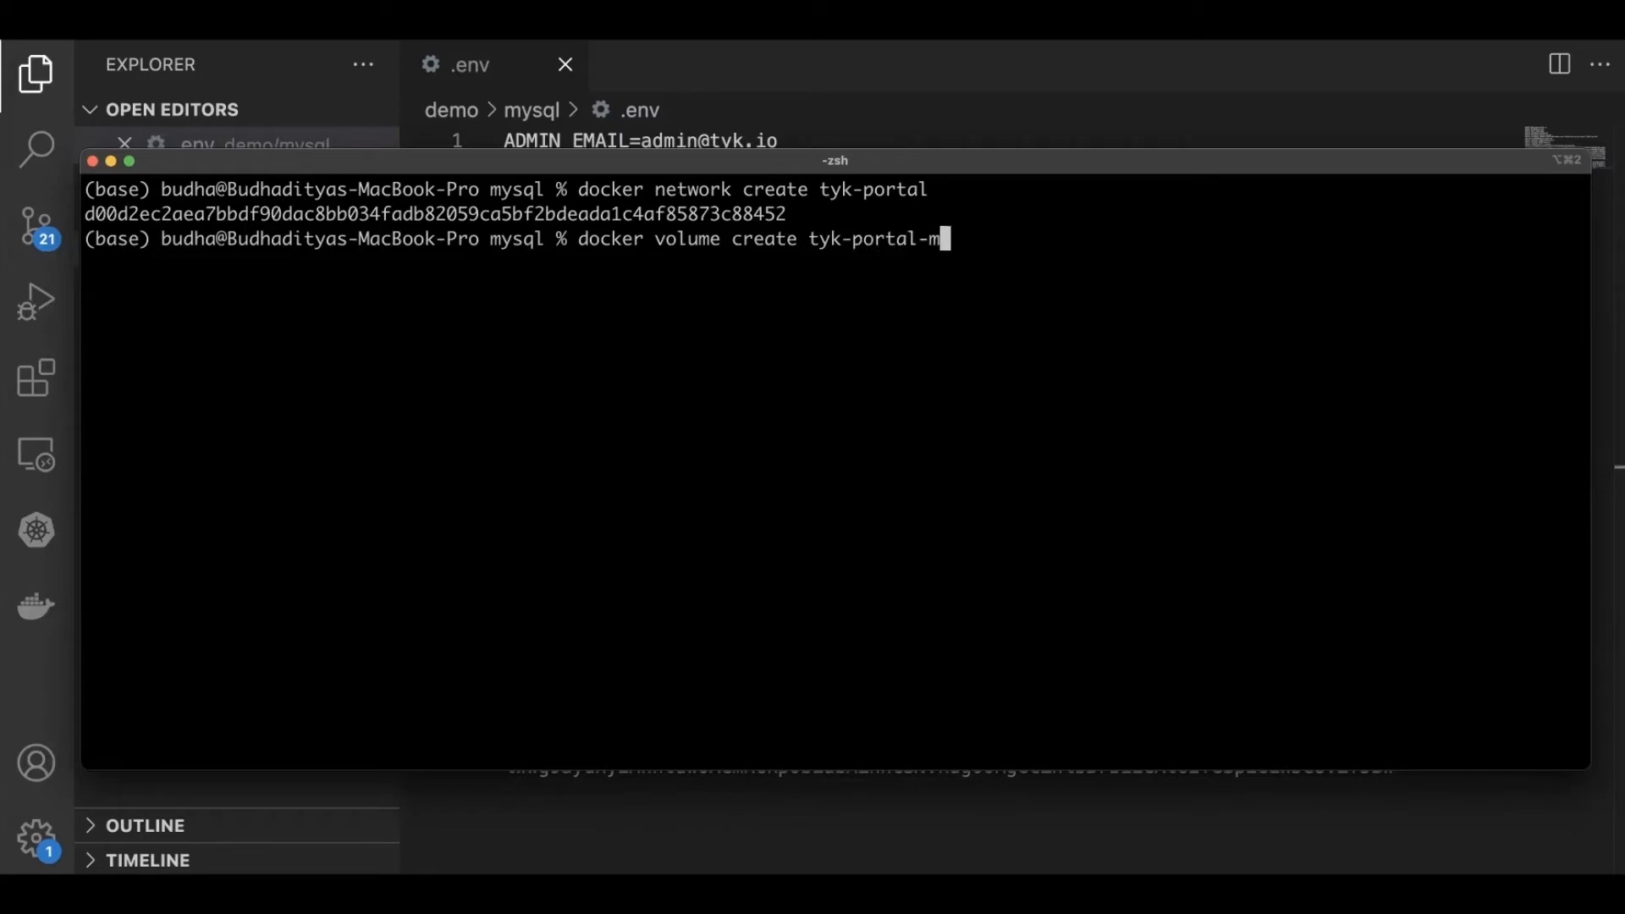
text(ysql-data)
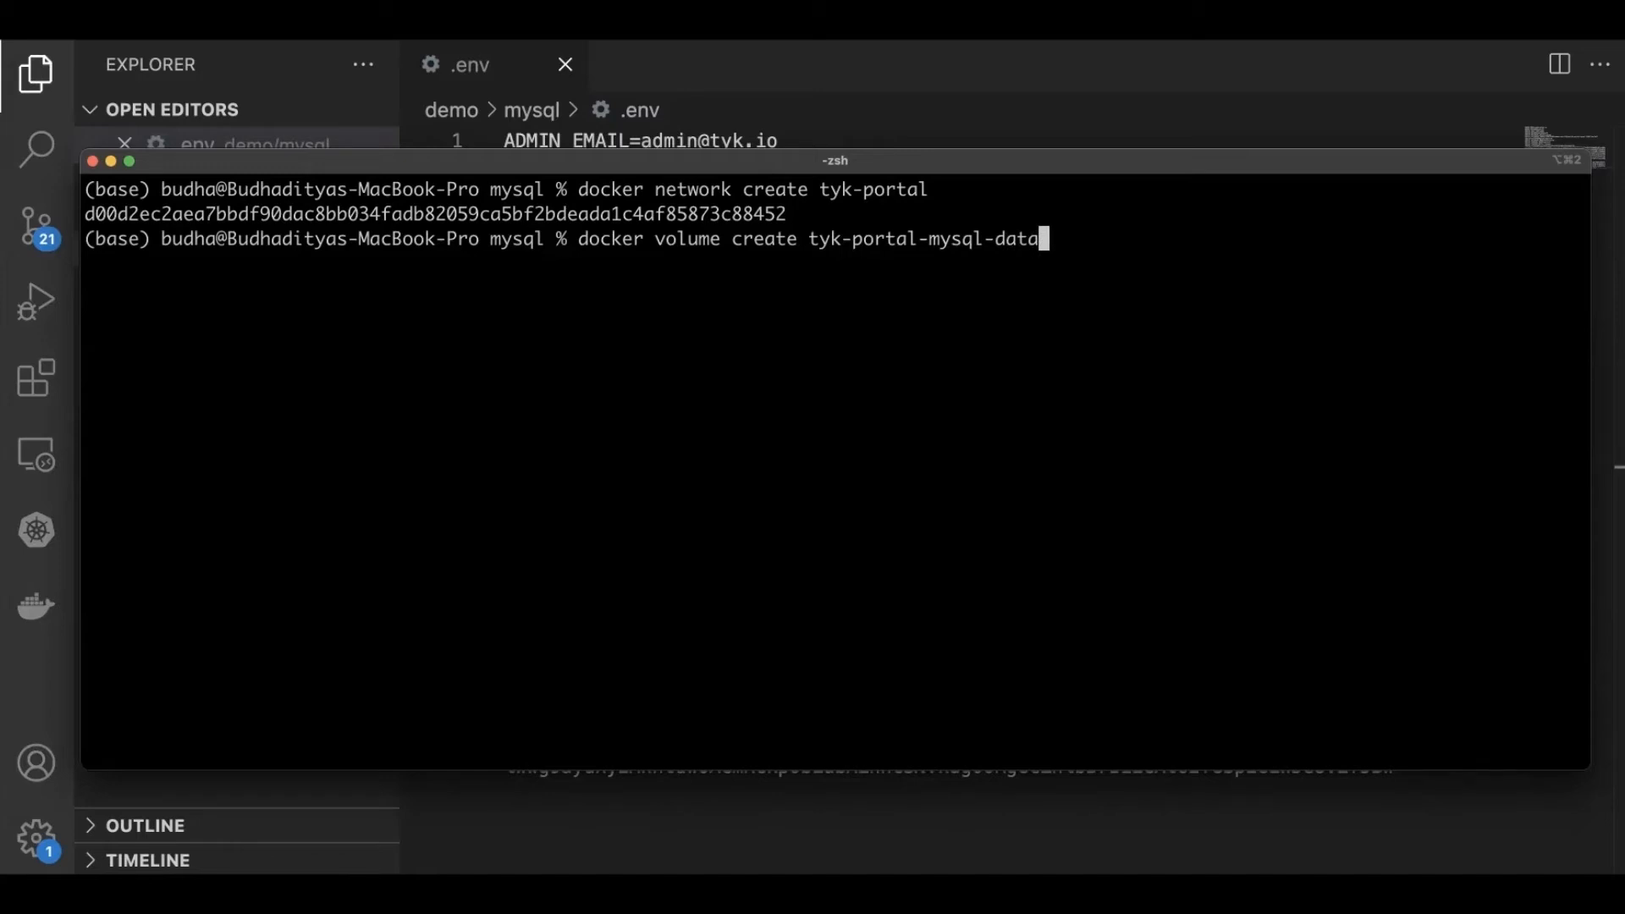
key(Return)
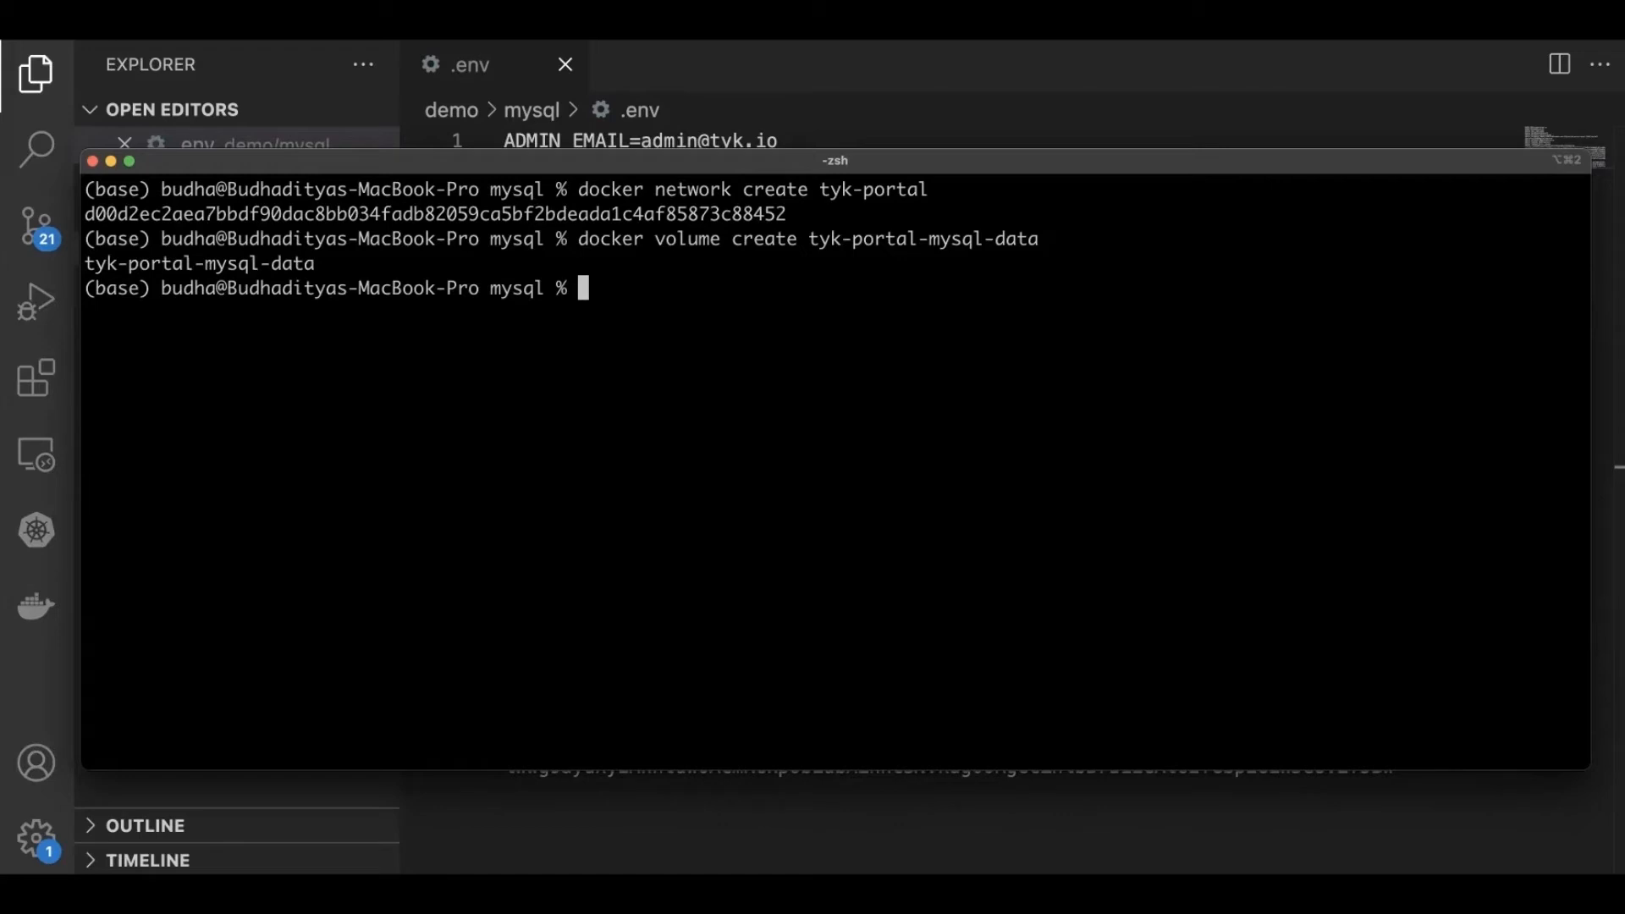
mouse_move(1017, 834)
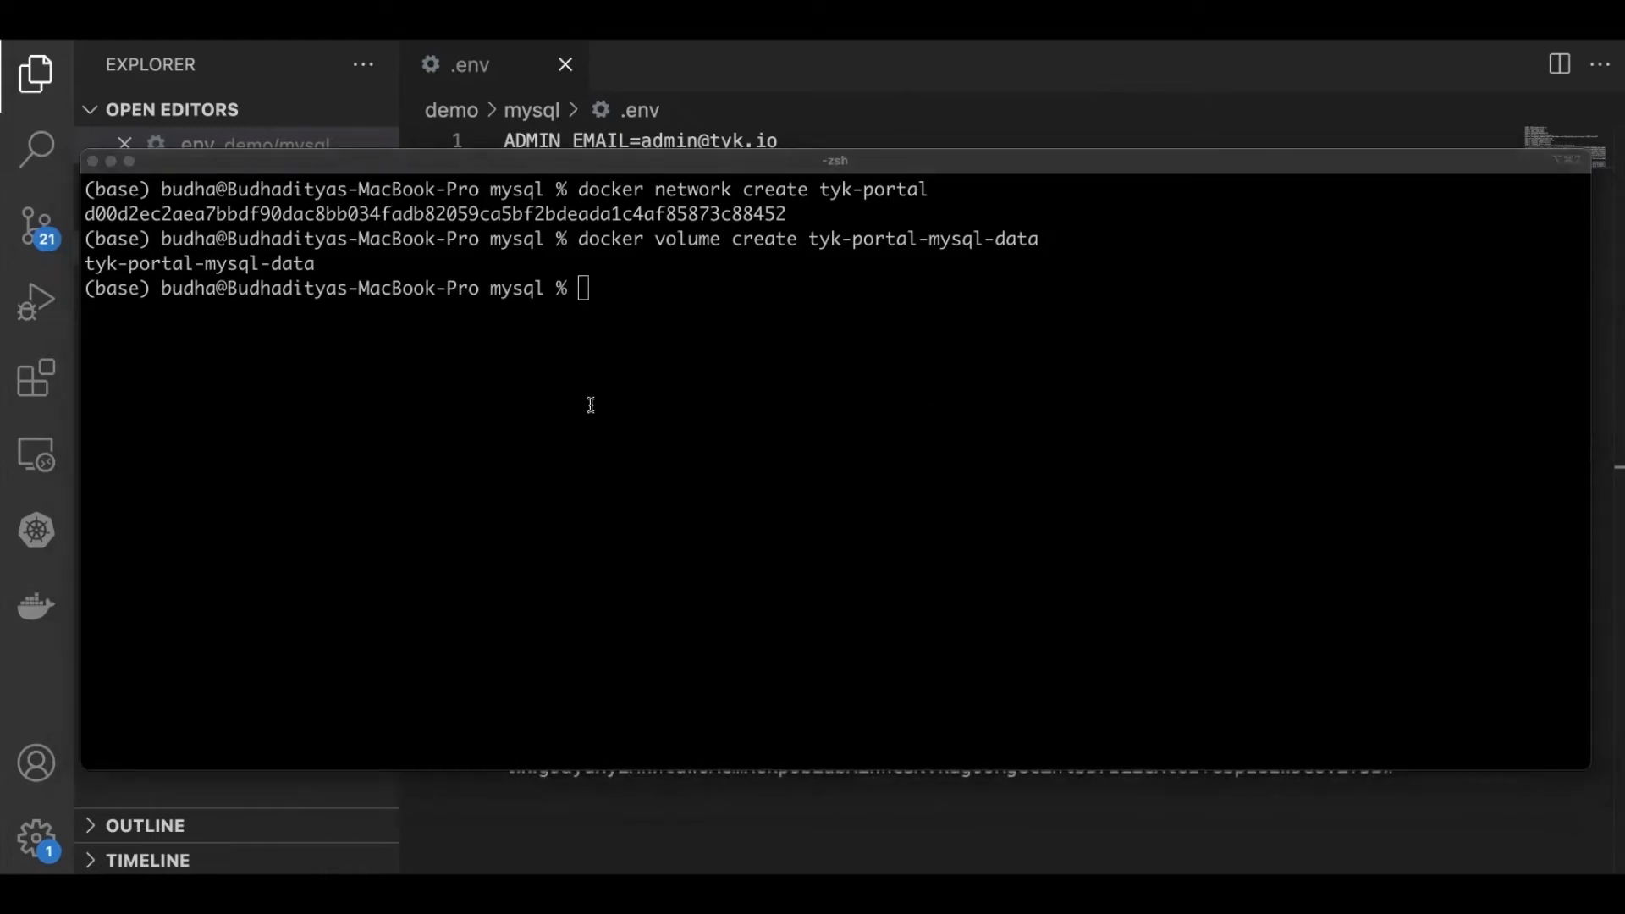
mouse_move(1385, 549)
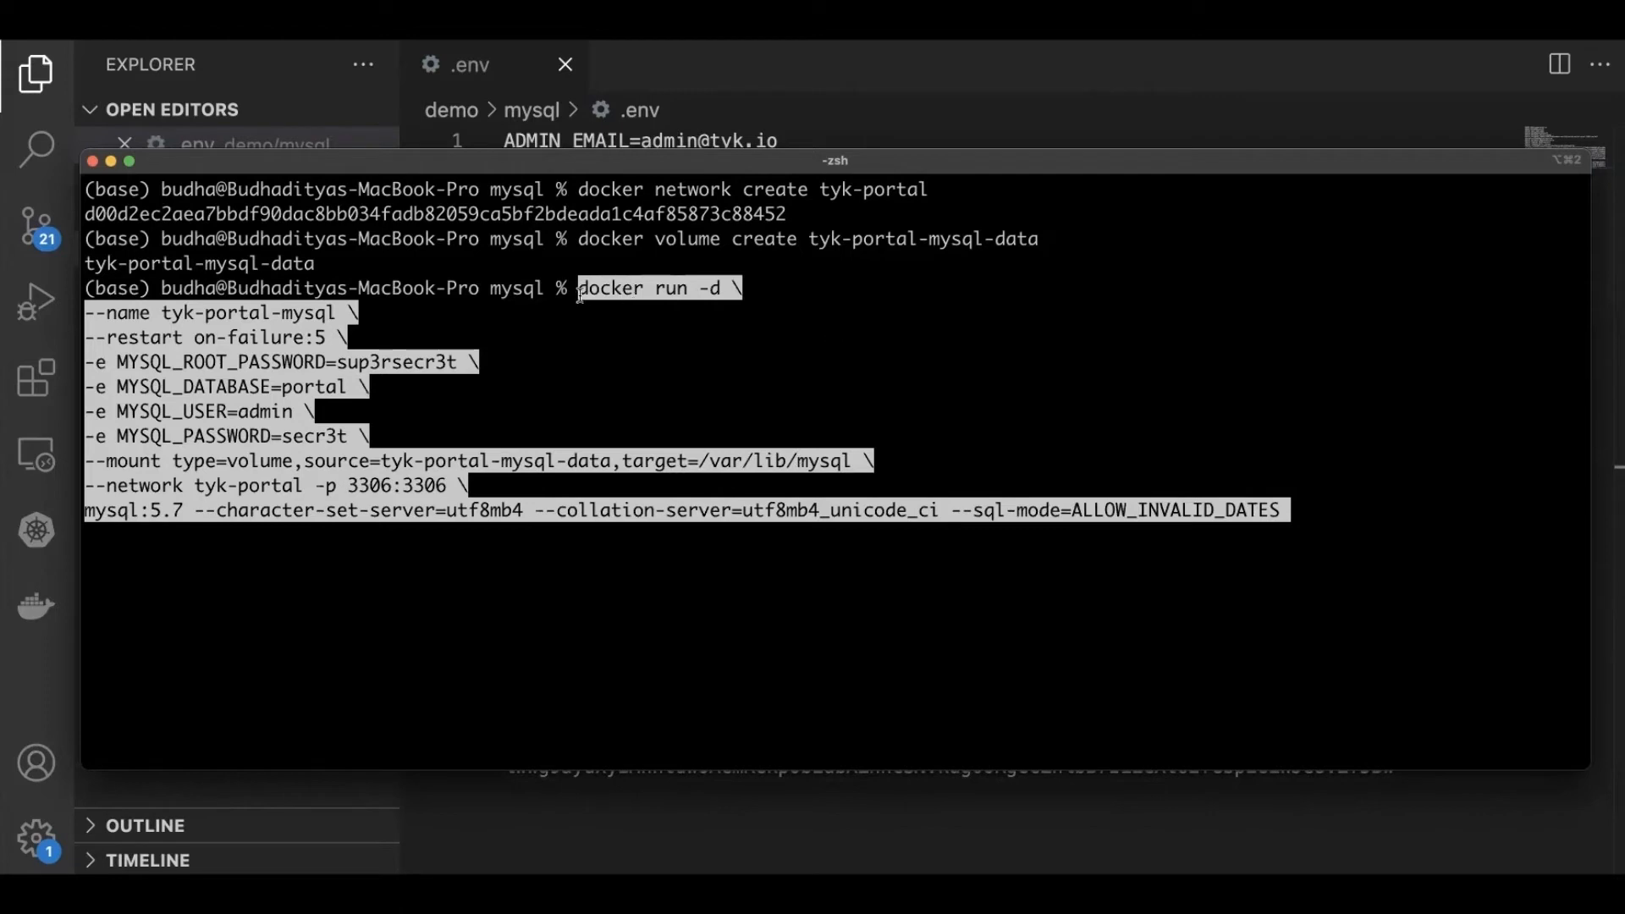
mouse_move(133, 319)
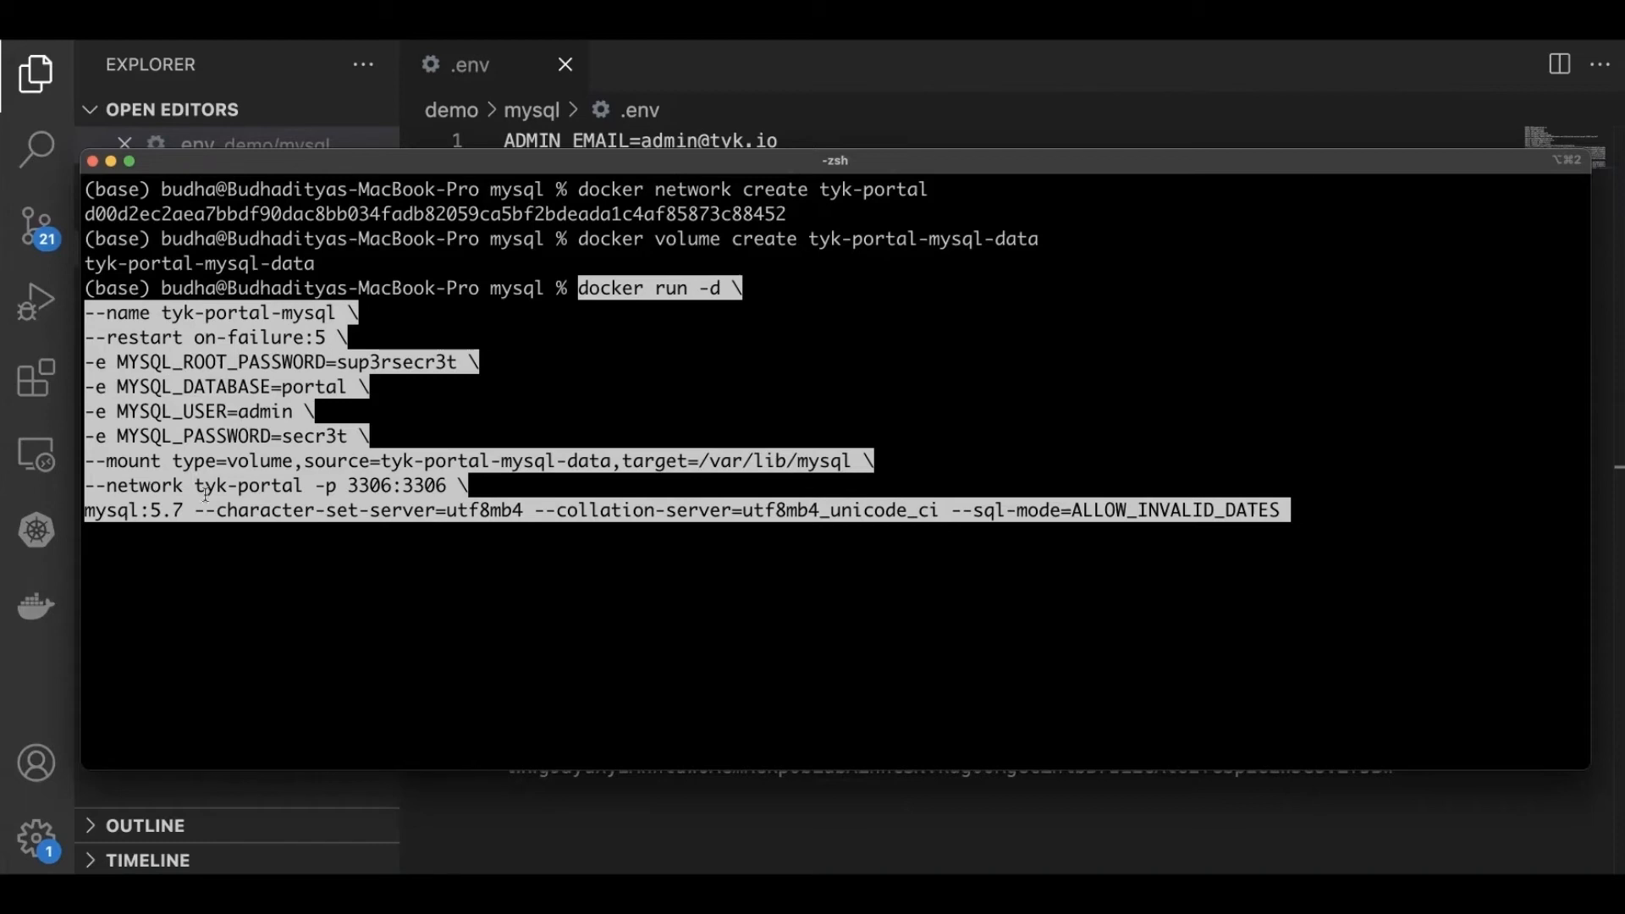
mouse_move(345, 487)
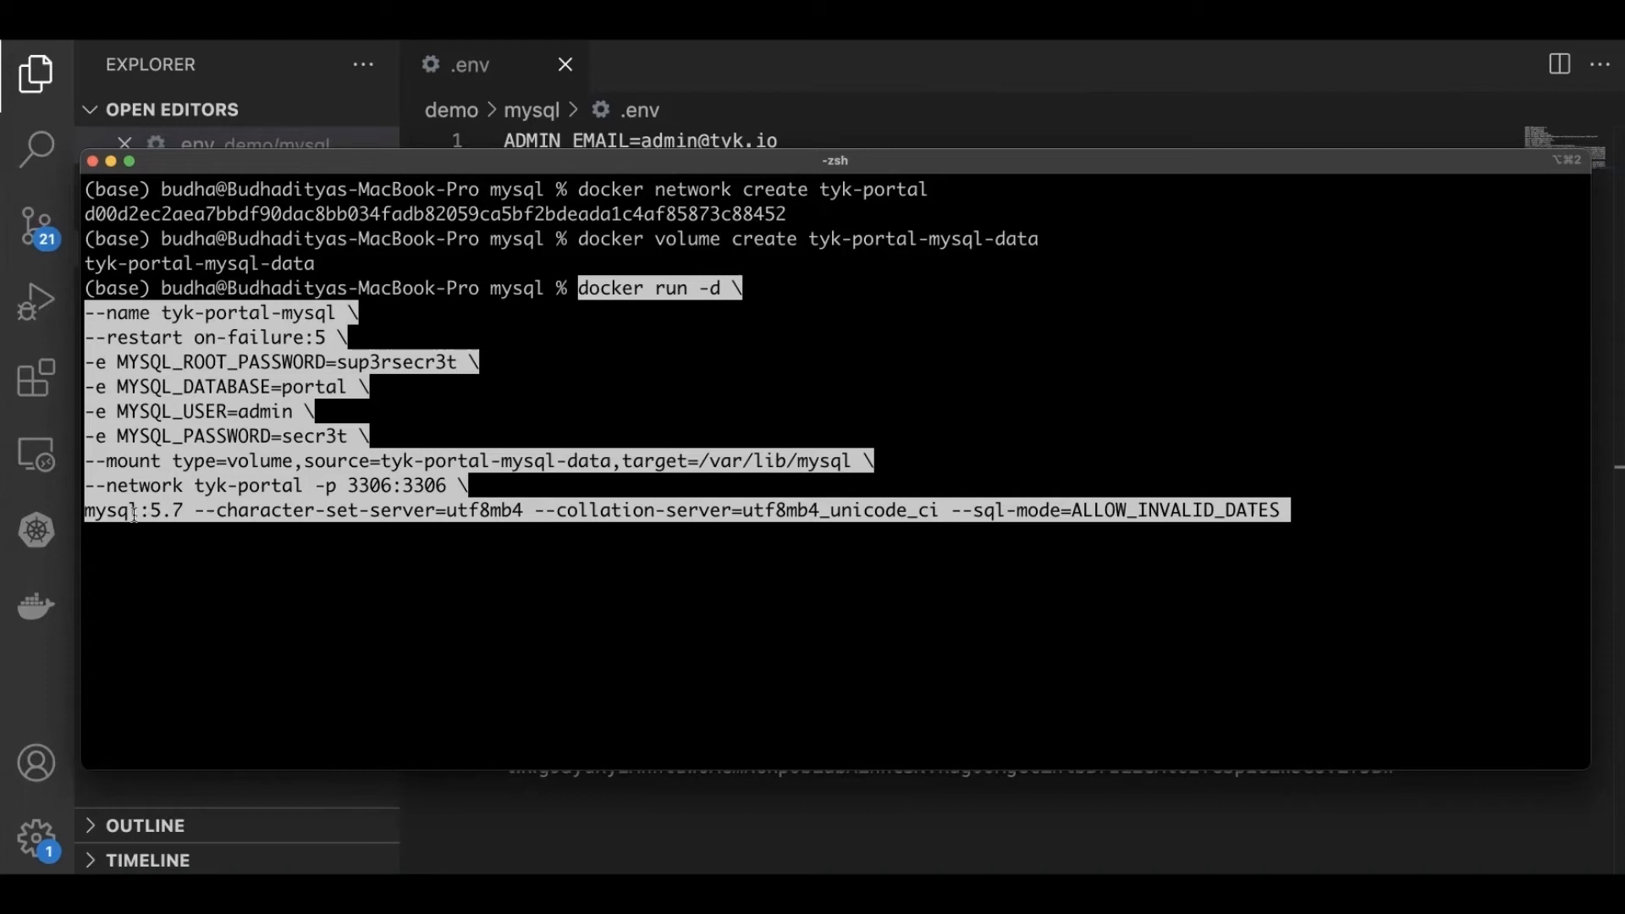
mouse_move(1250, 489)
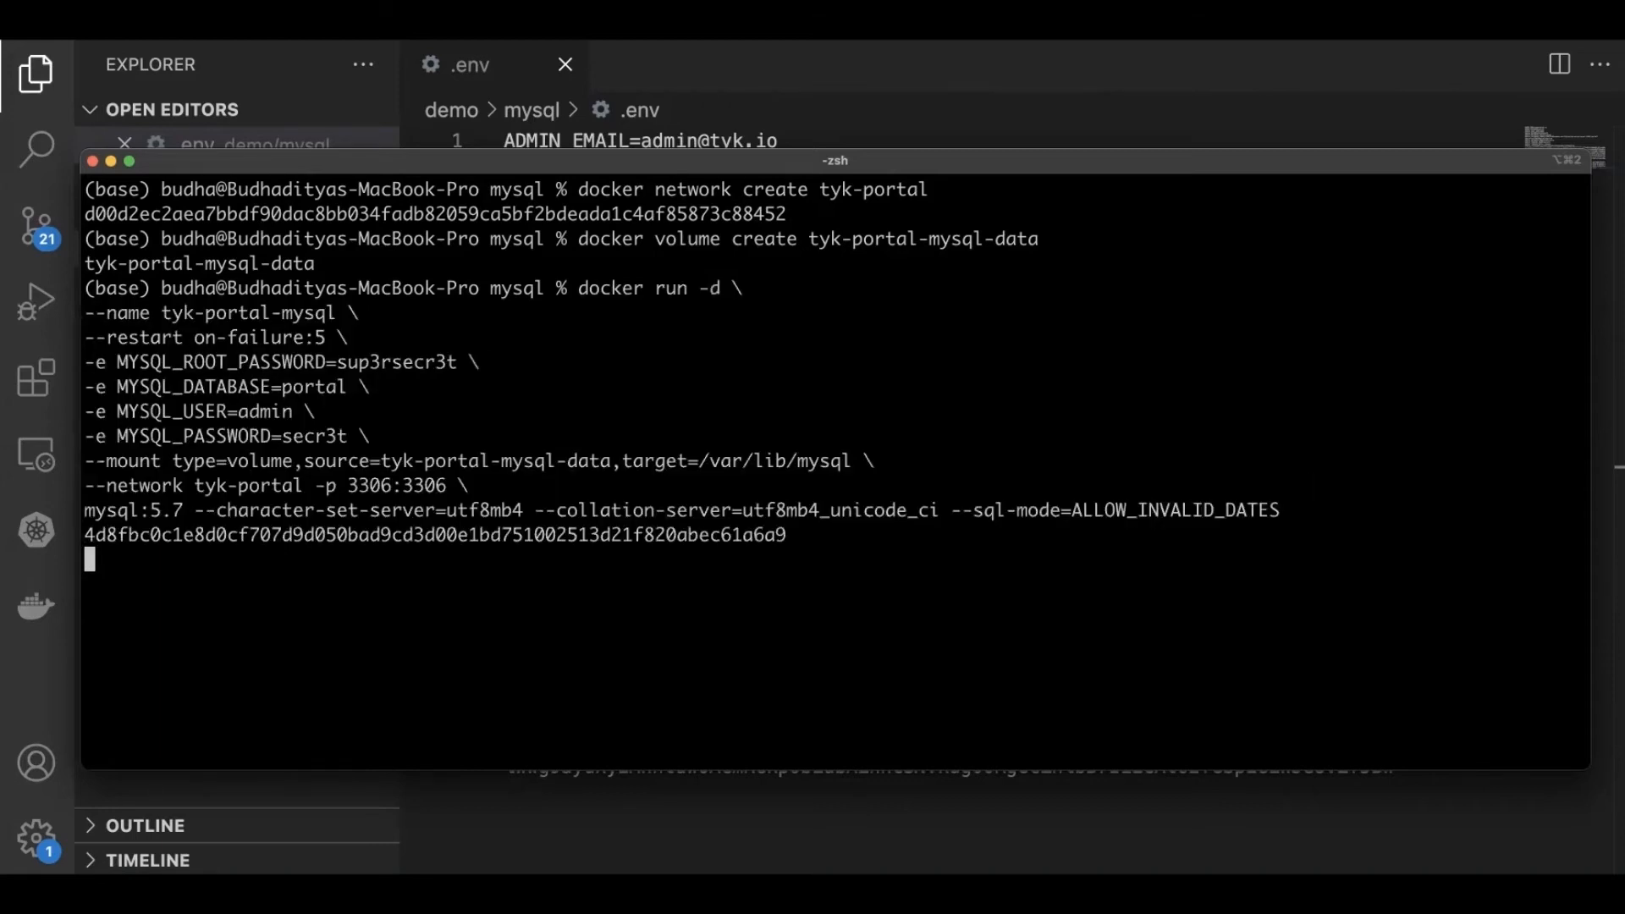
Step: Launch the tyk-portal-mysql MySQL 5.7 container and clear the terminal
key(Return)
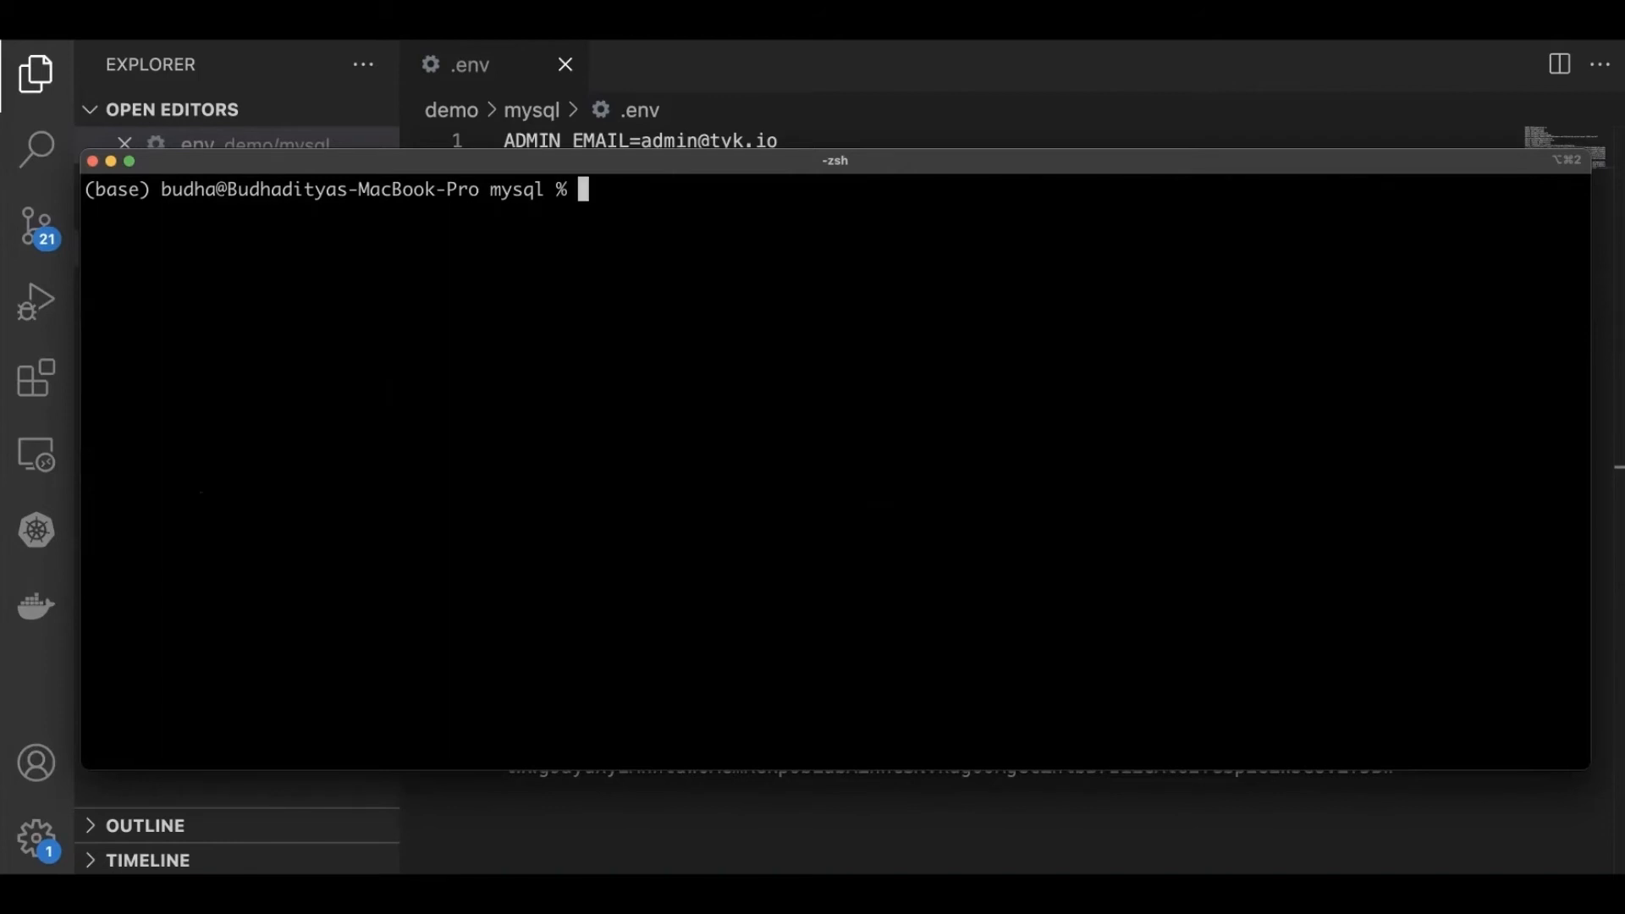
Step: Type docker run -d -p 3001:3001 --env-file .env --network tyk-portal --name tyk-portal
text(dco)
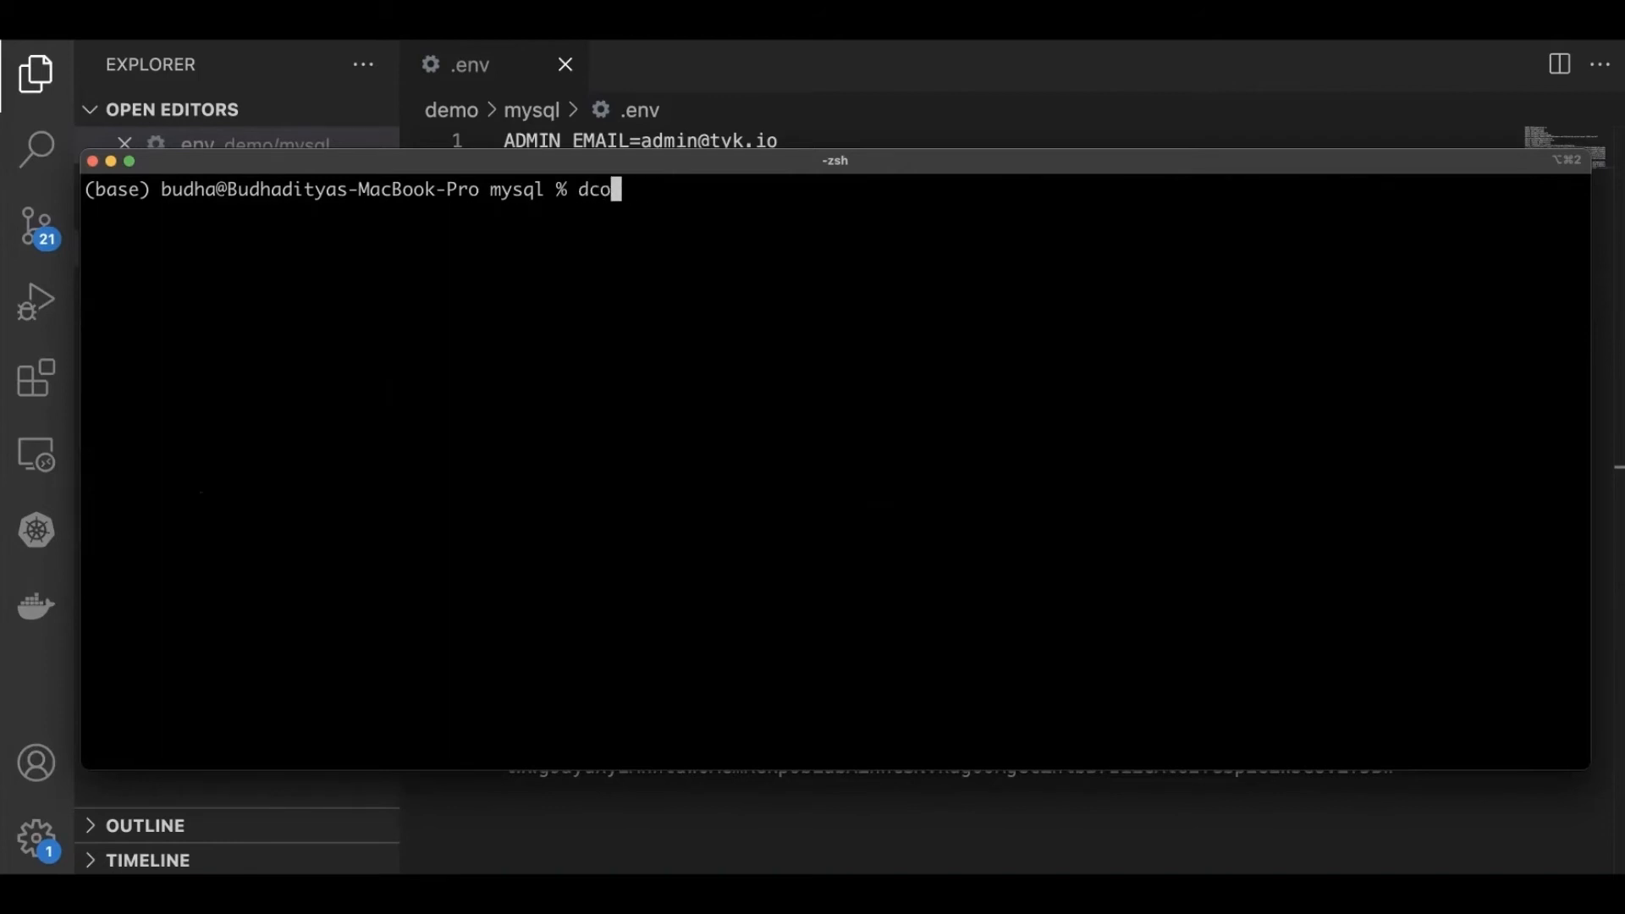
key(Backspace)
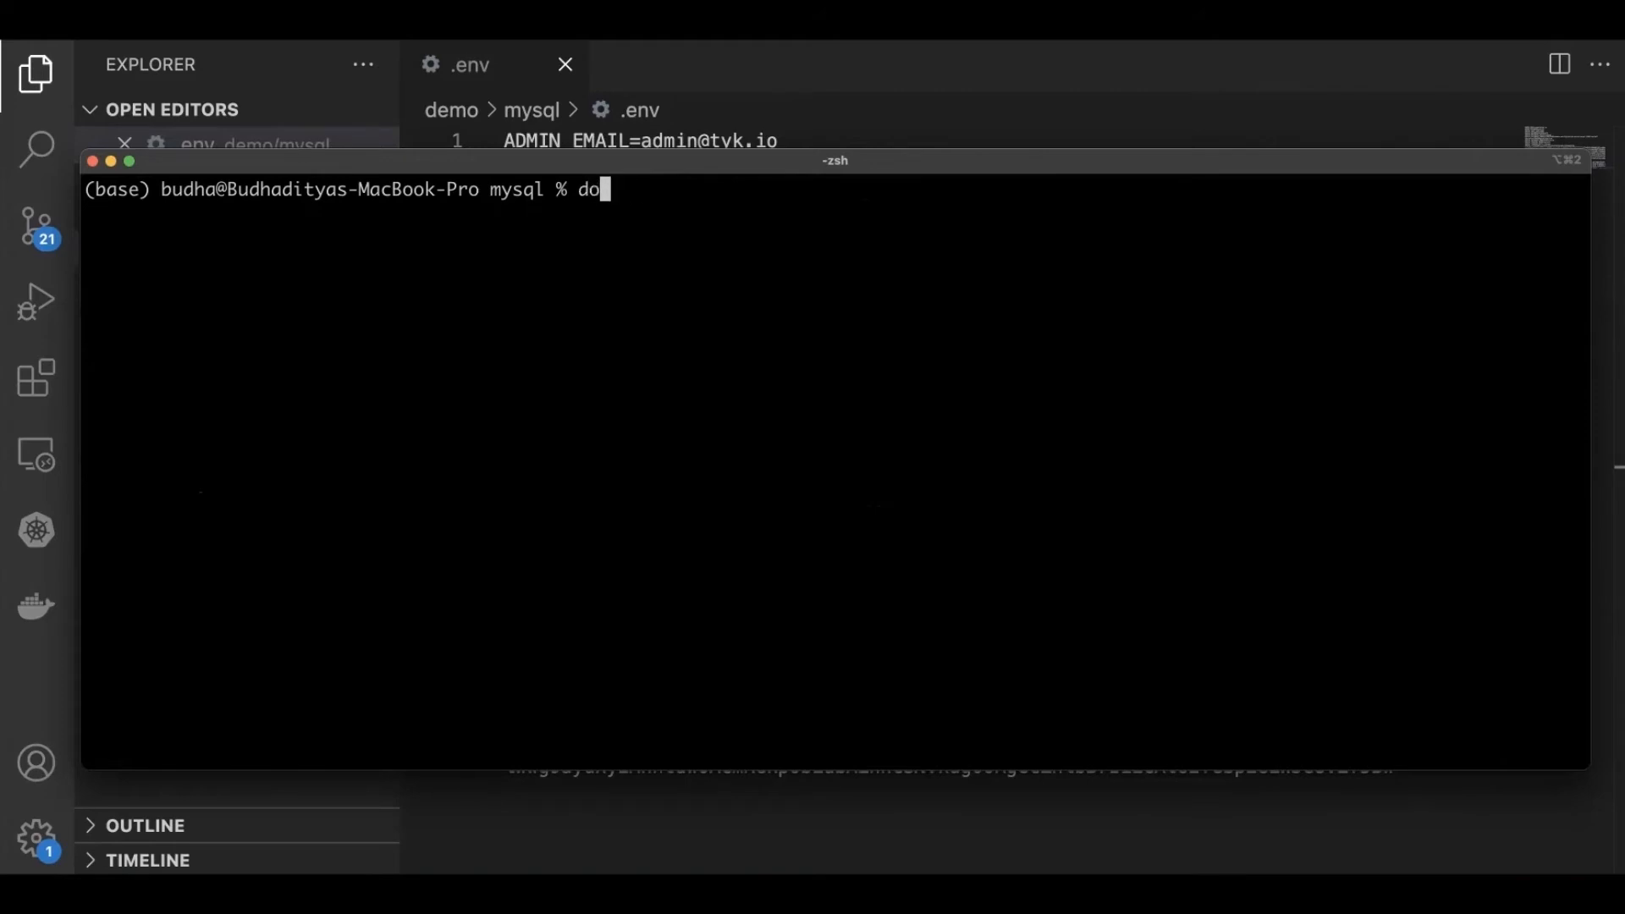
text(cker)
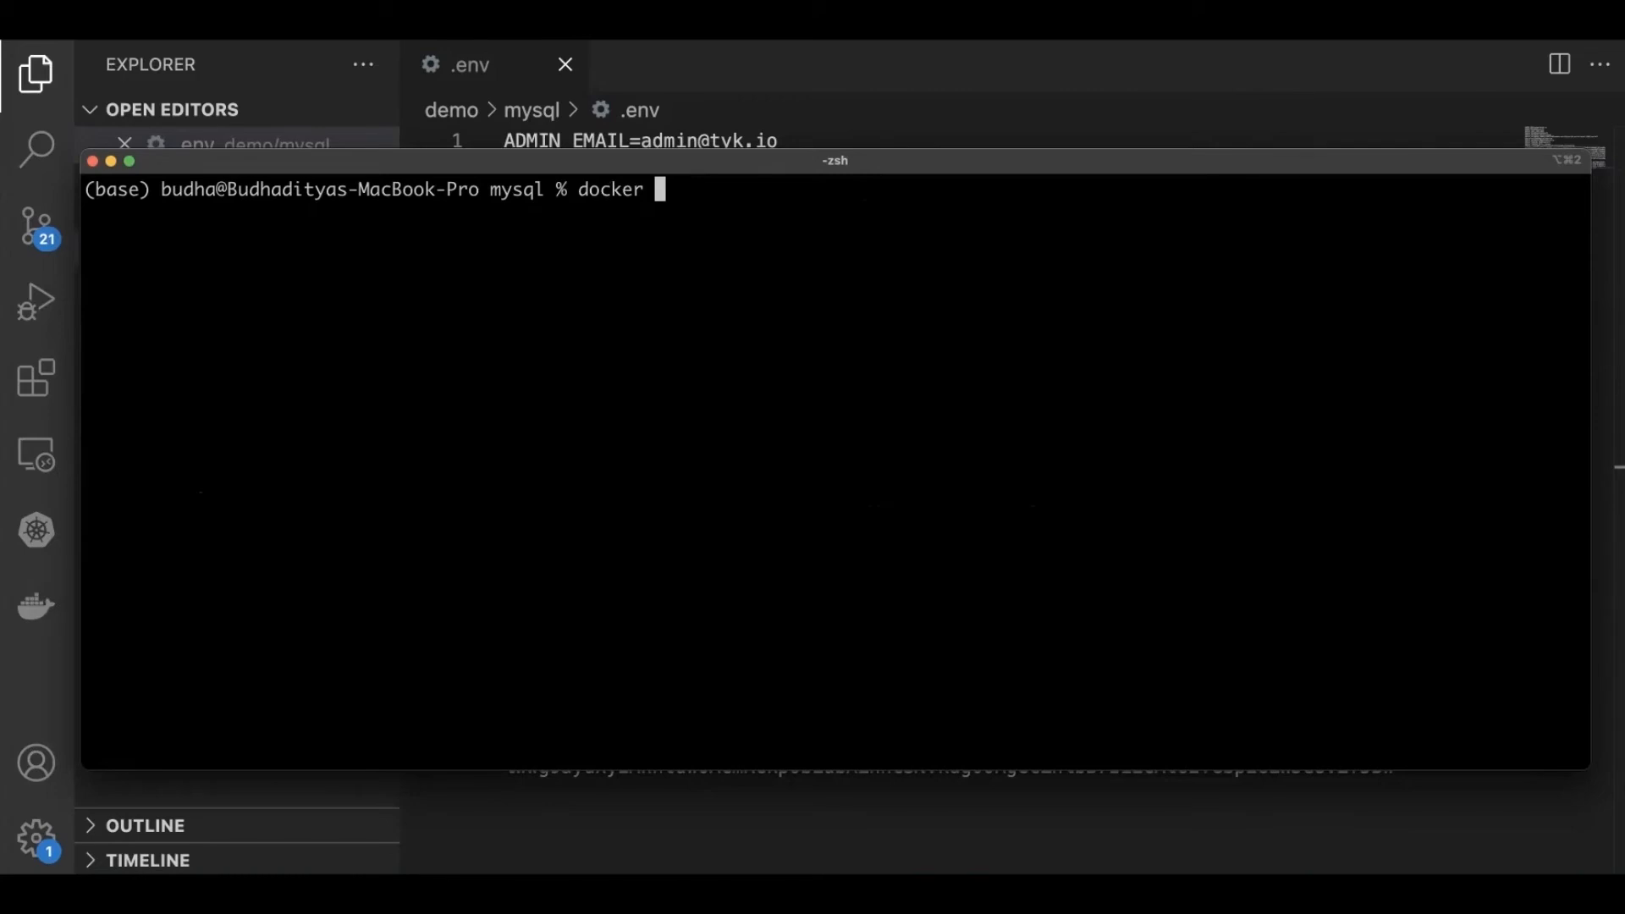
text(run -d)
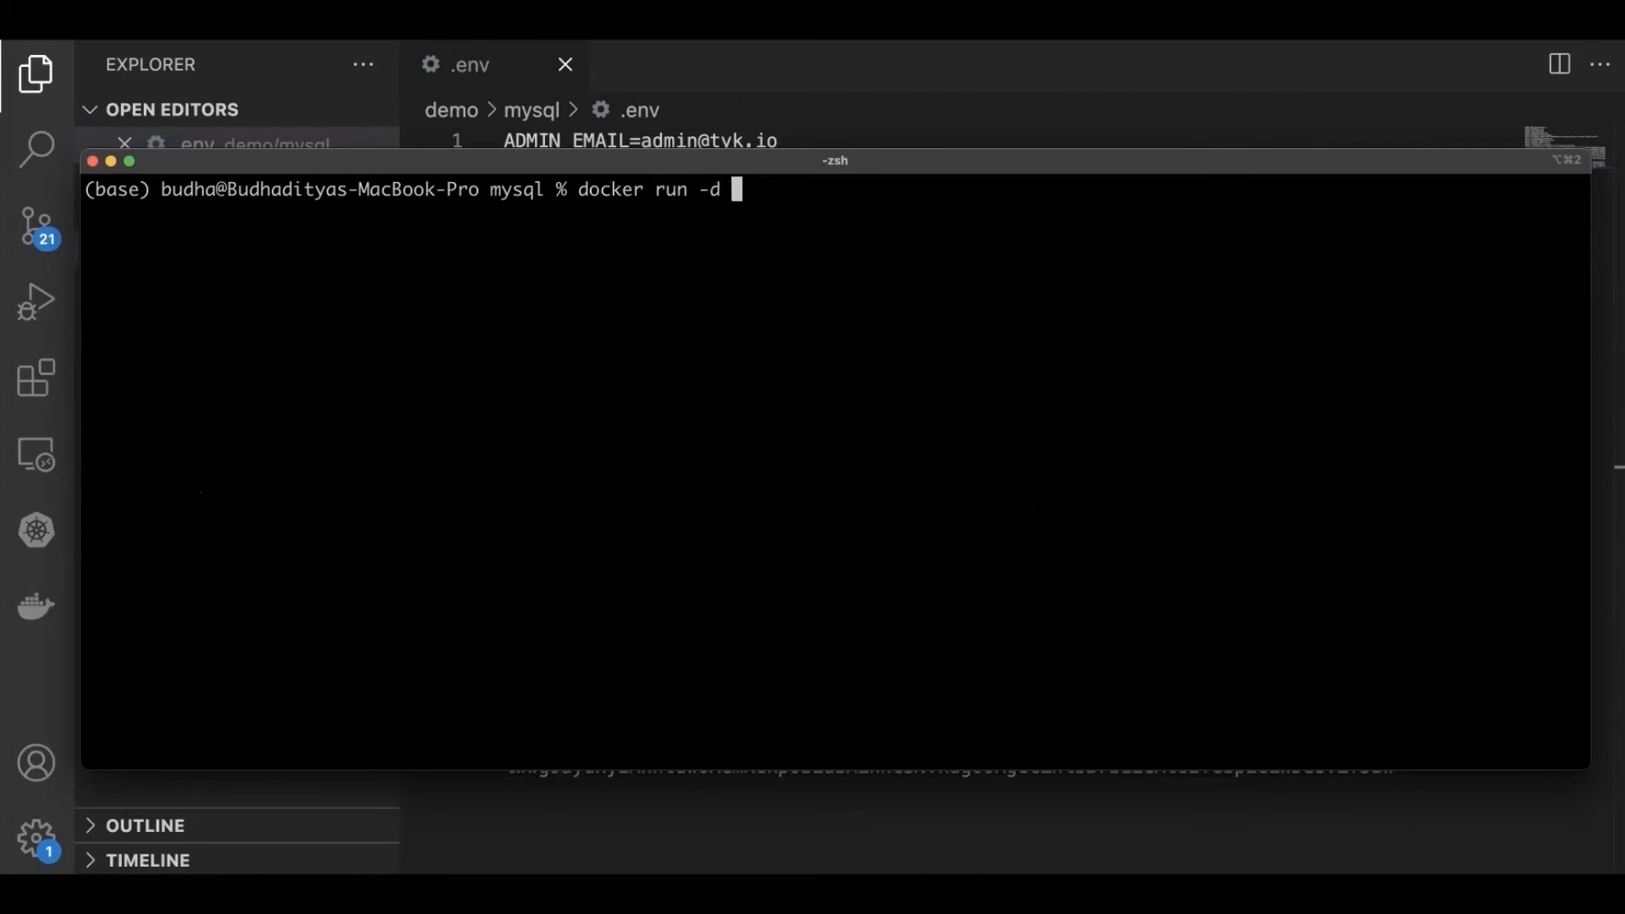
text(-p)
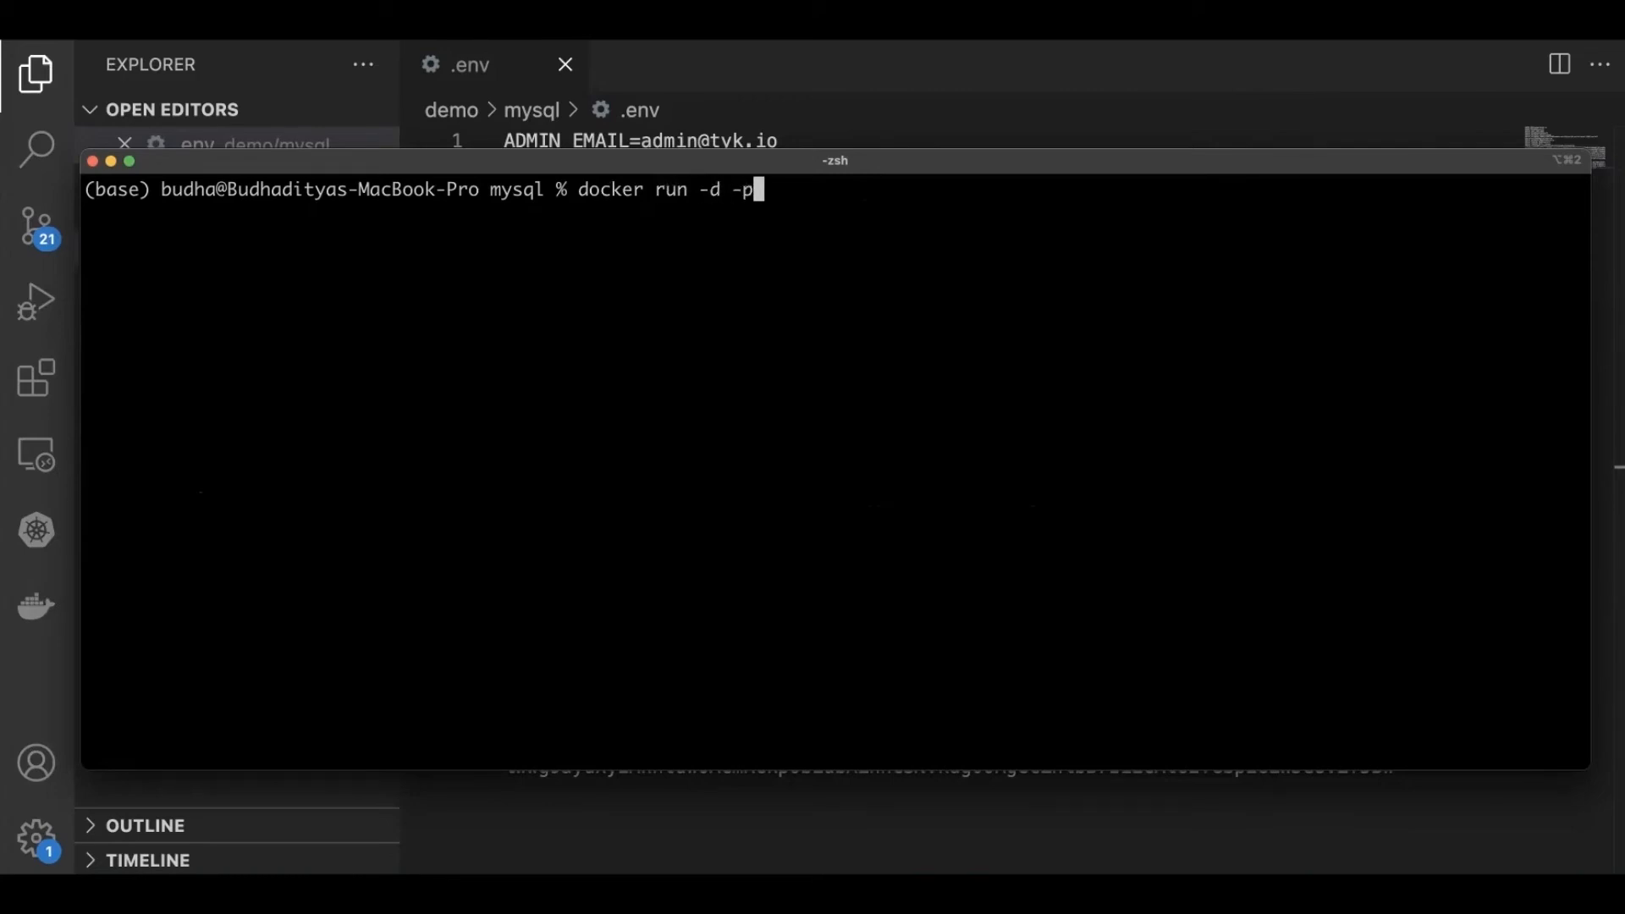
text(3001:30)
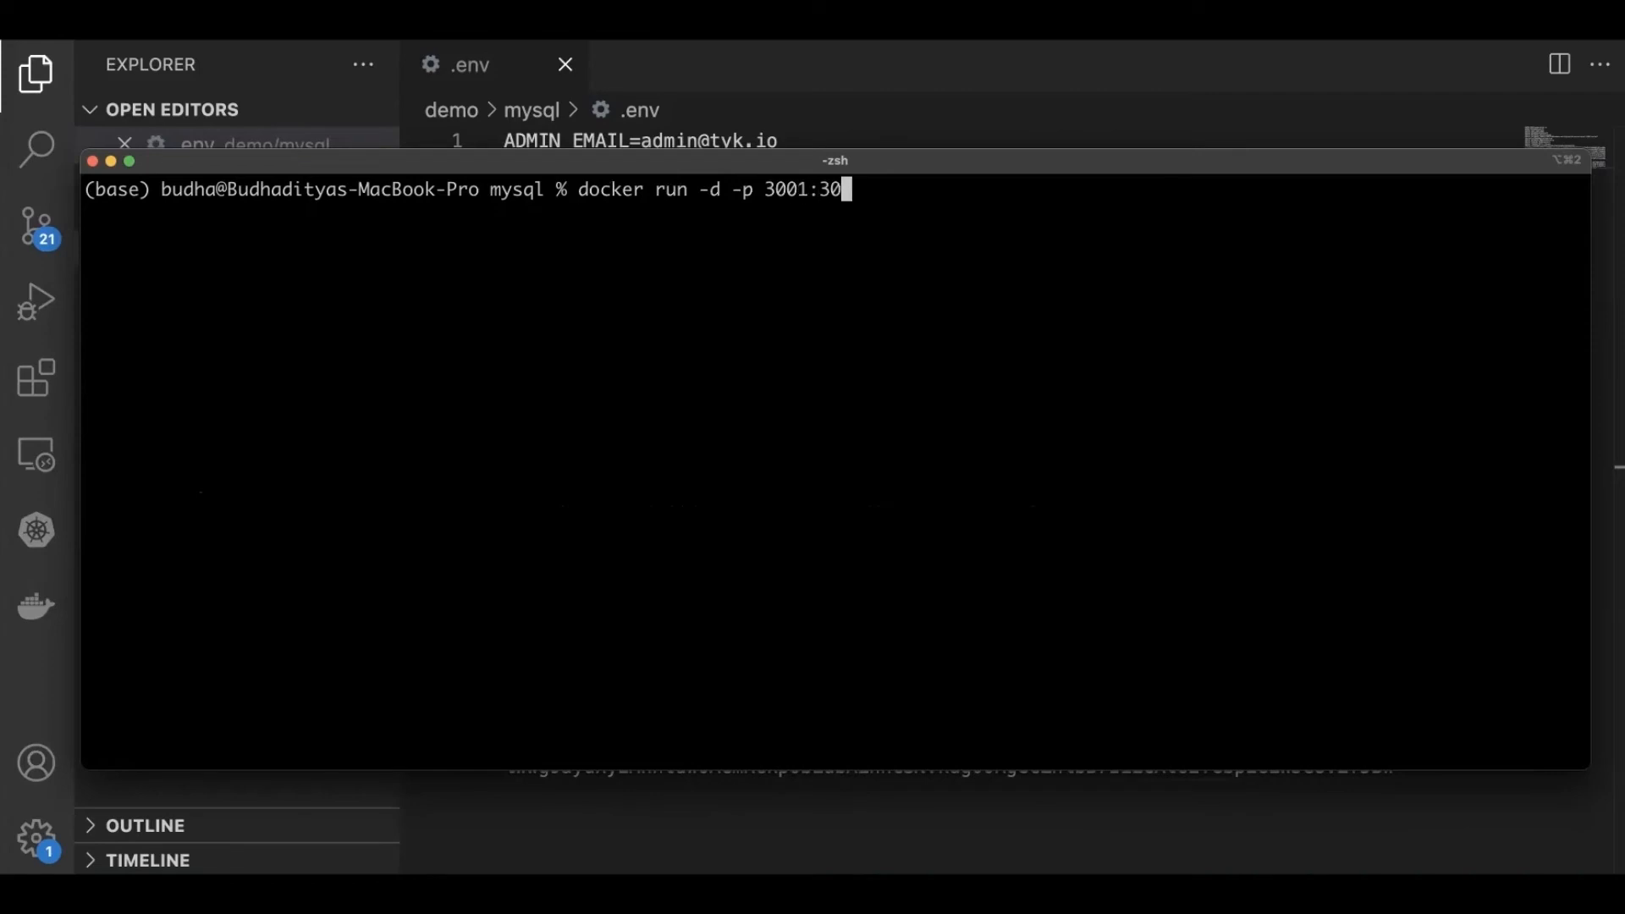
text(01)
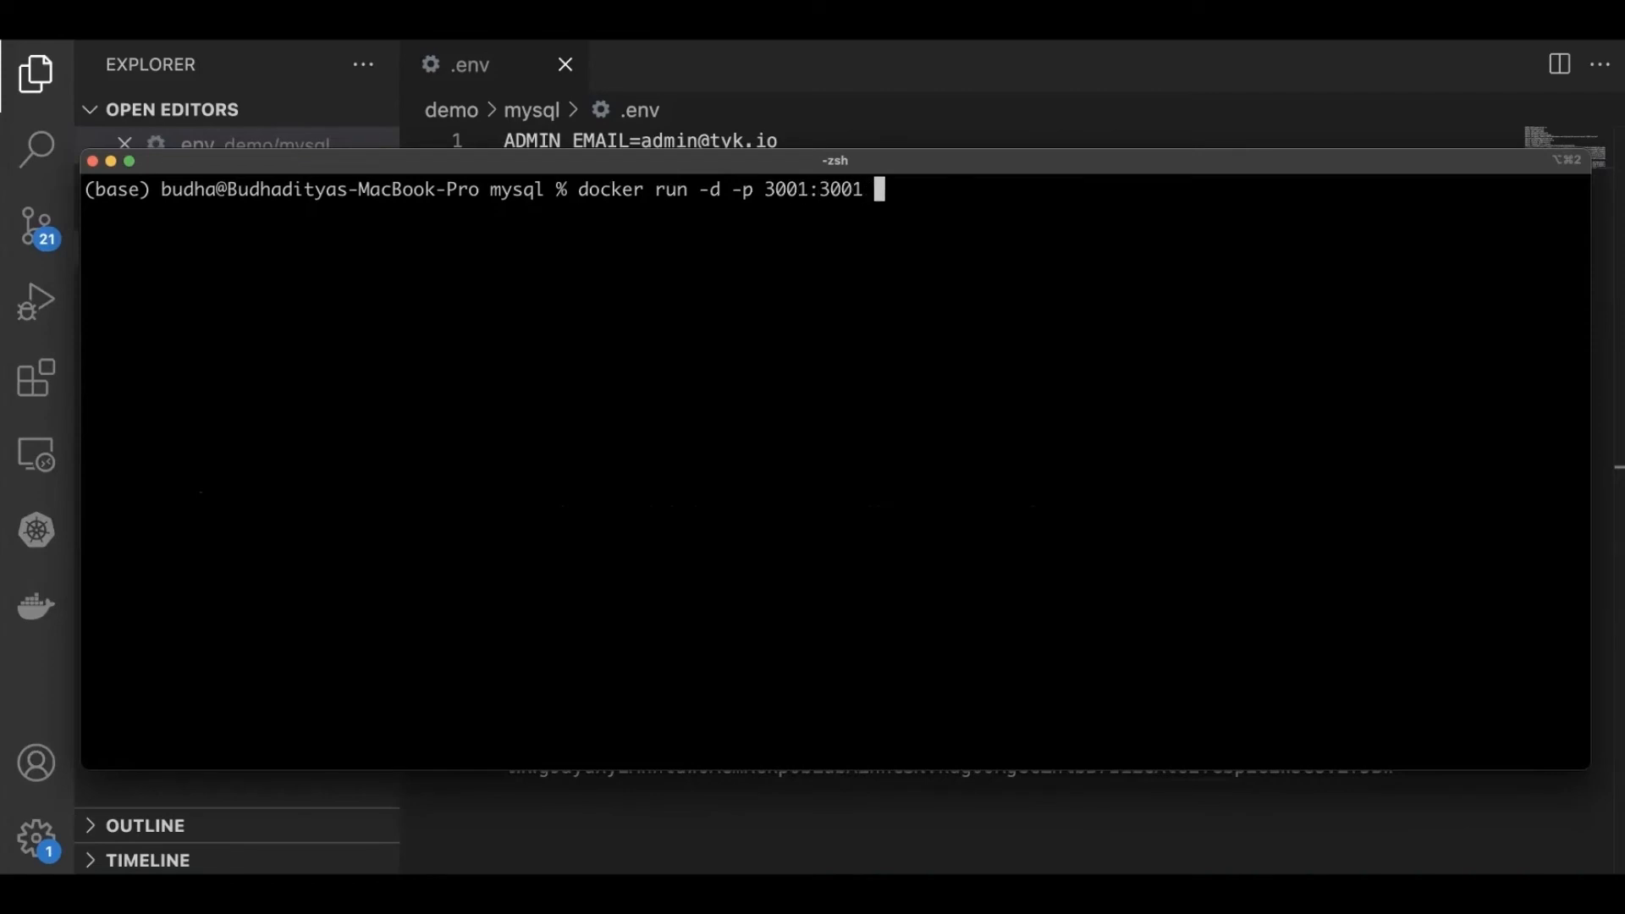
text(--env-)
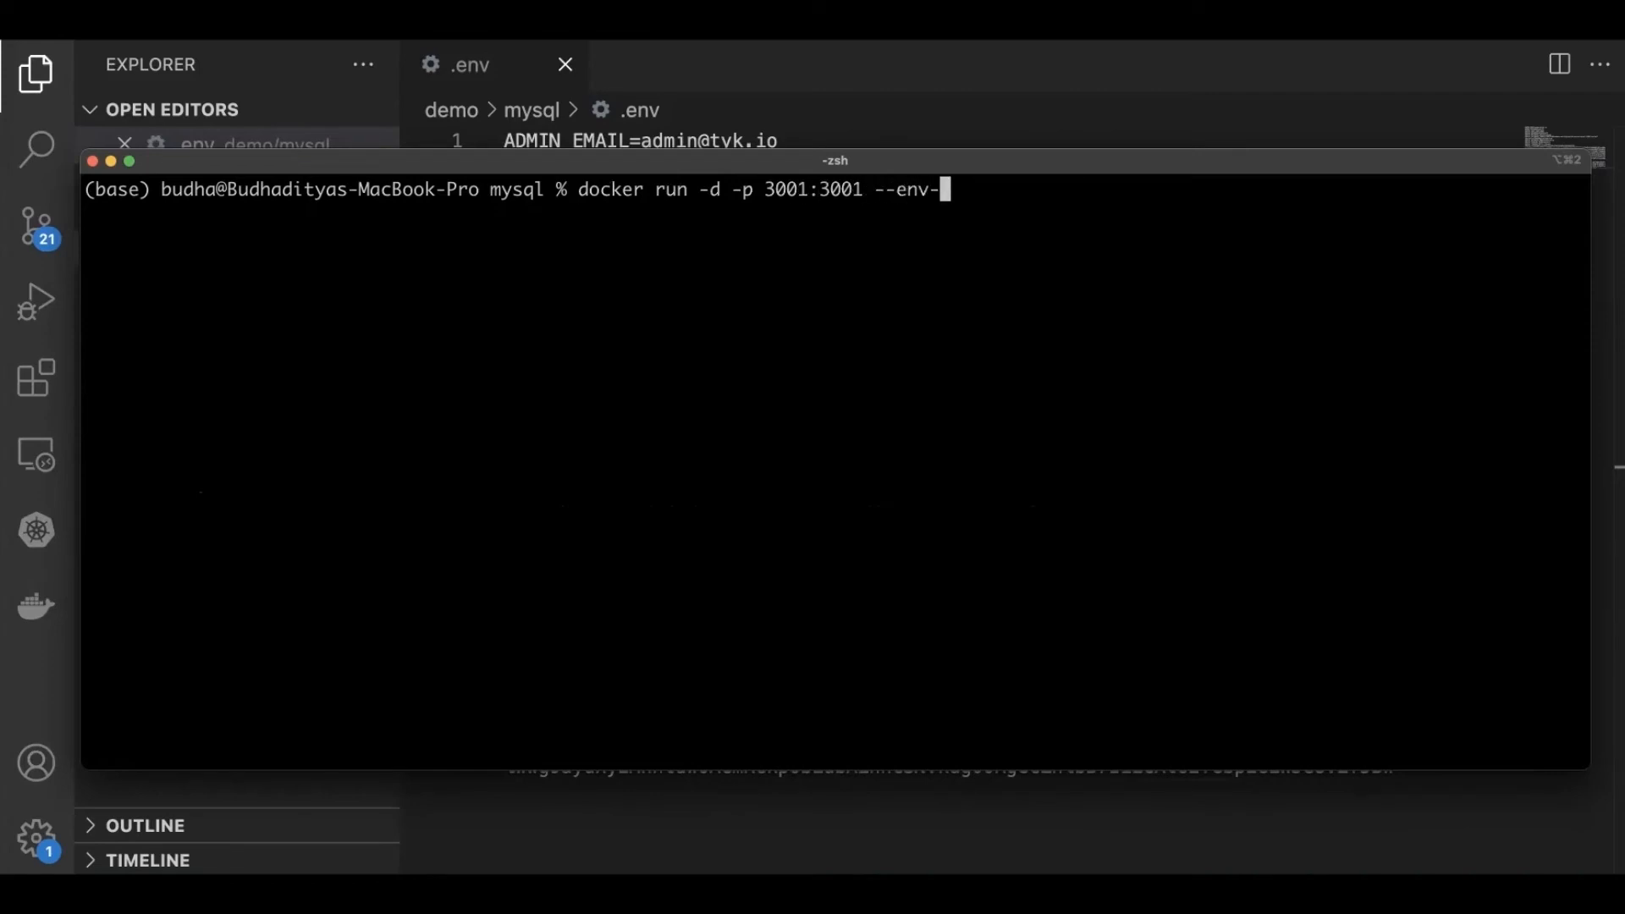
text(file)
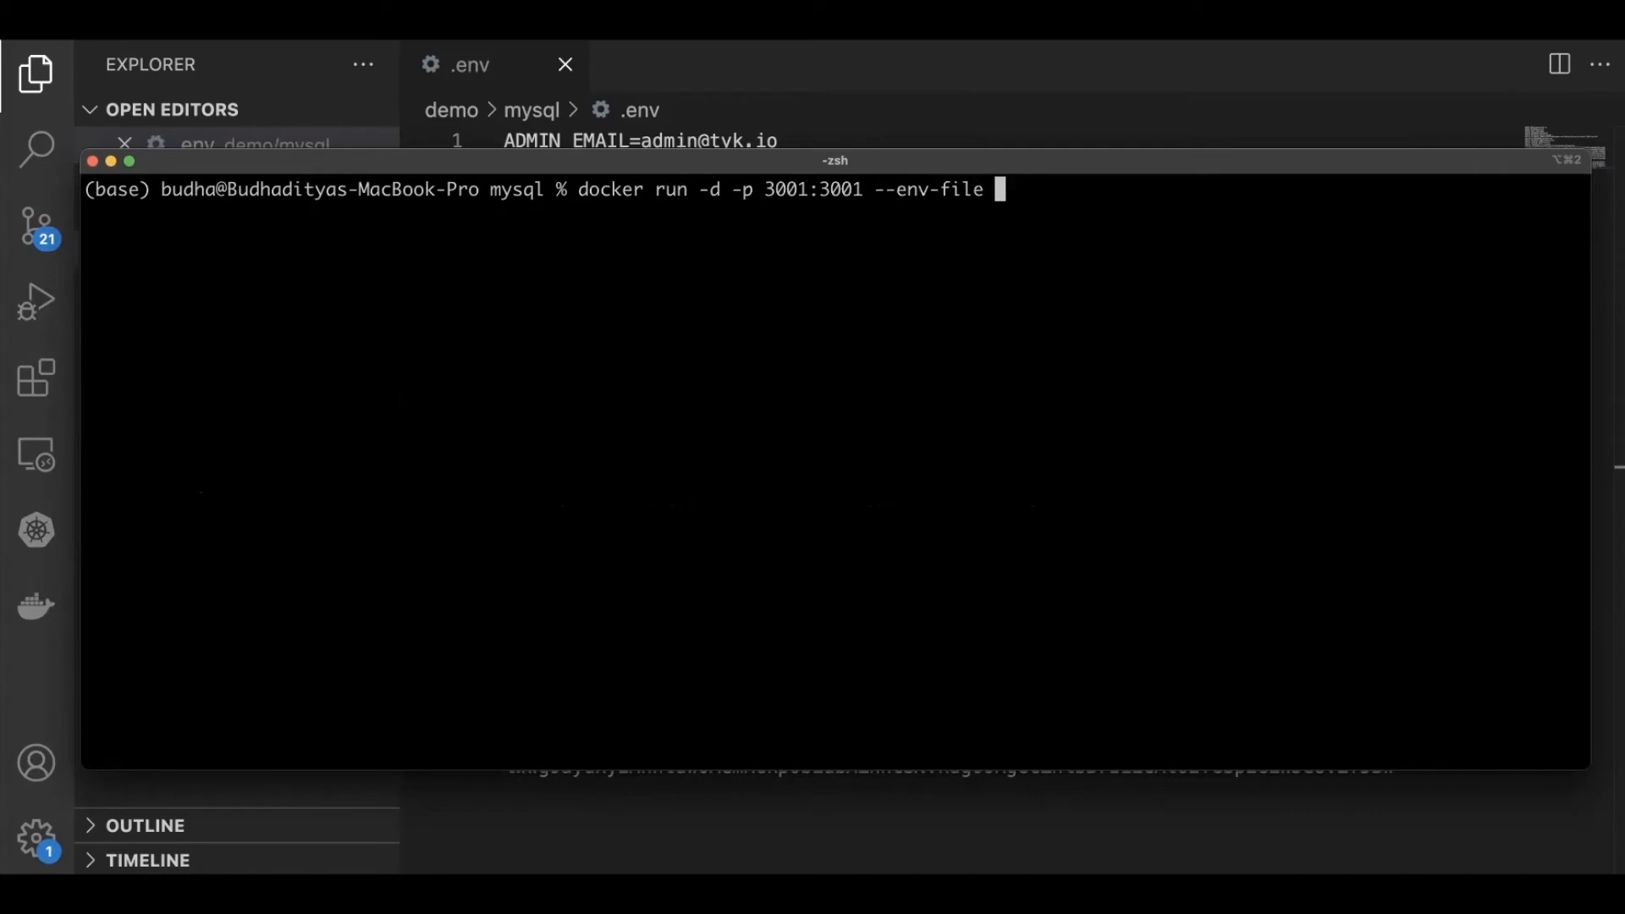
text(.env)
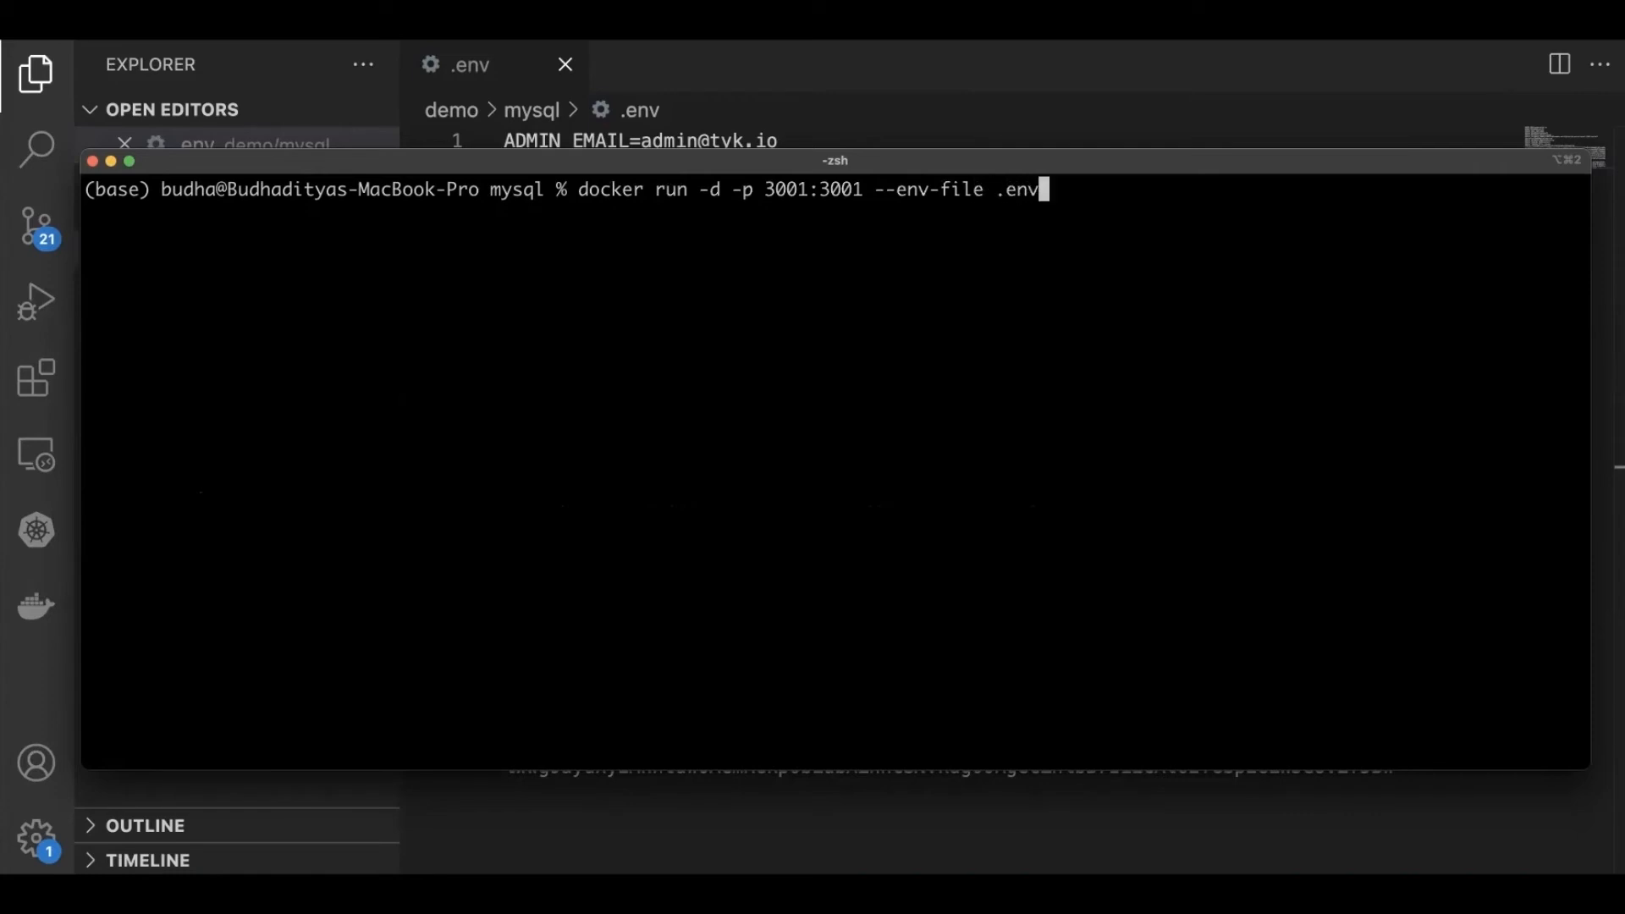
text(--ne)
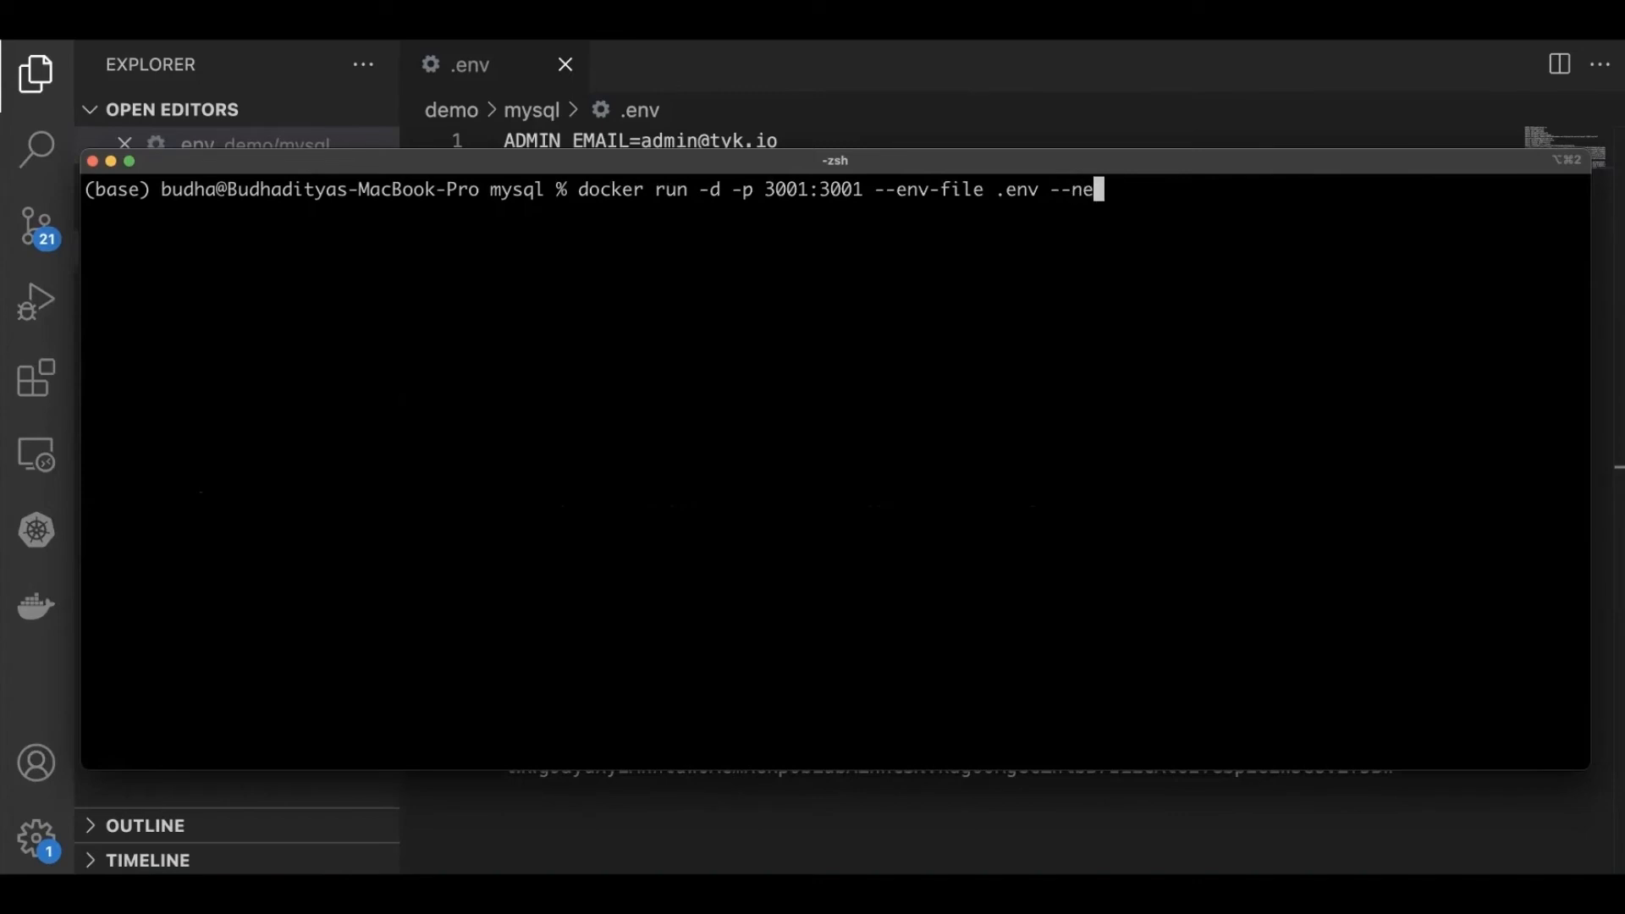
text(twork)
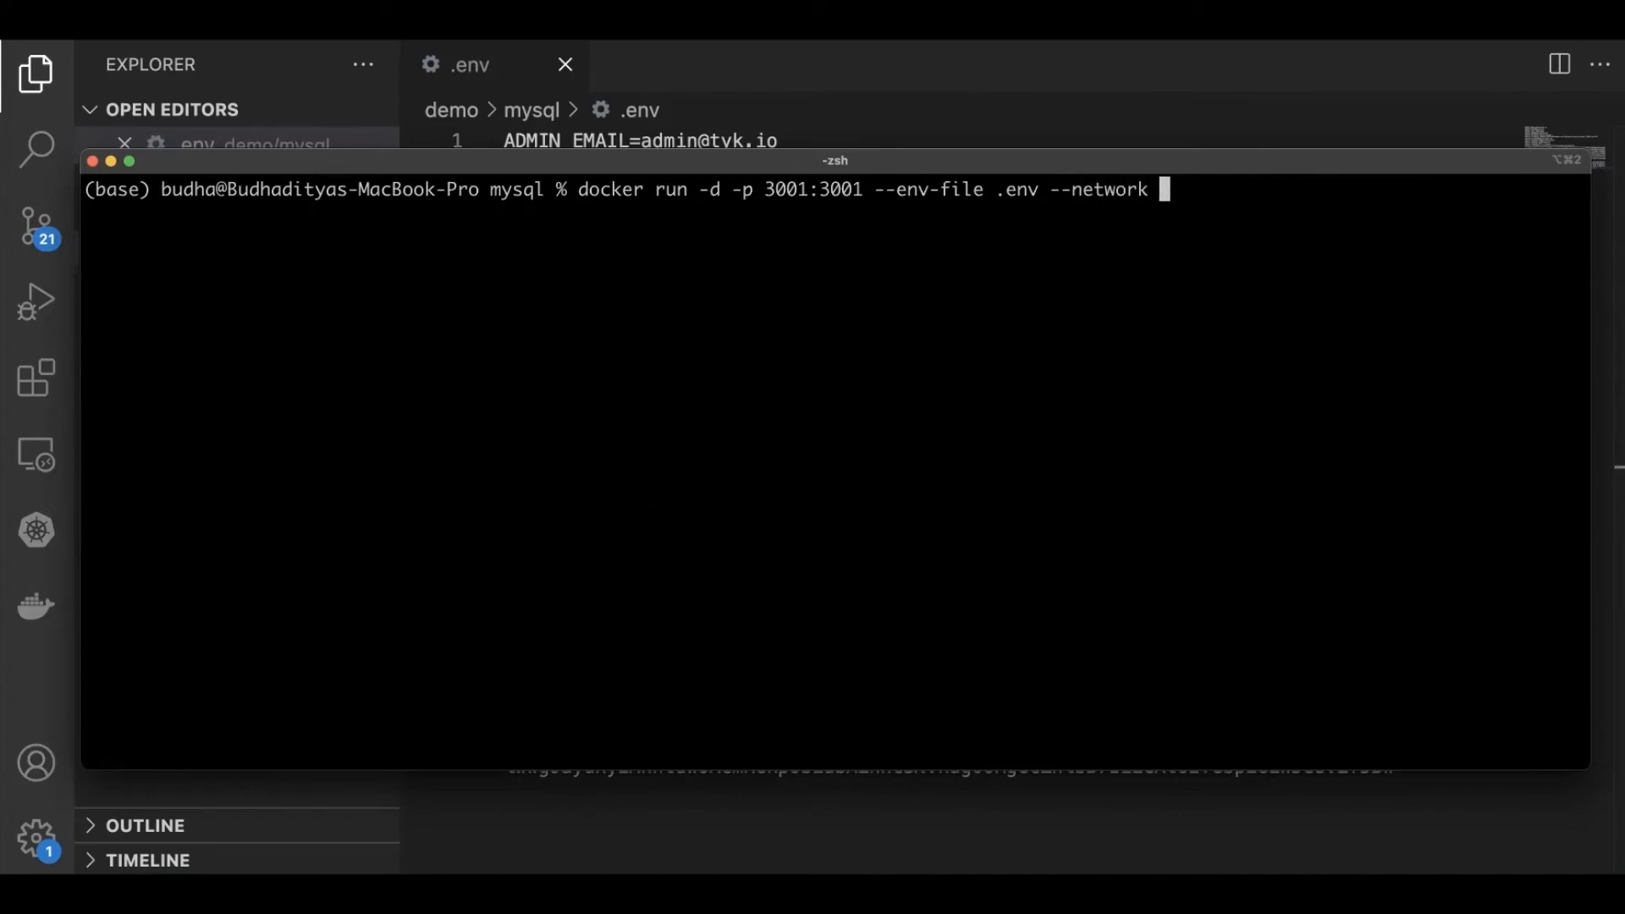
text(tyk-port)
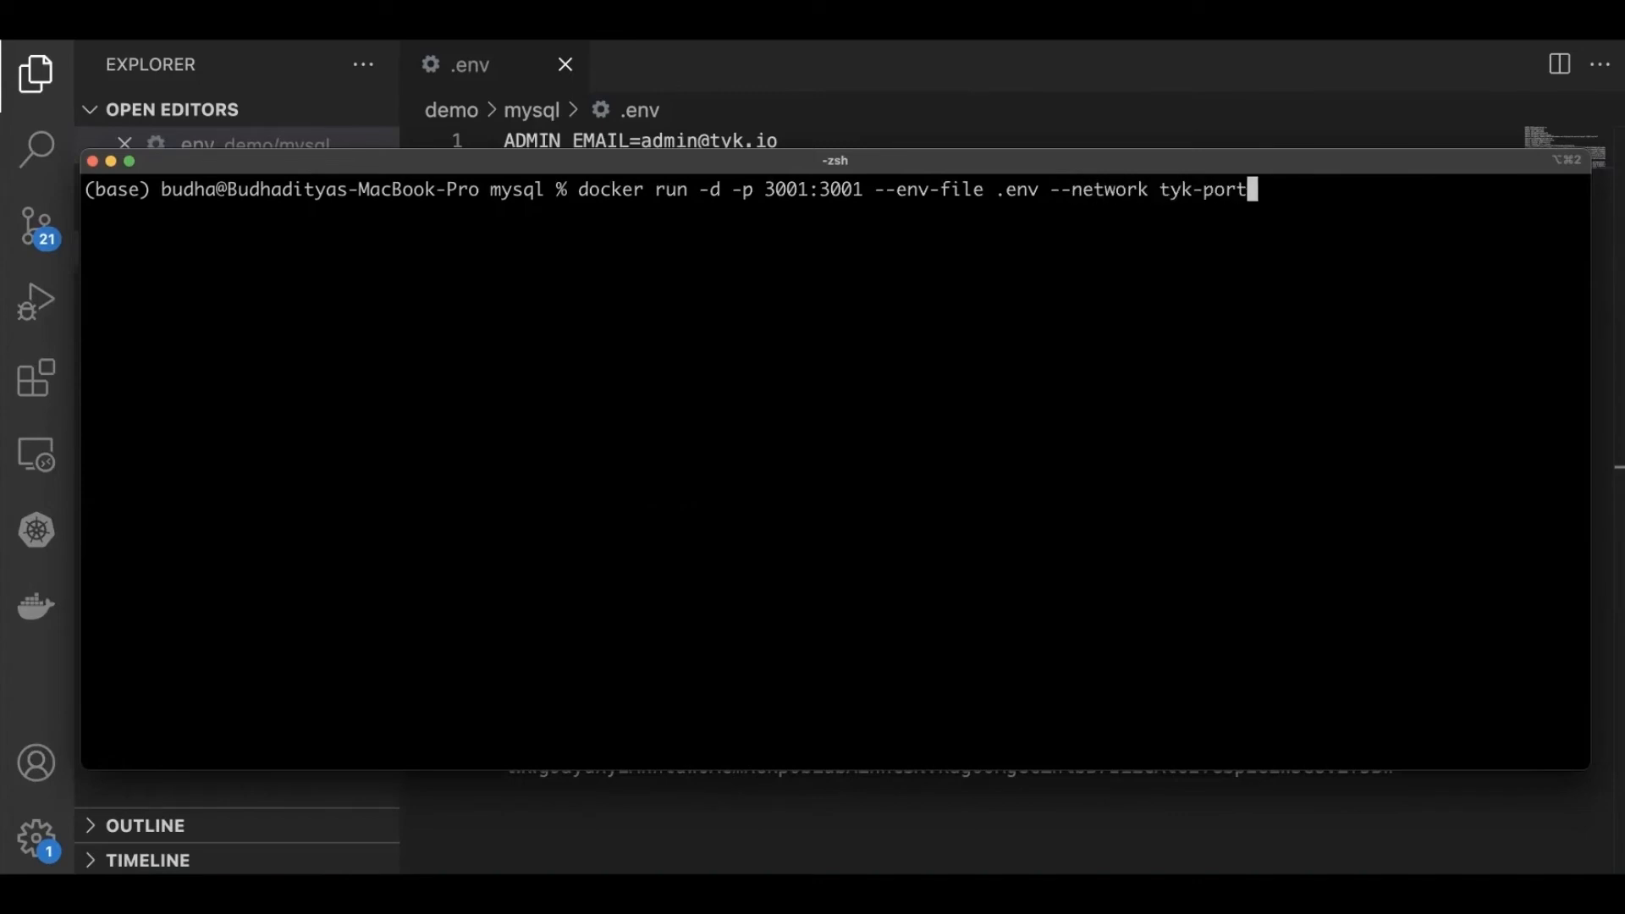
text(al --name t)
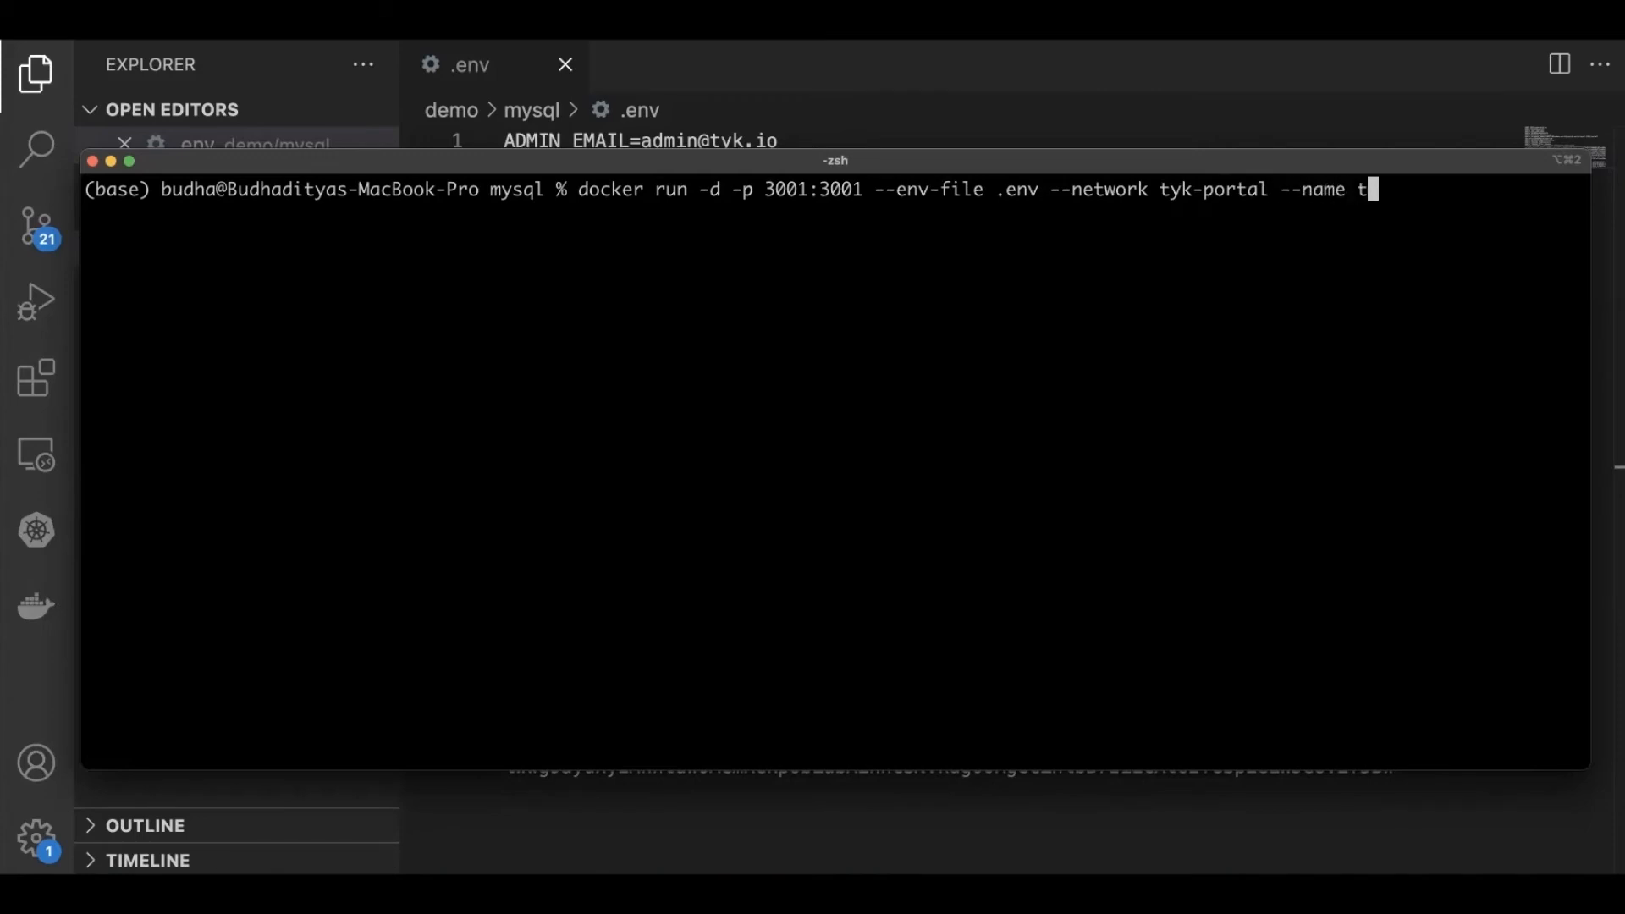
text(yk-portal)
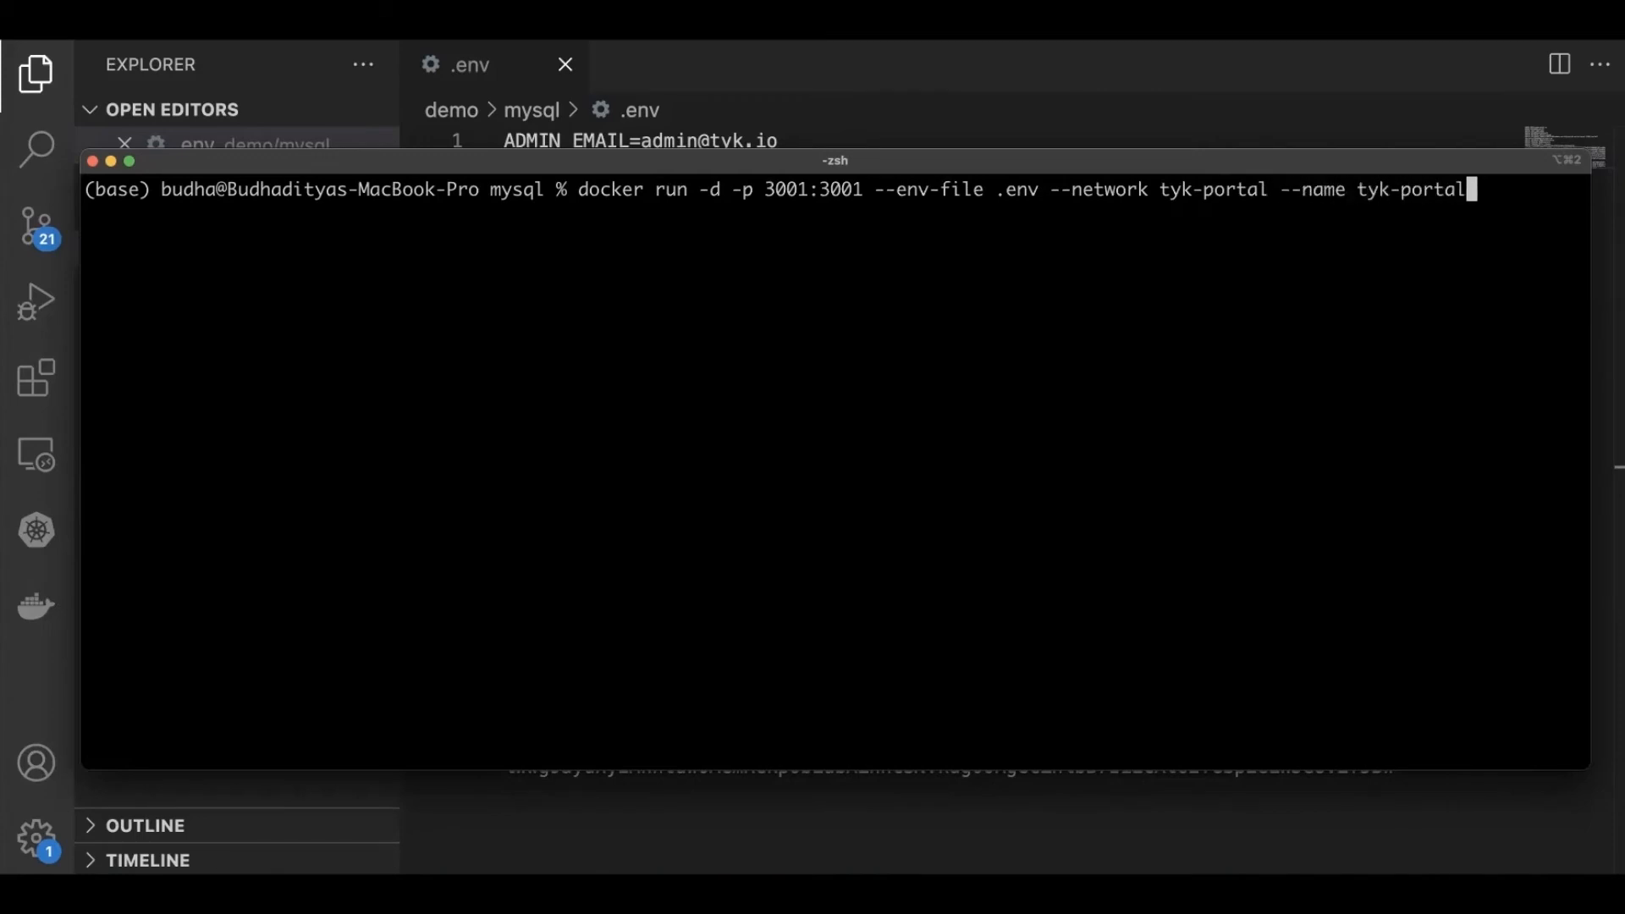
Step: Add image tykio/portal:v1.0.0 with --bootstrap and run the container
text(tyk)
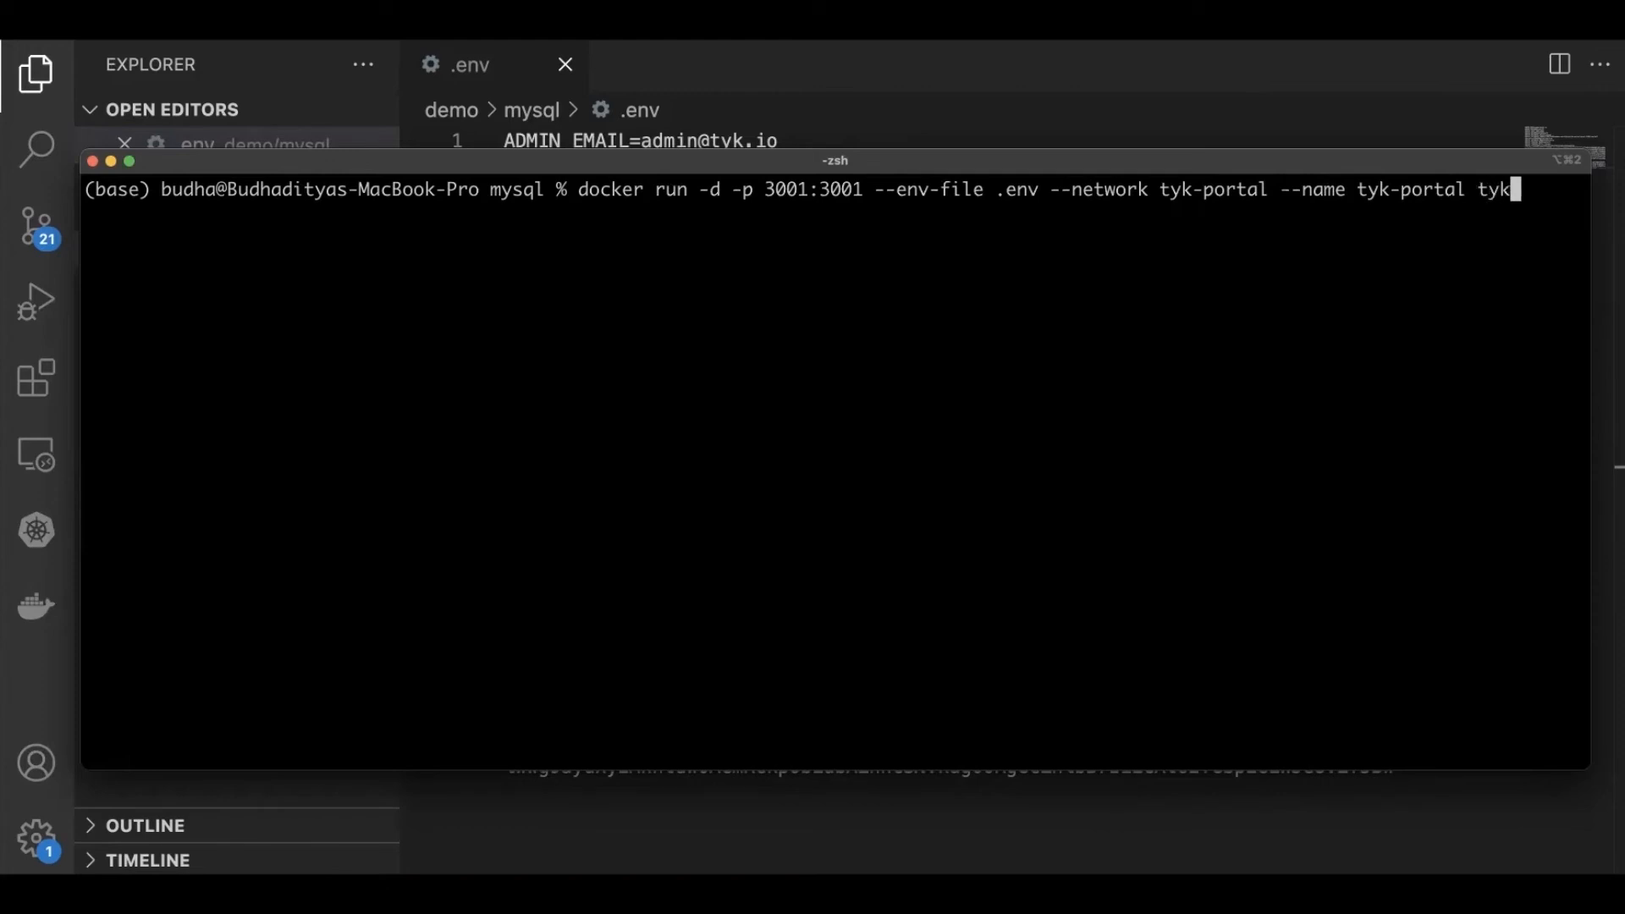
text(io)
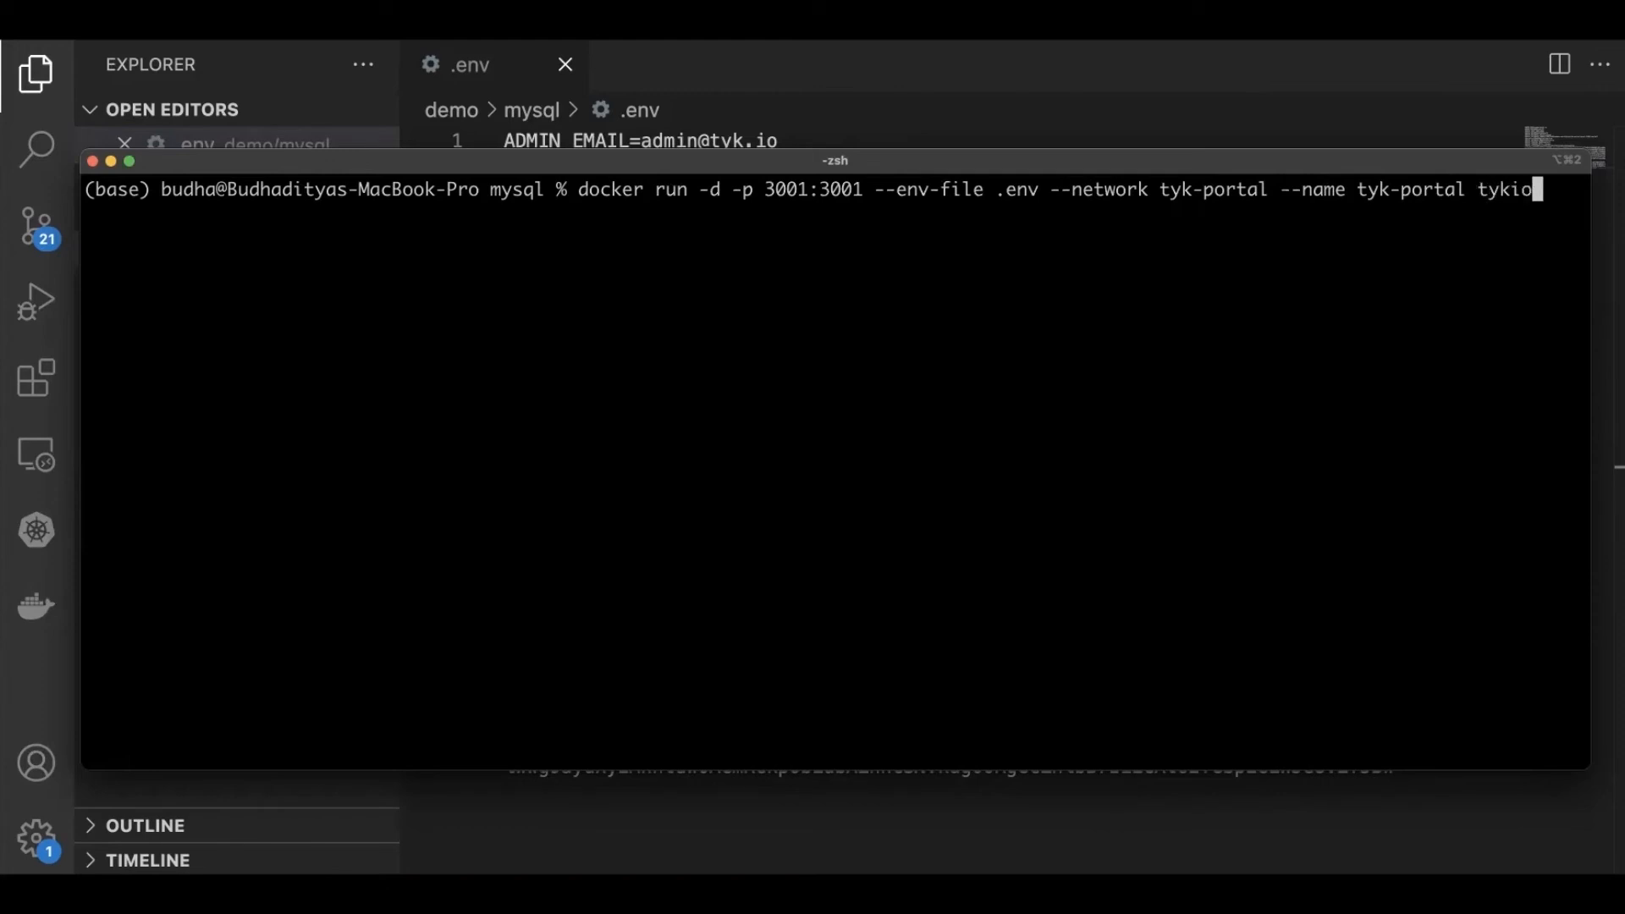
text(/portal)
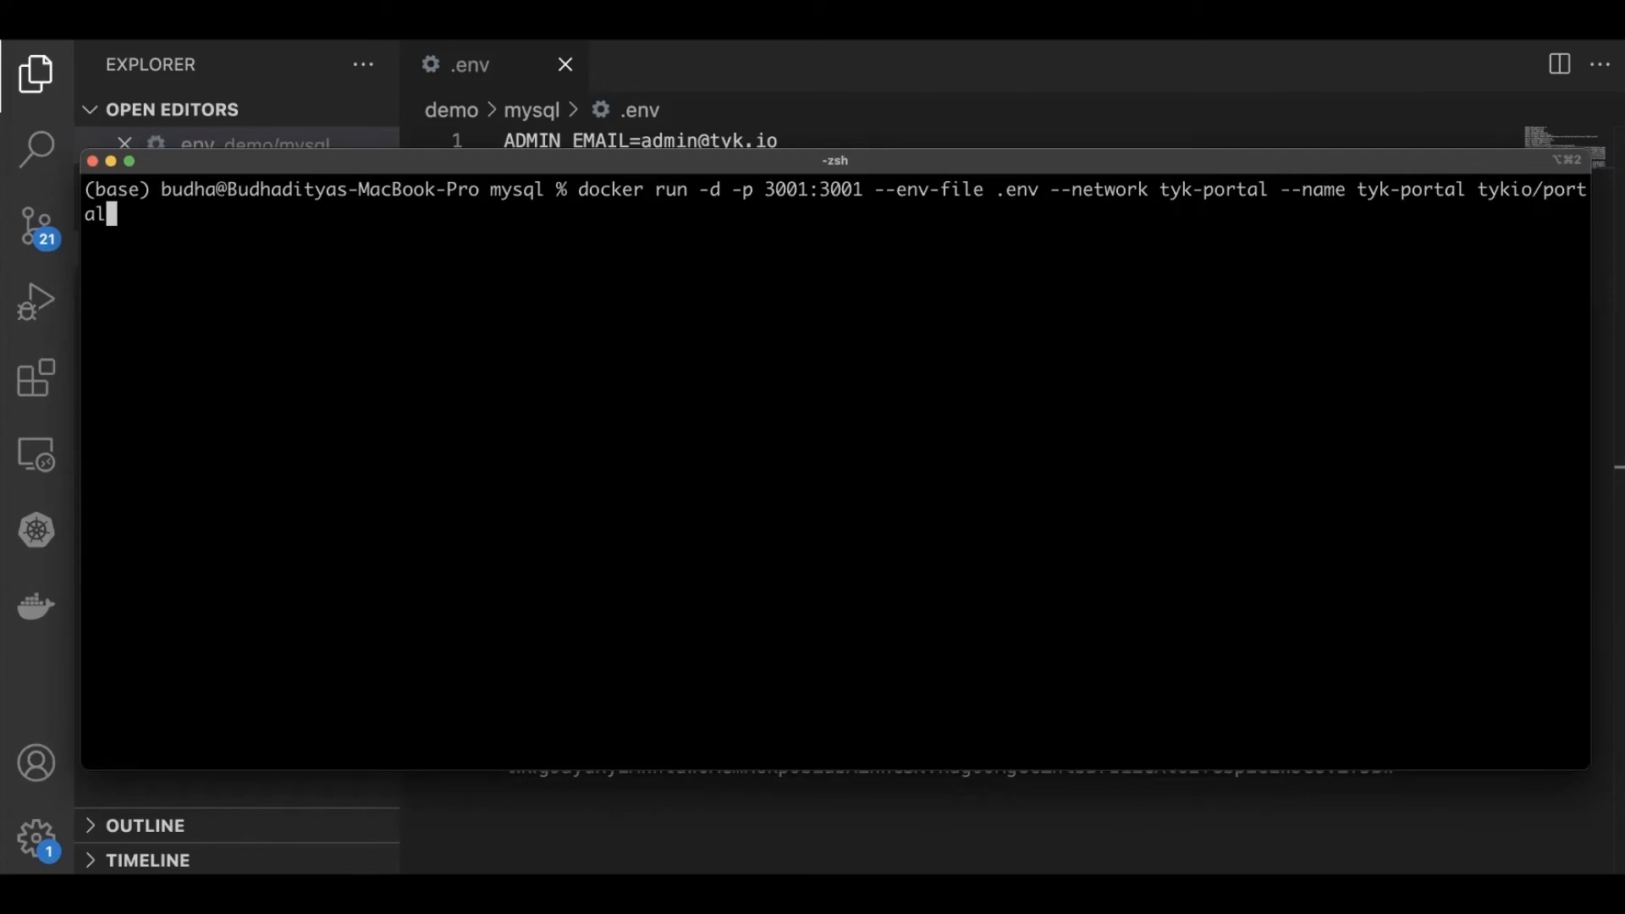
text("v)
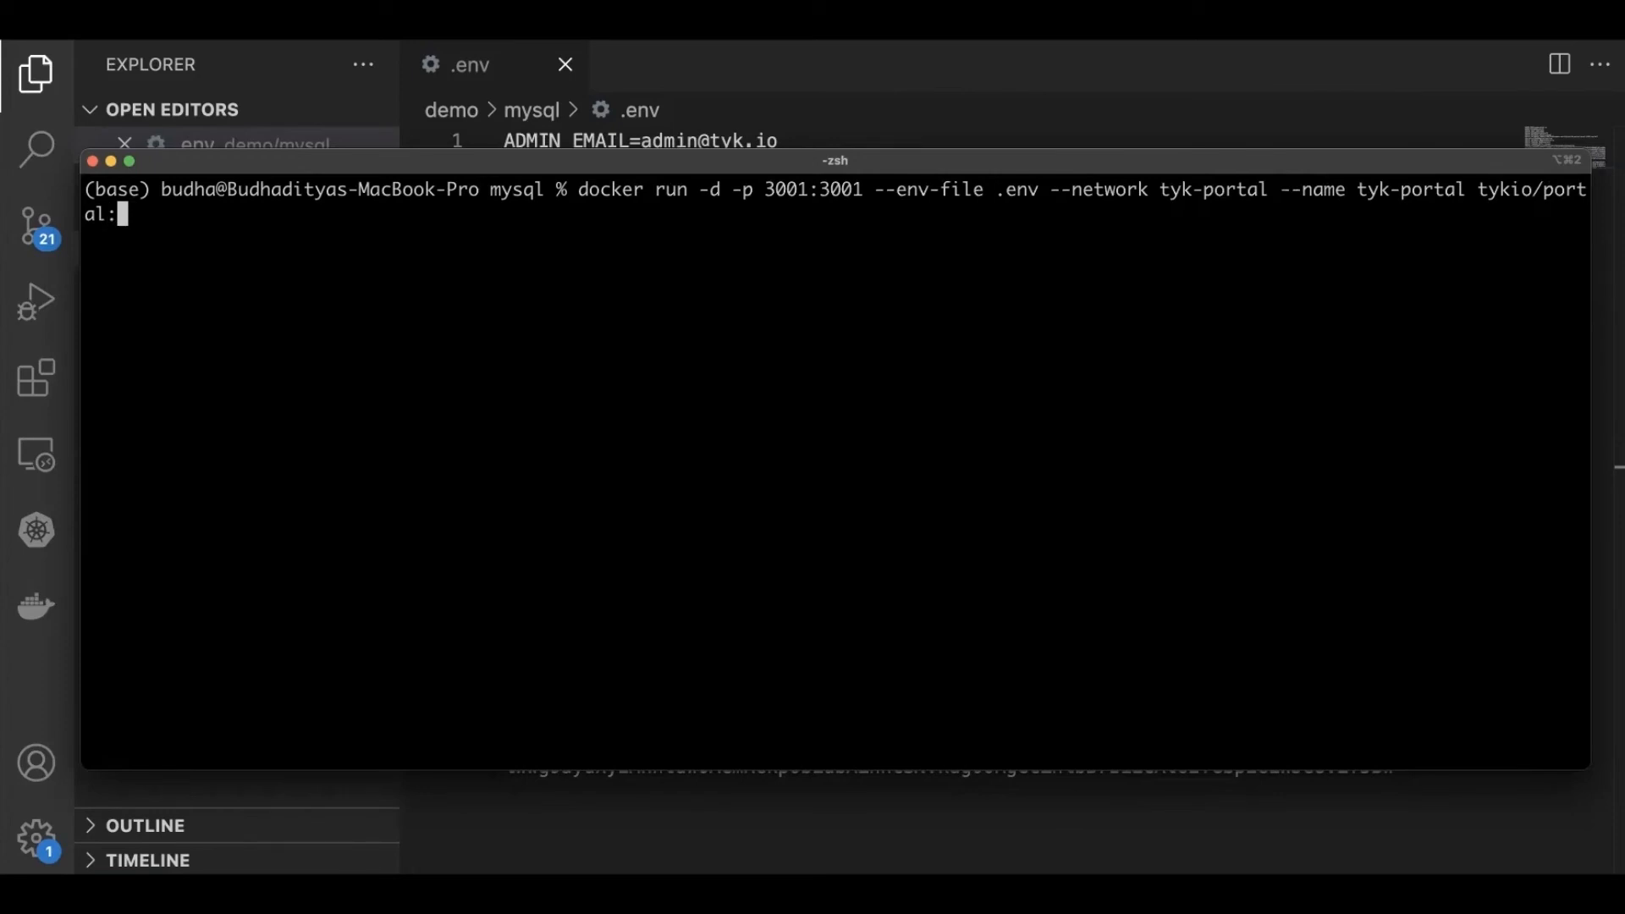
text(v)
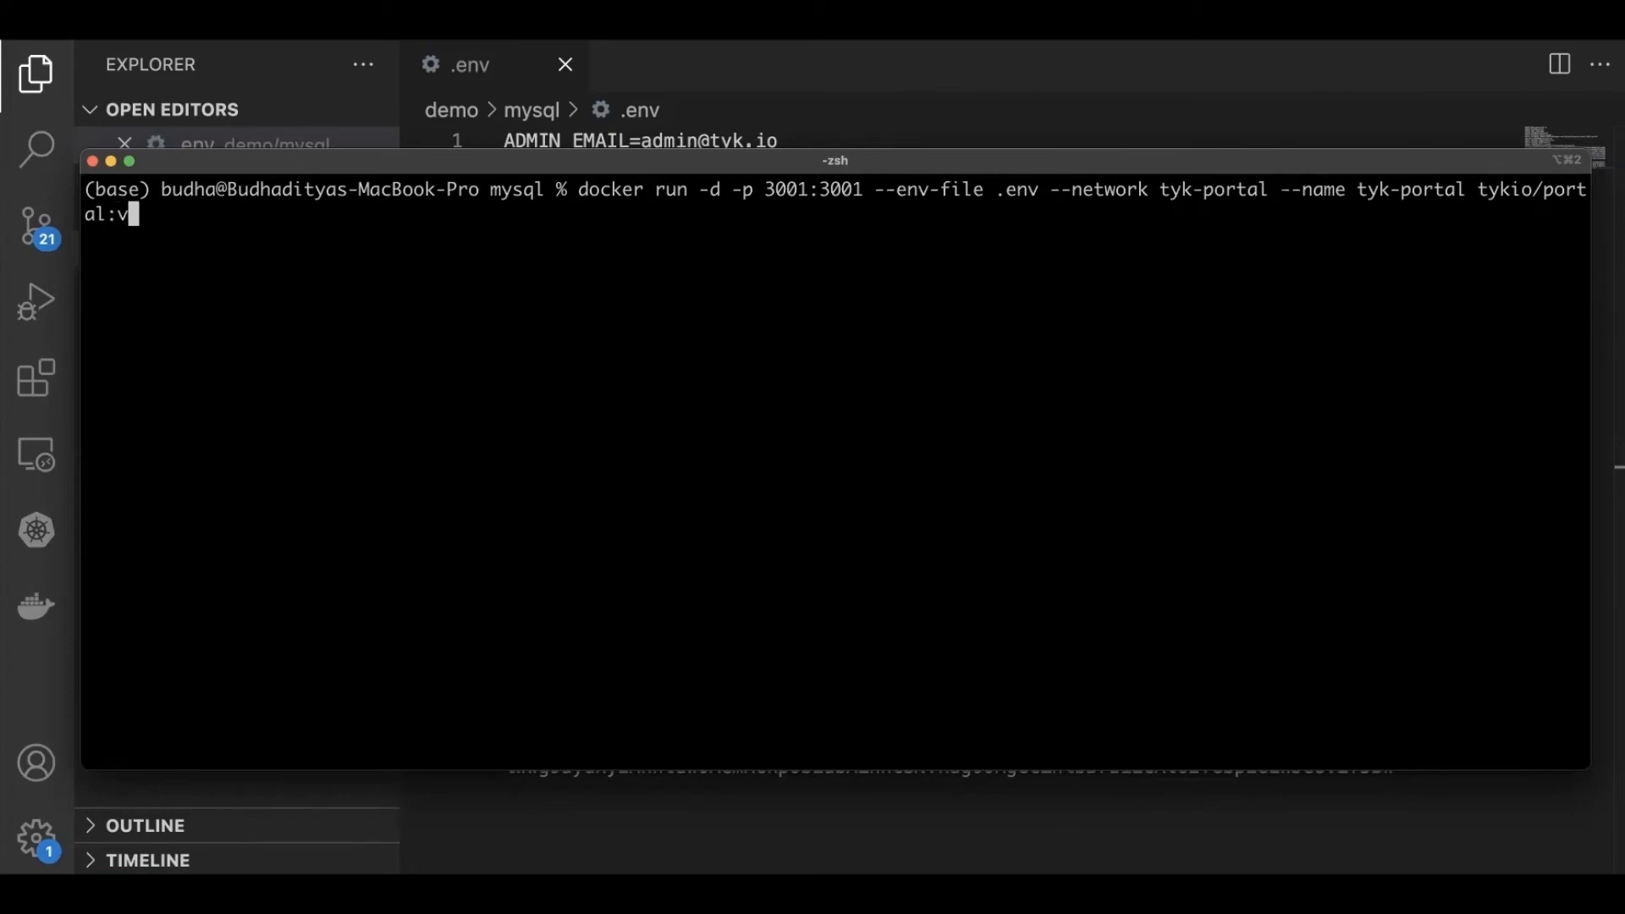
text(1.0)
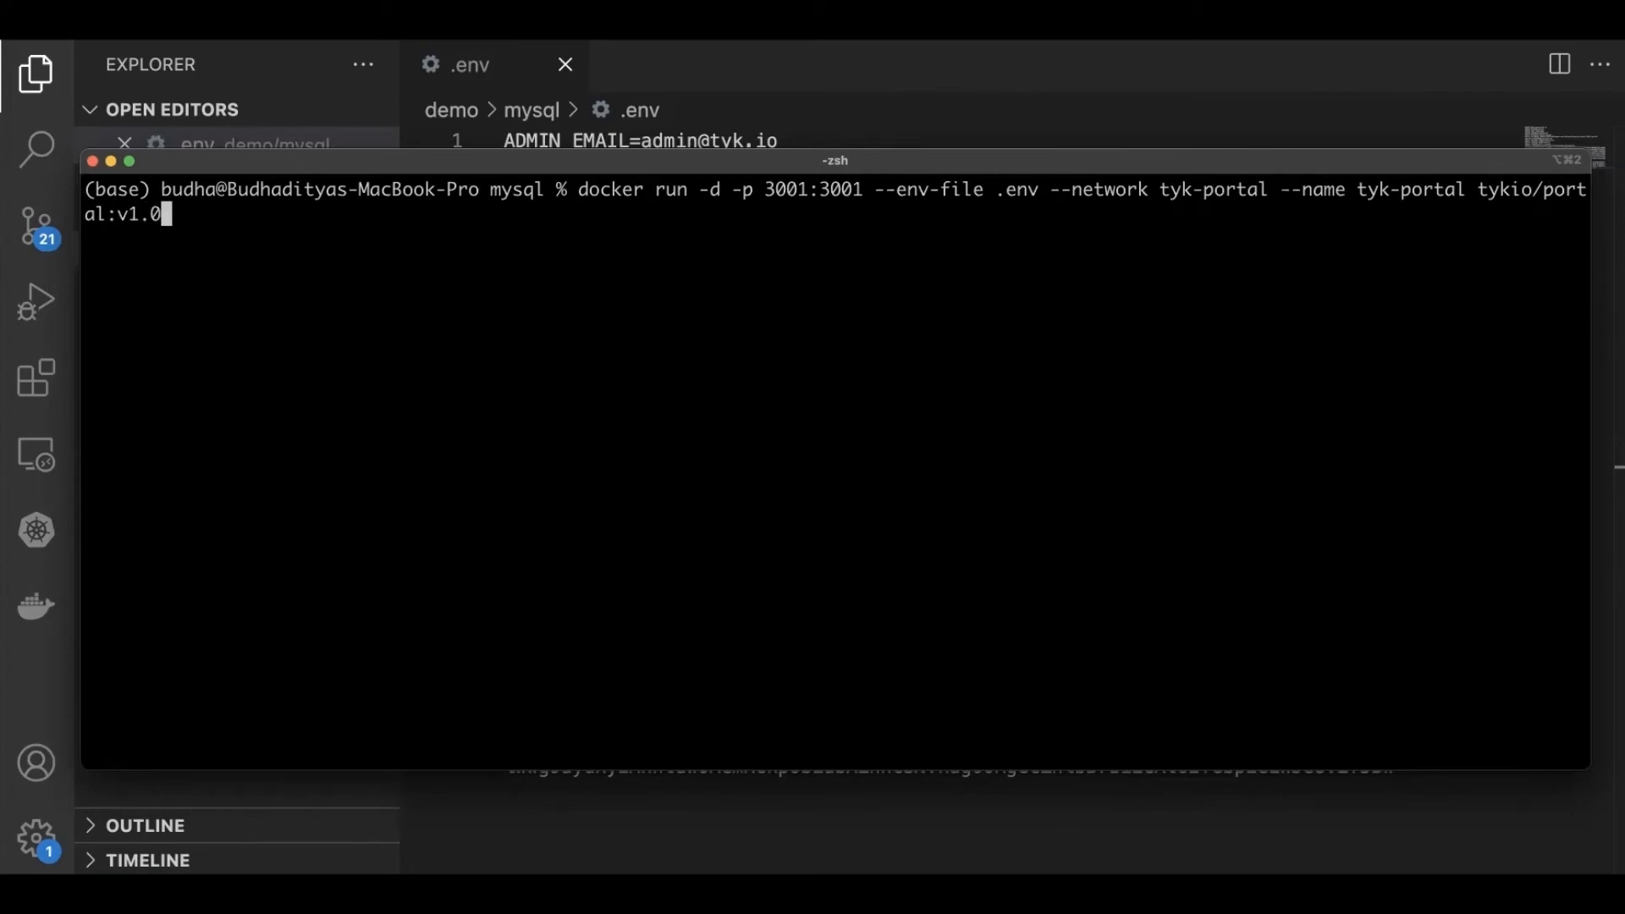
text(.0 --)
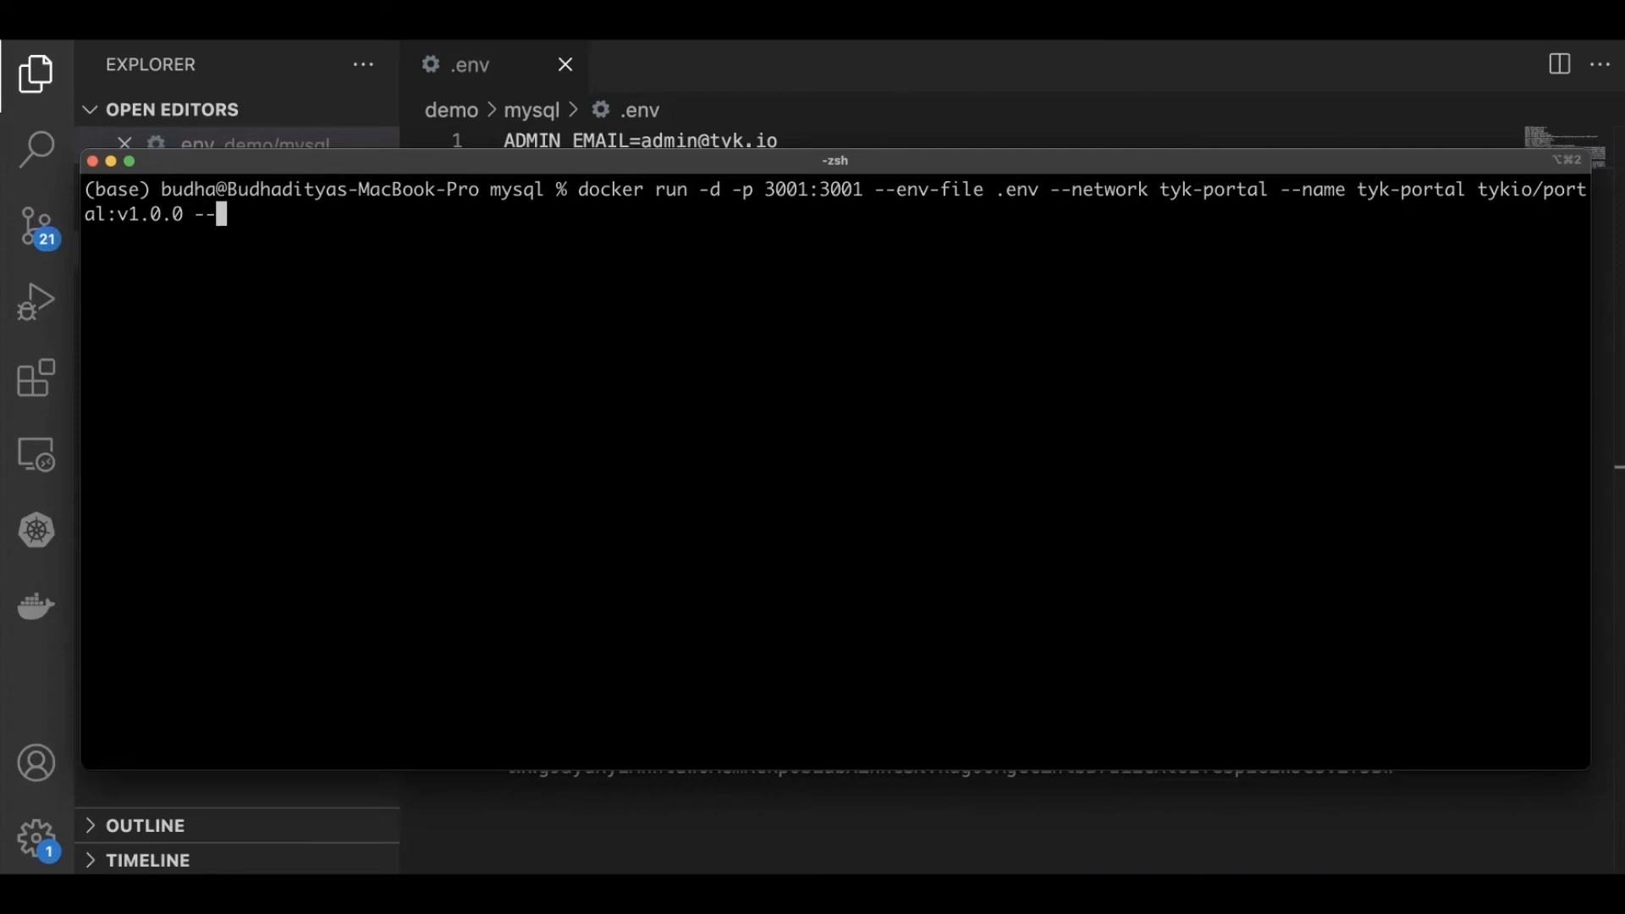
text(boo)
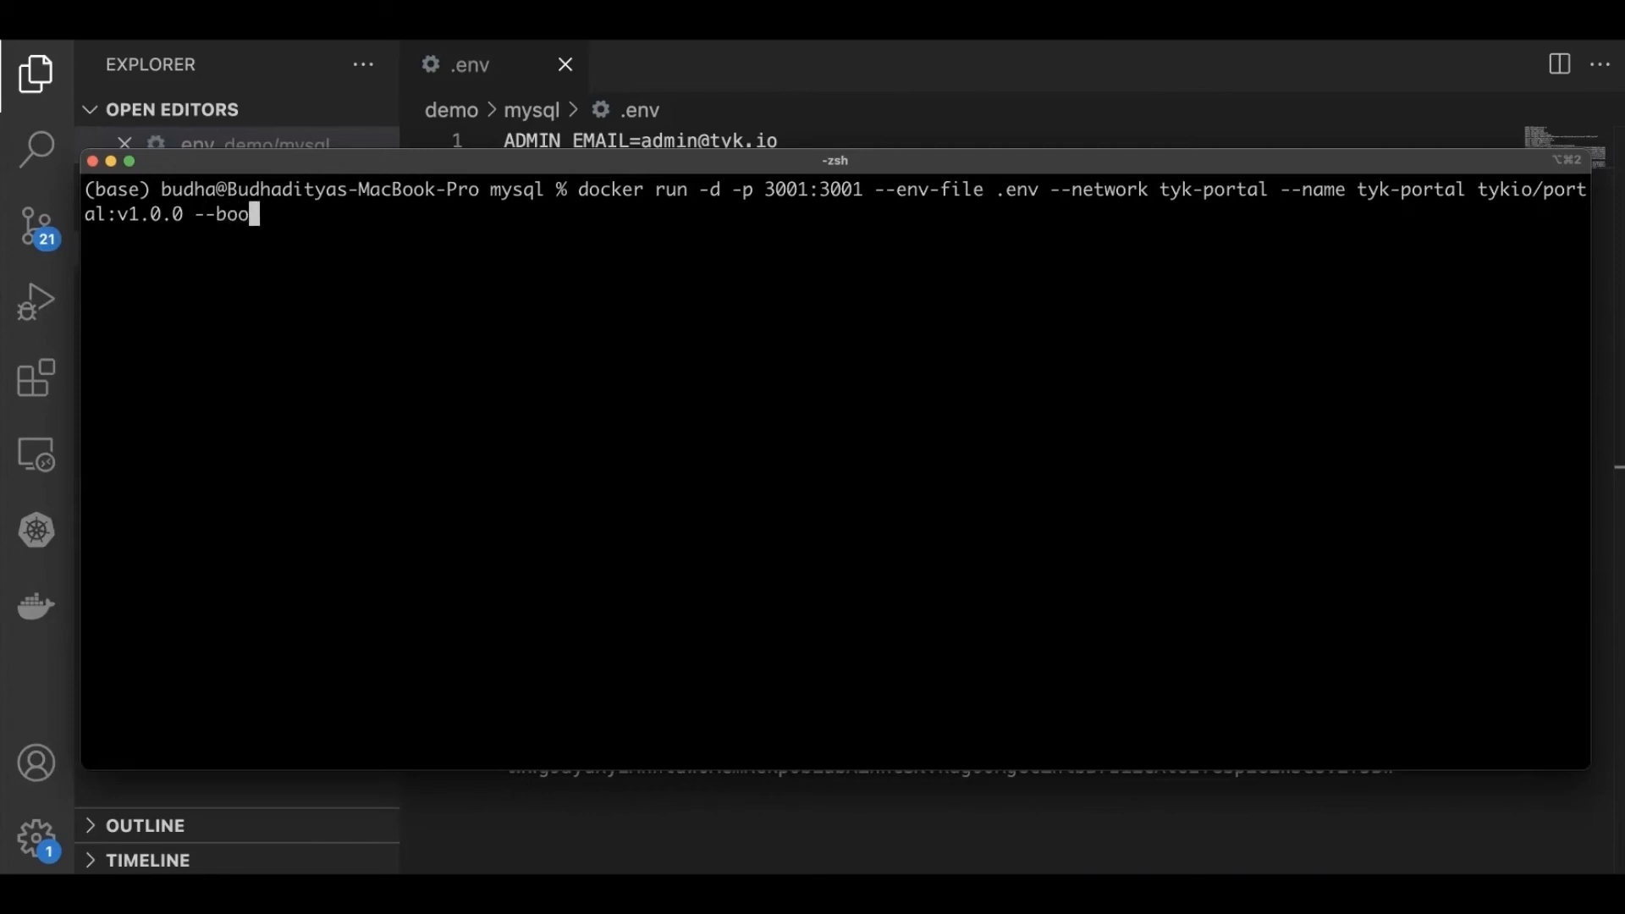
text(tstrap)
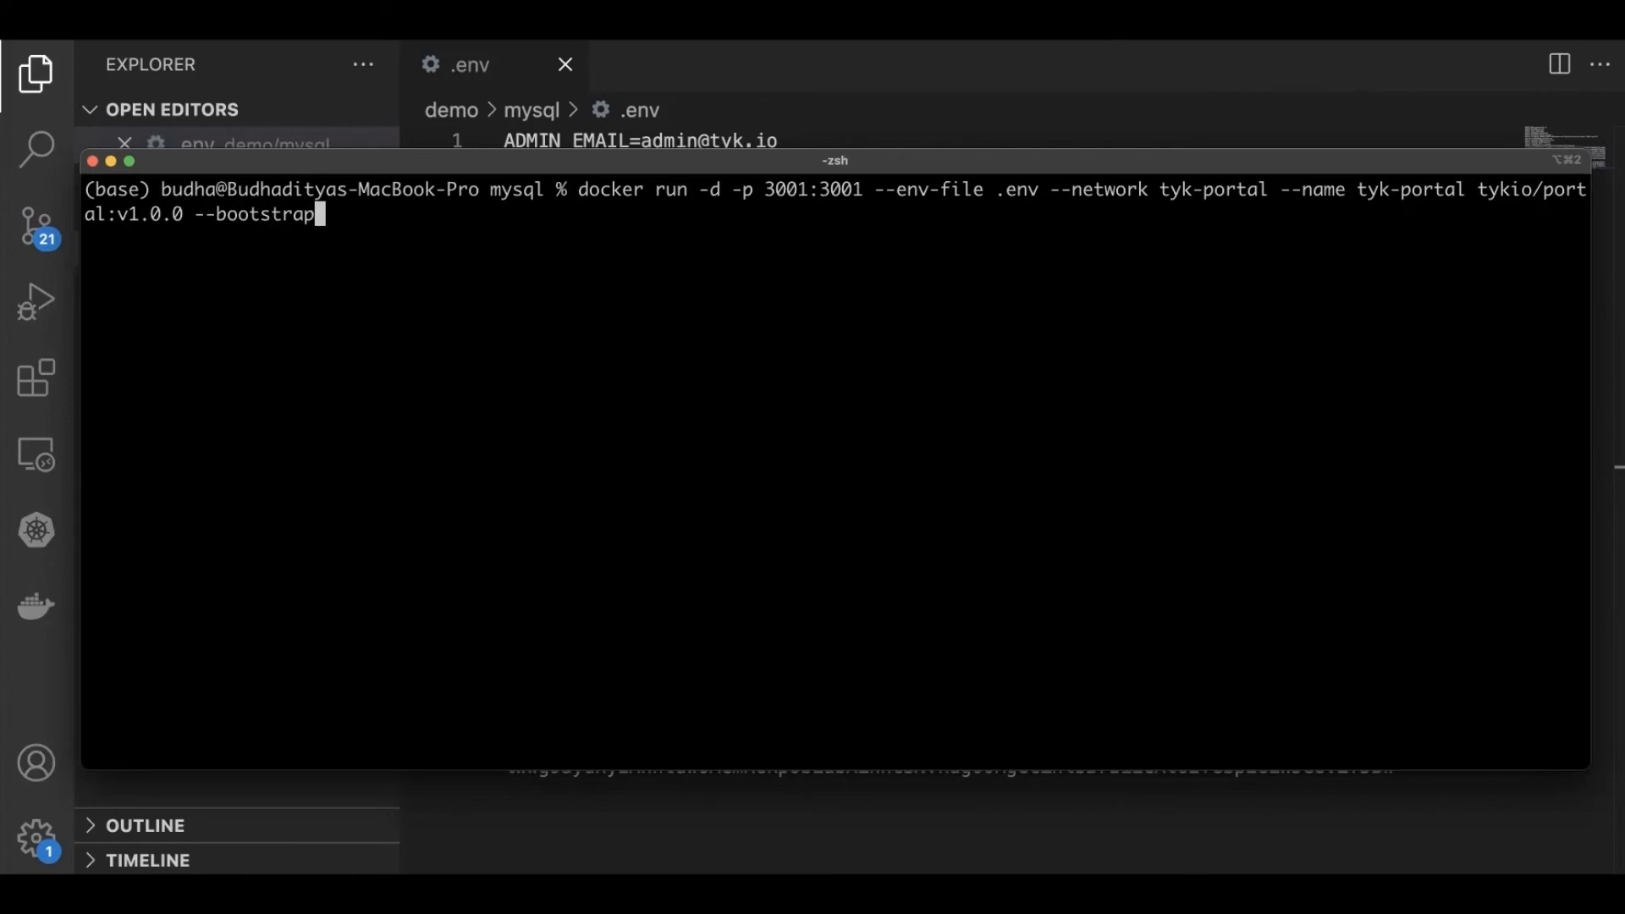
key(Return)
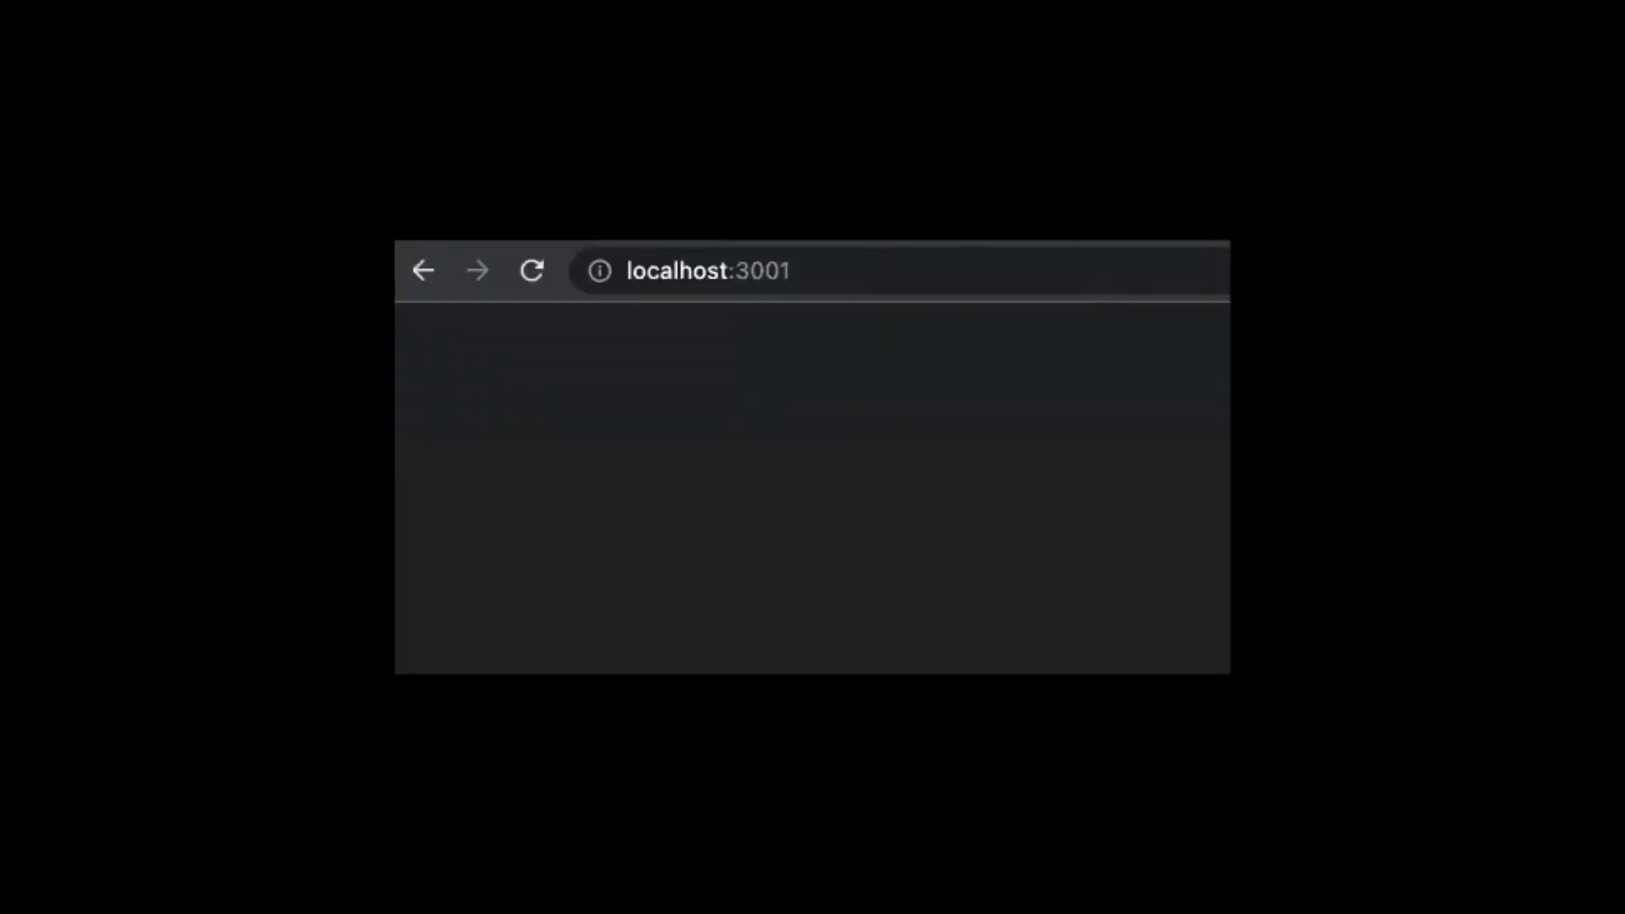
mouse_move(876, 270)
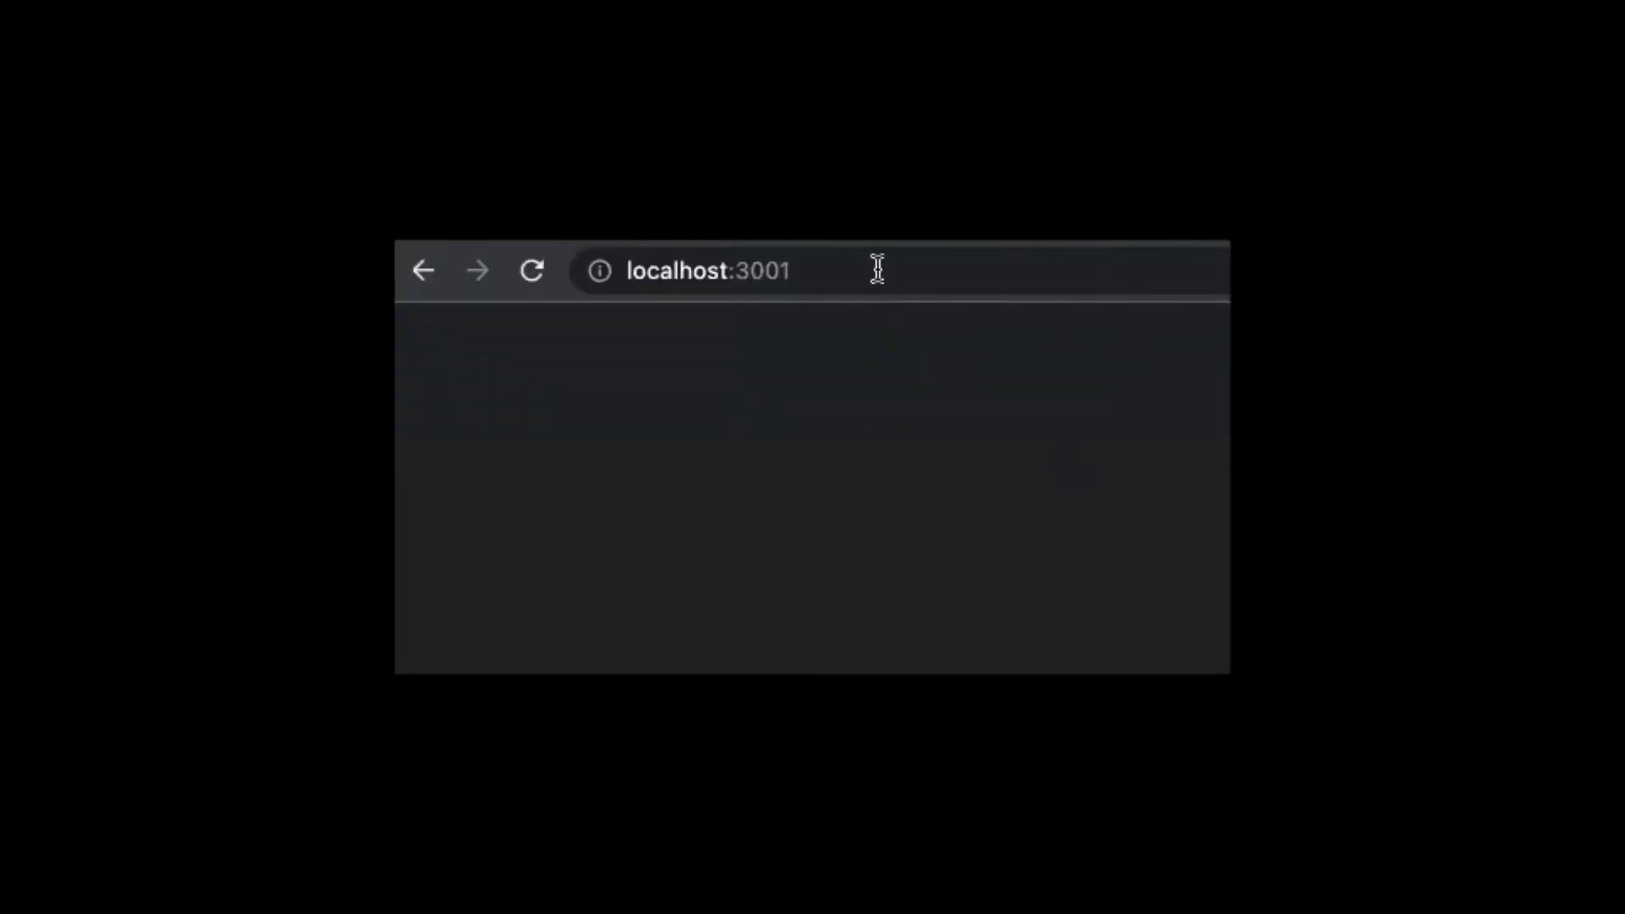
Step: Reload localhost:3001 to show the Tyk Developer Portal home page
click(708, 271)
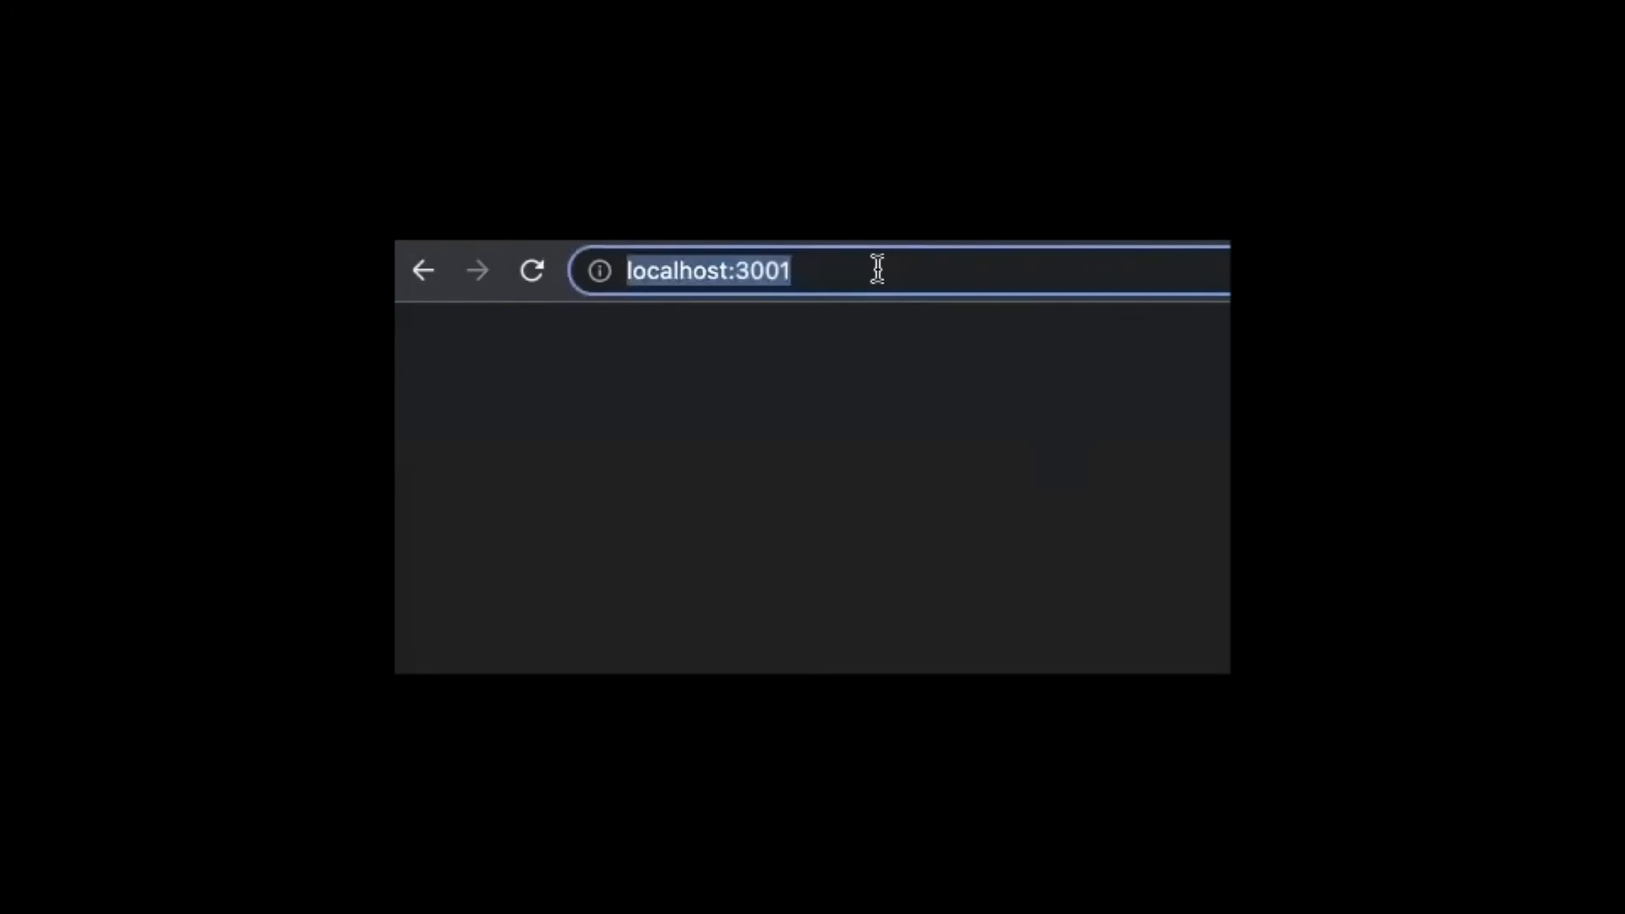
key(Return)
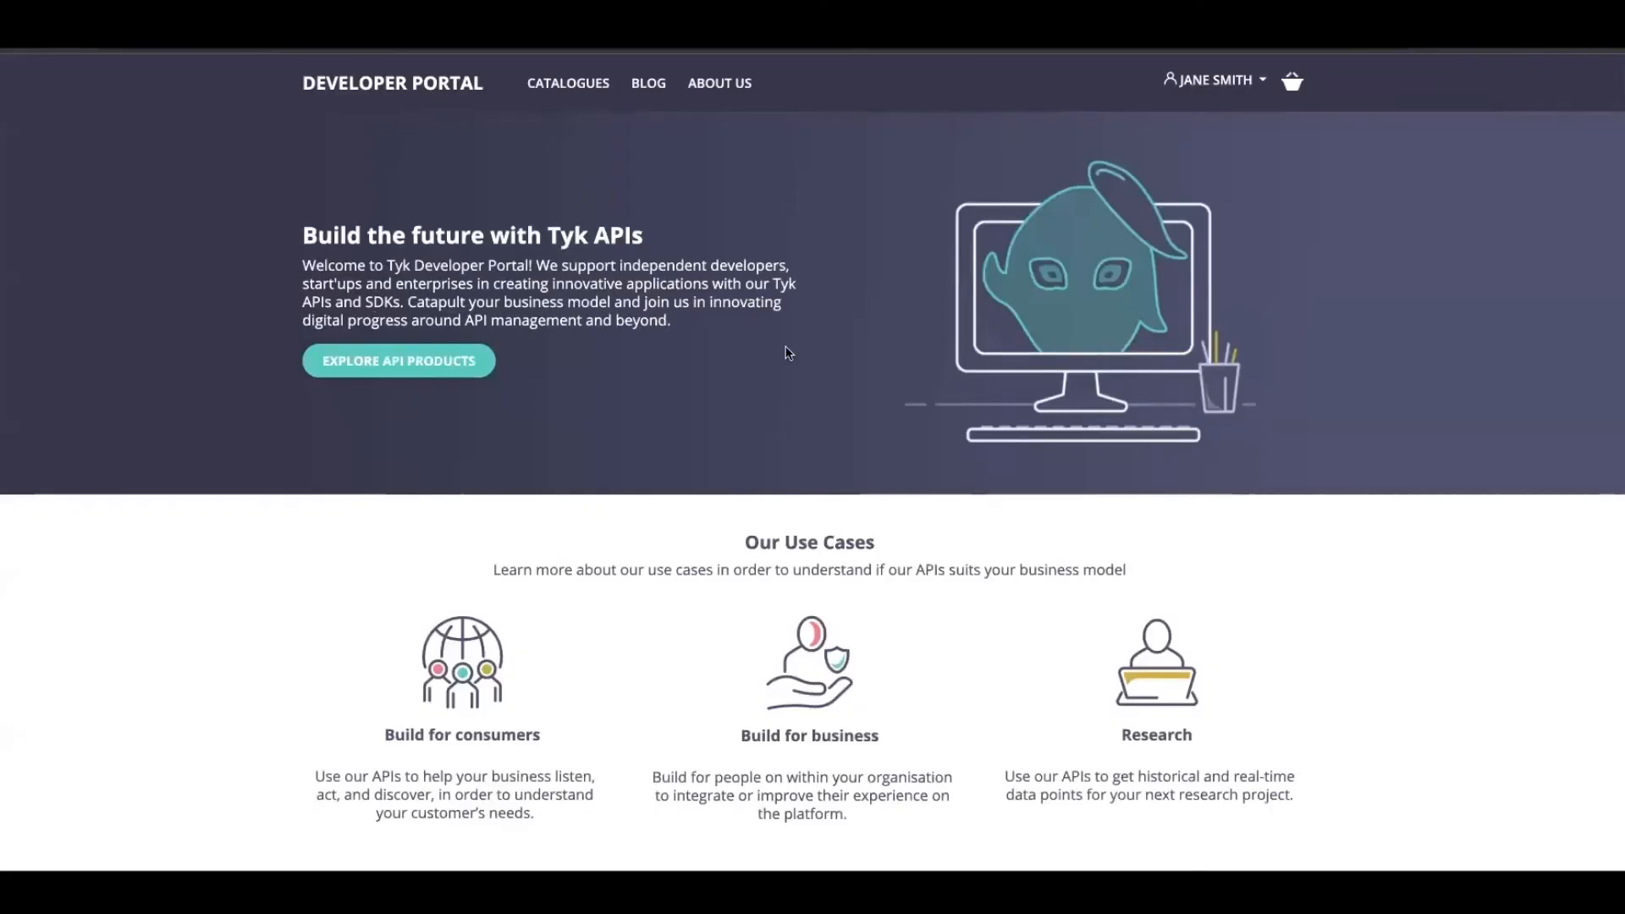
mouse_move(1111, 114)
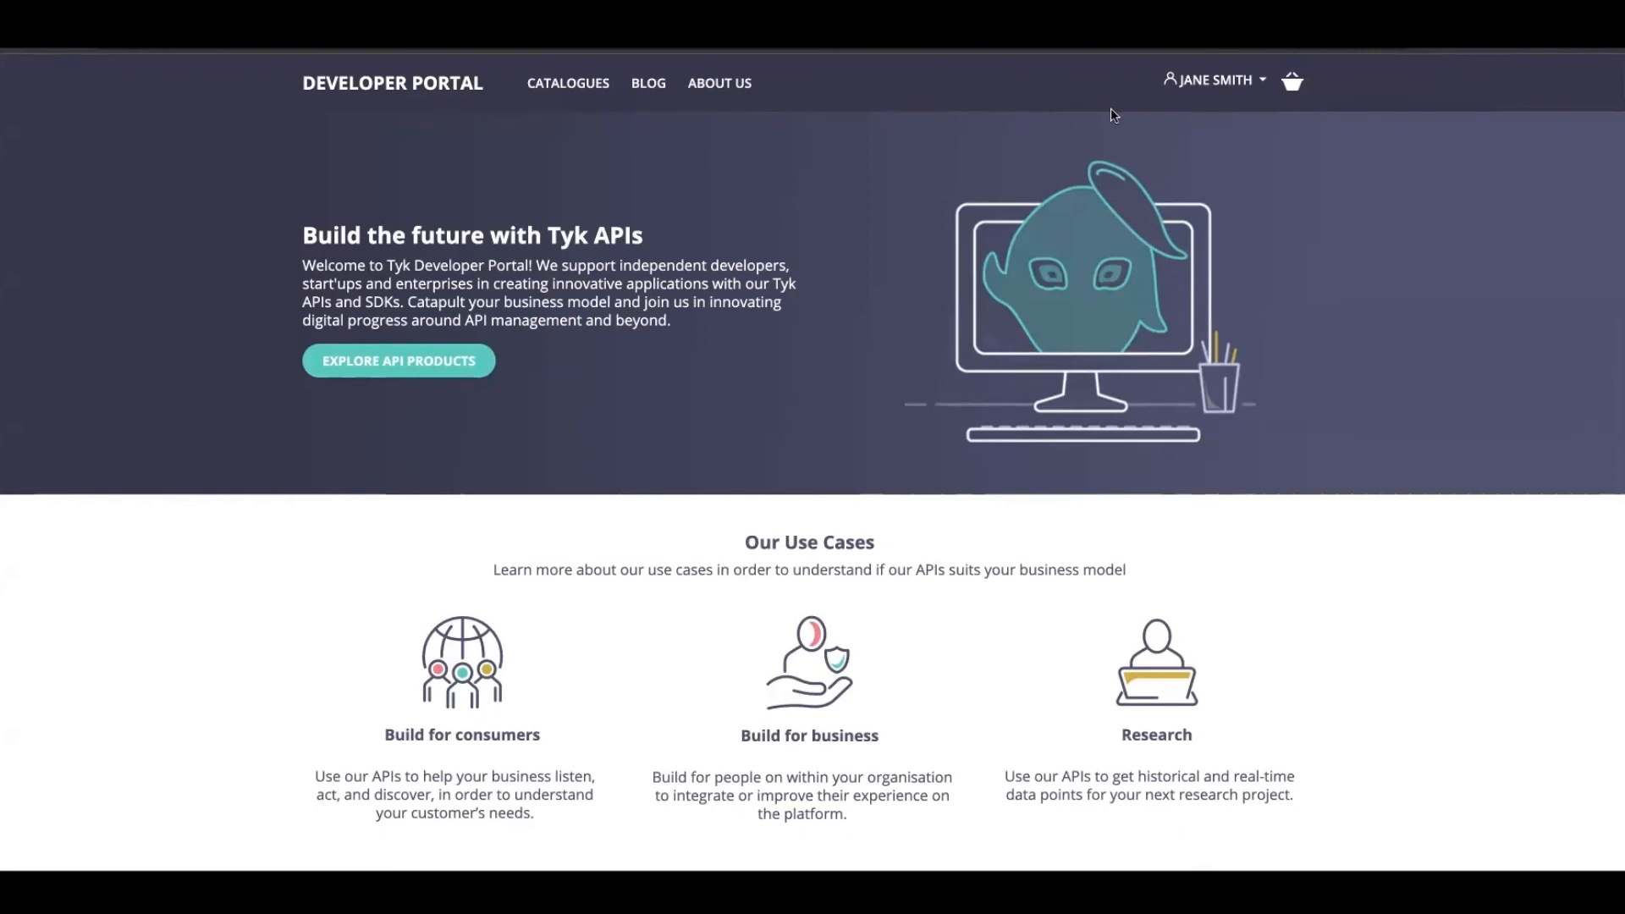
Step: Log out from the account dropdown and scroll over the public home page
click(1213, 79)
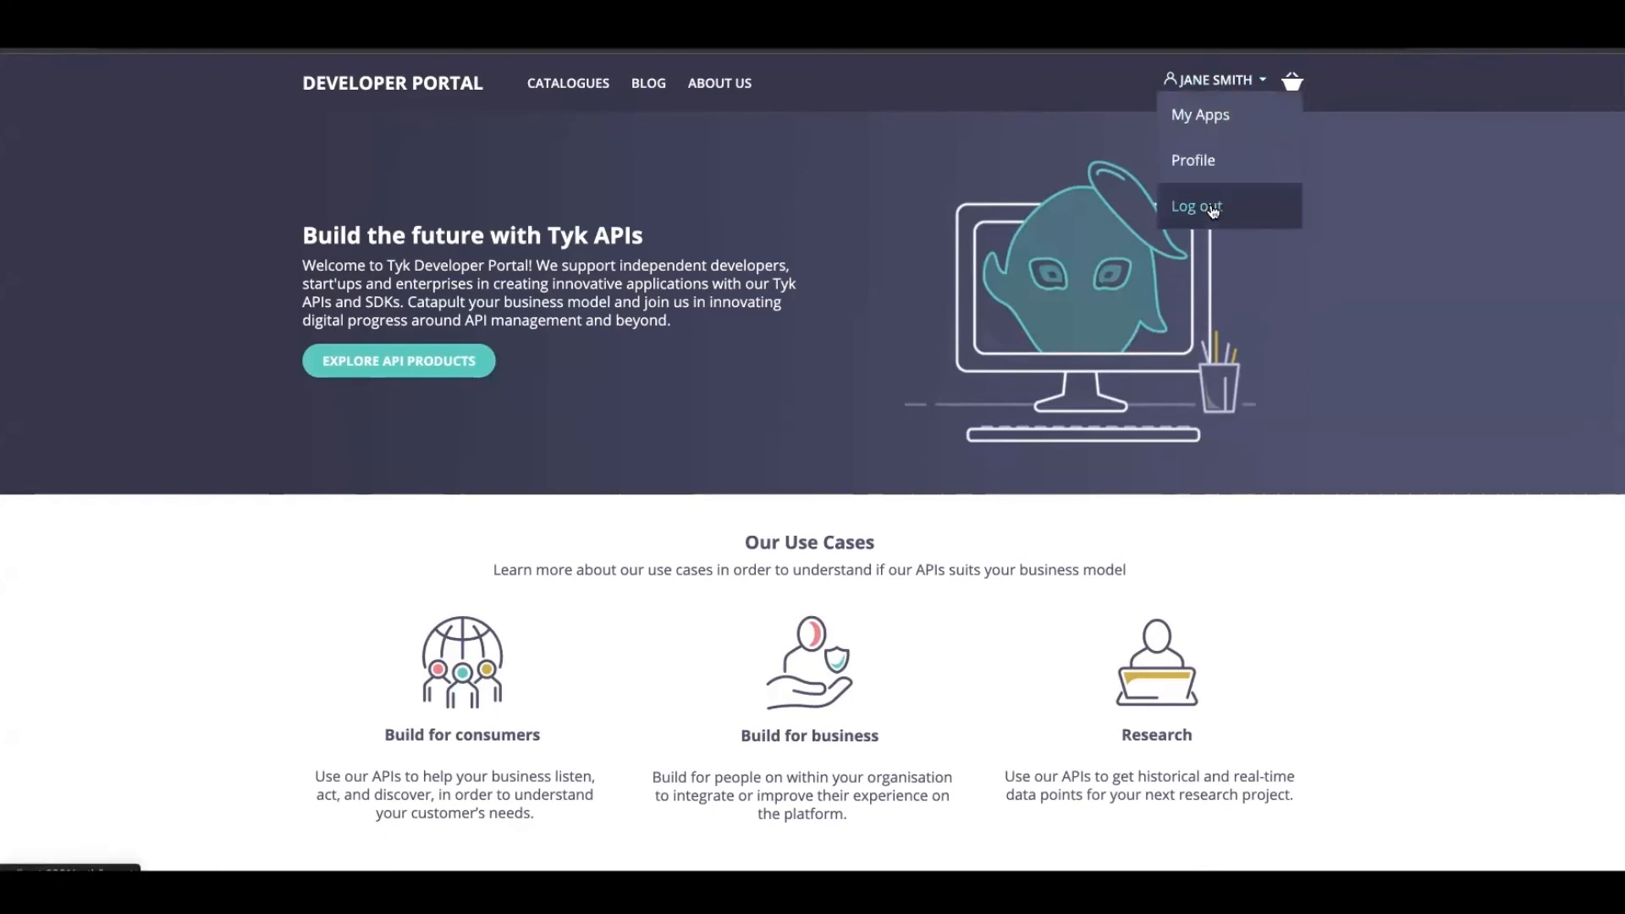
click(1196, 205)
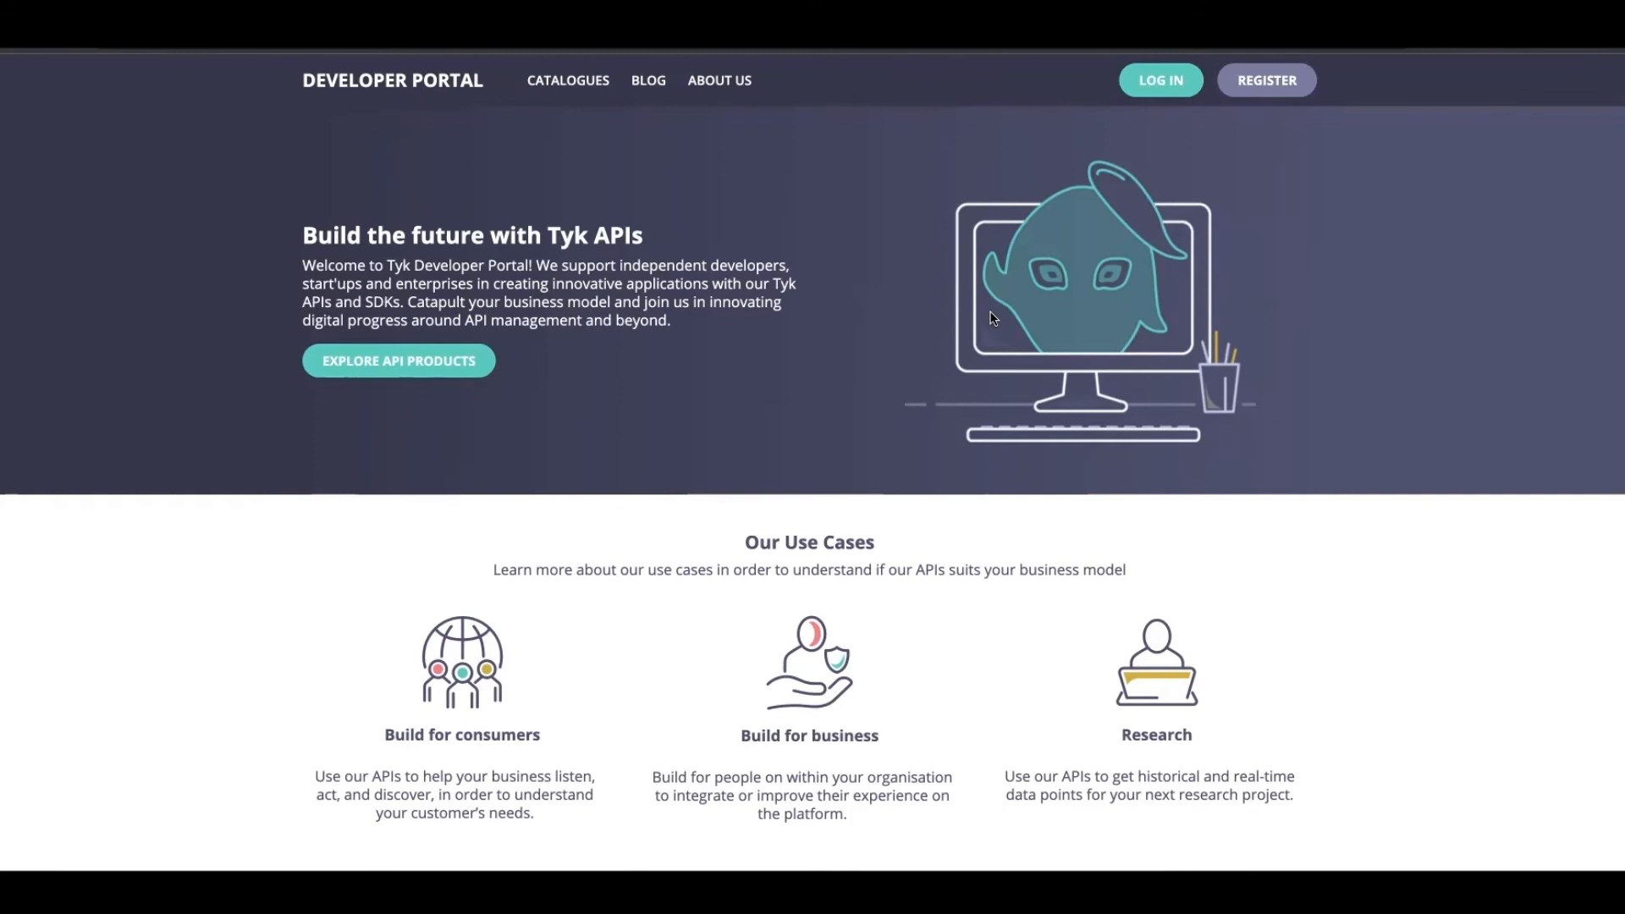
scroll(down, 3)
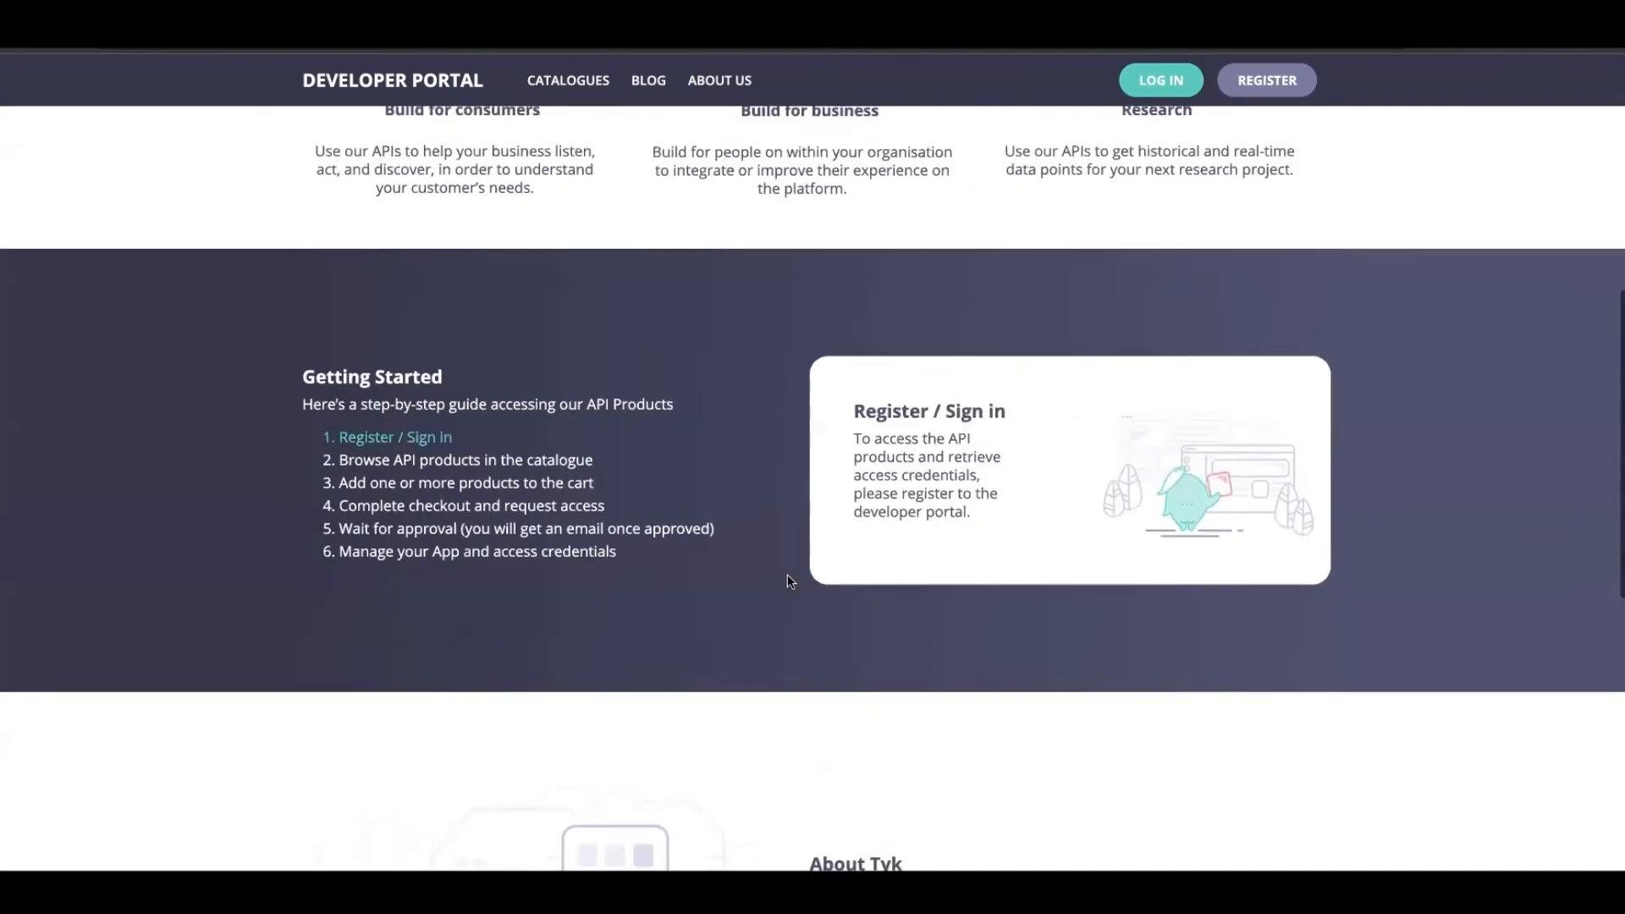
scroll(up, 3)
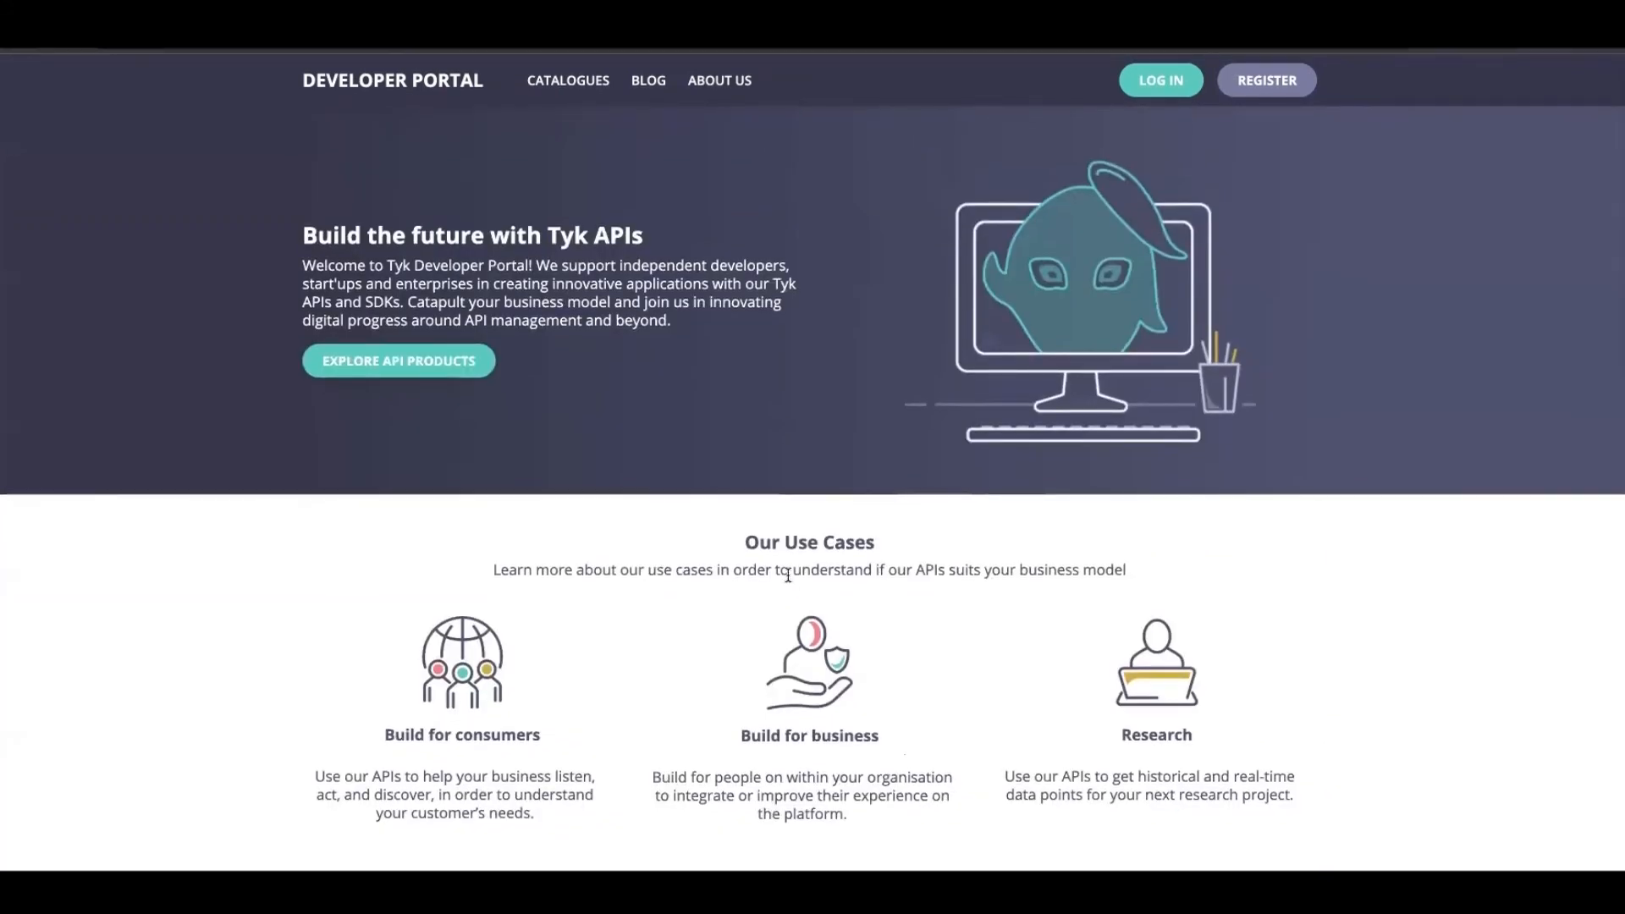
mouse_move(568, 80)
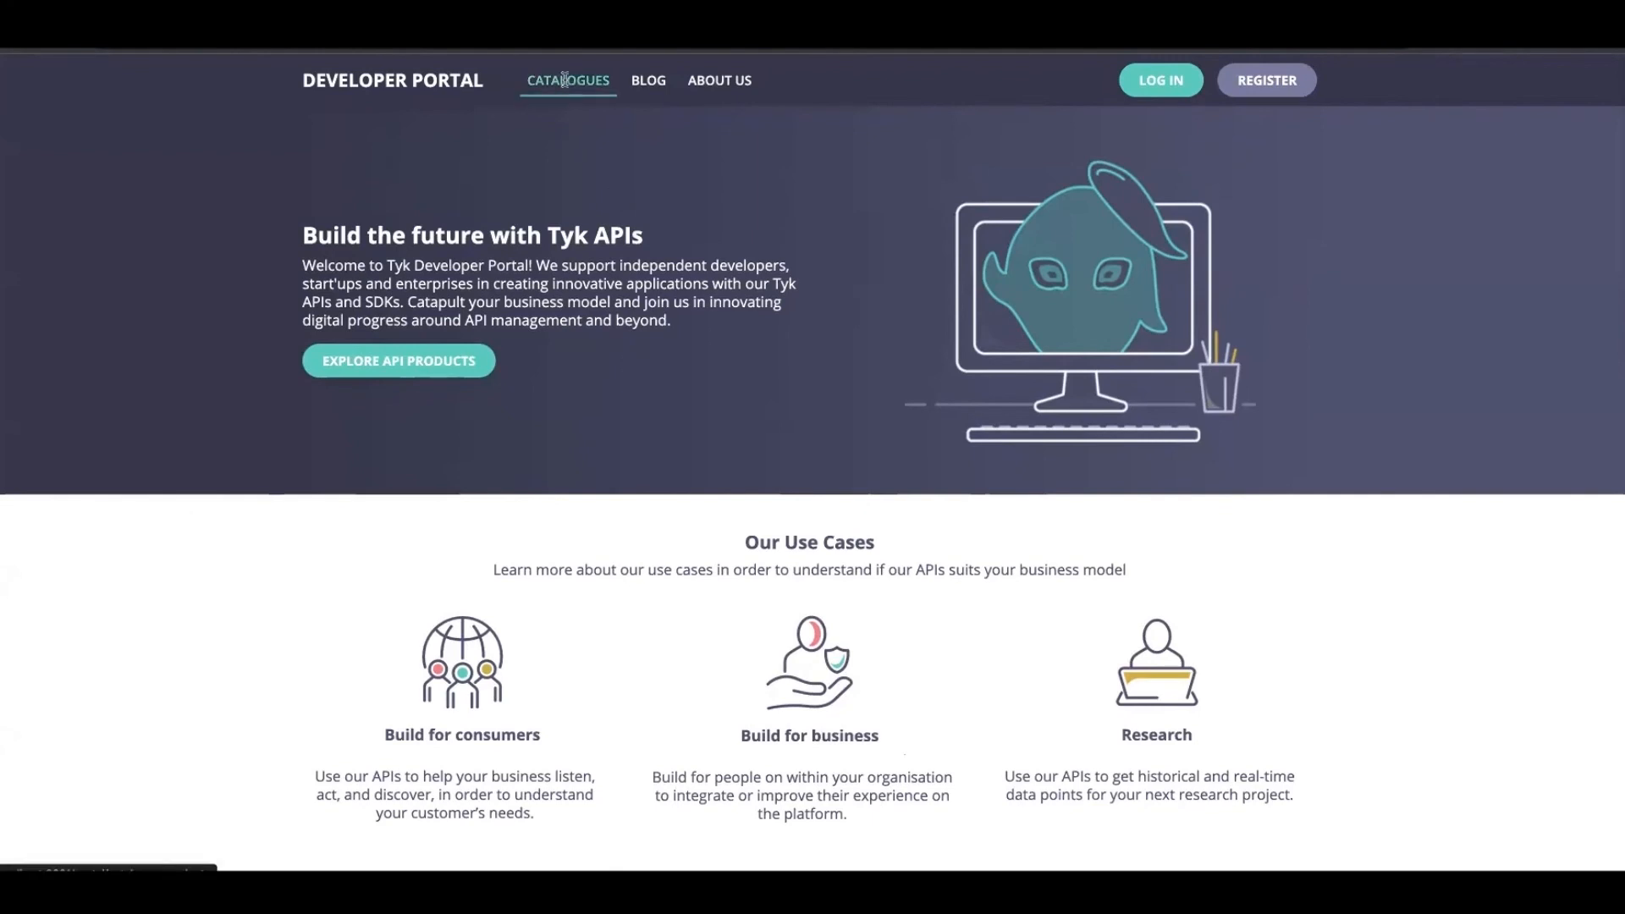
mouse_move(417, 91)
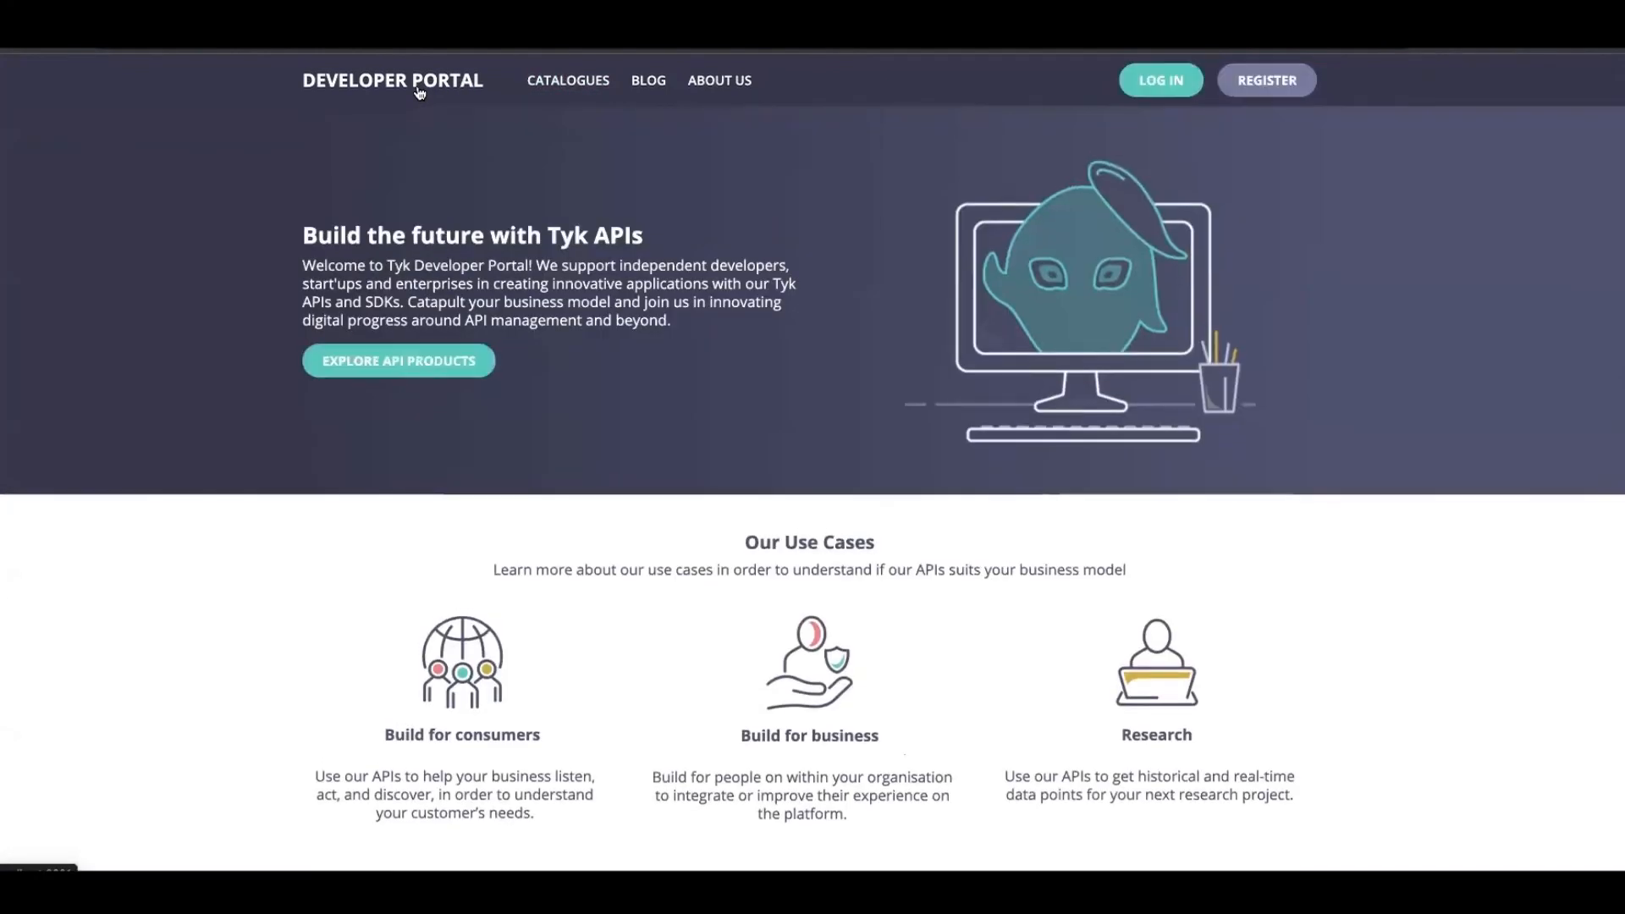
mouse_move(633, 148)
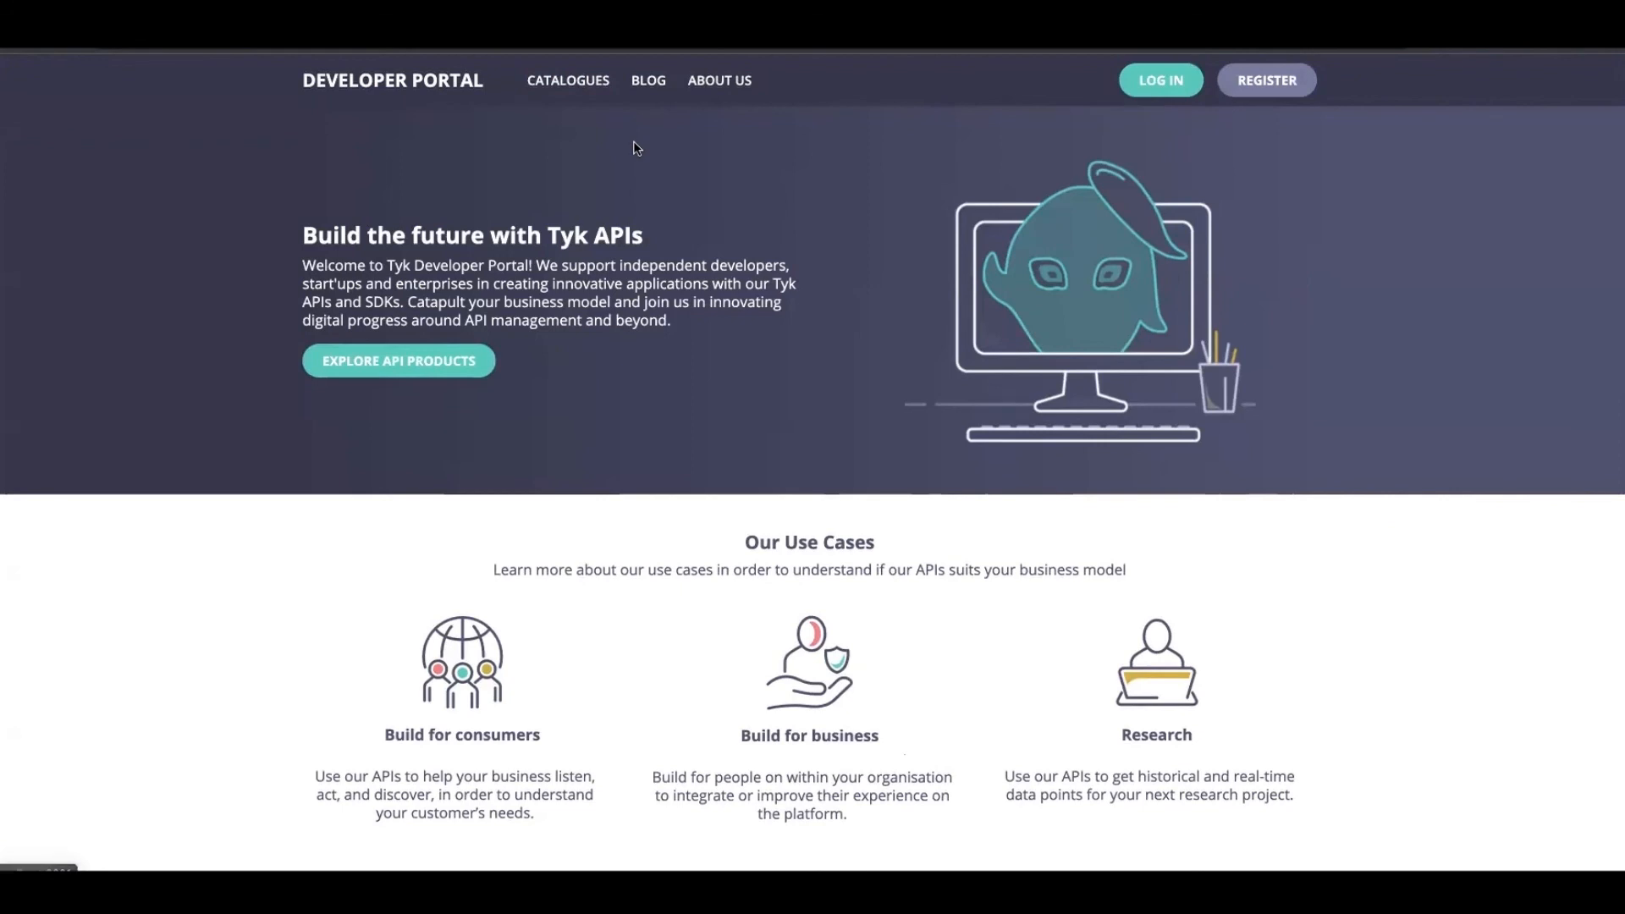
mouse_move(1108, 116)
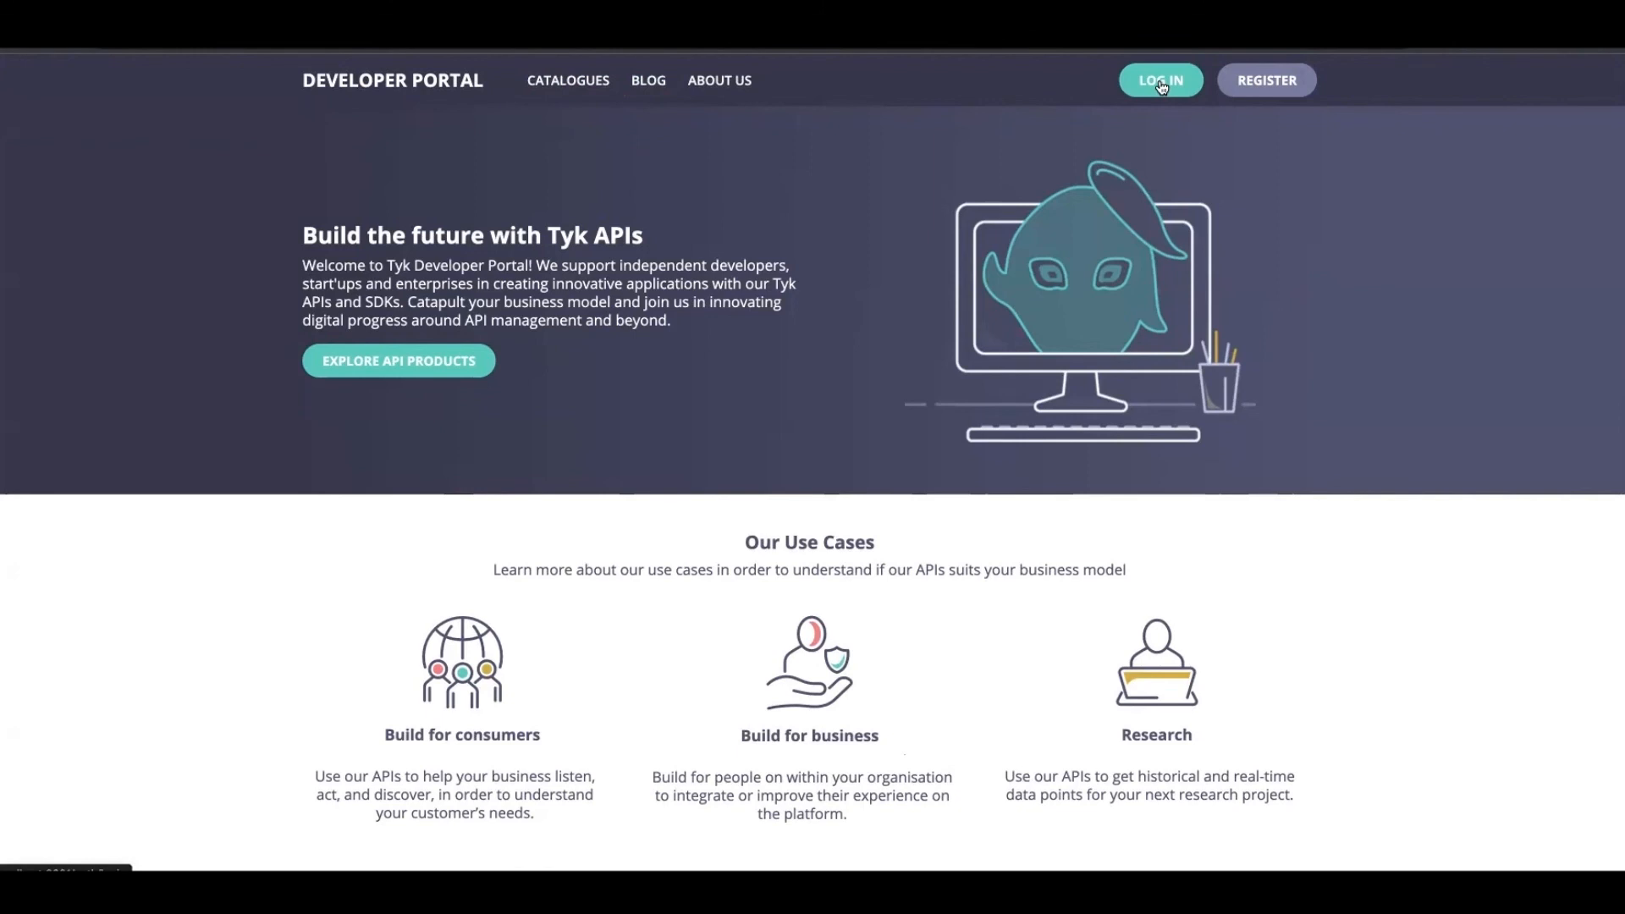
Step: Log in with the admin email and password to reach Jane Smith's dashboard
click(1159, 80)
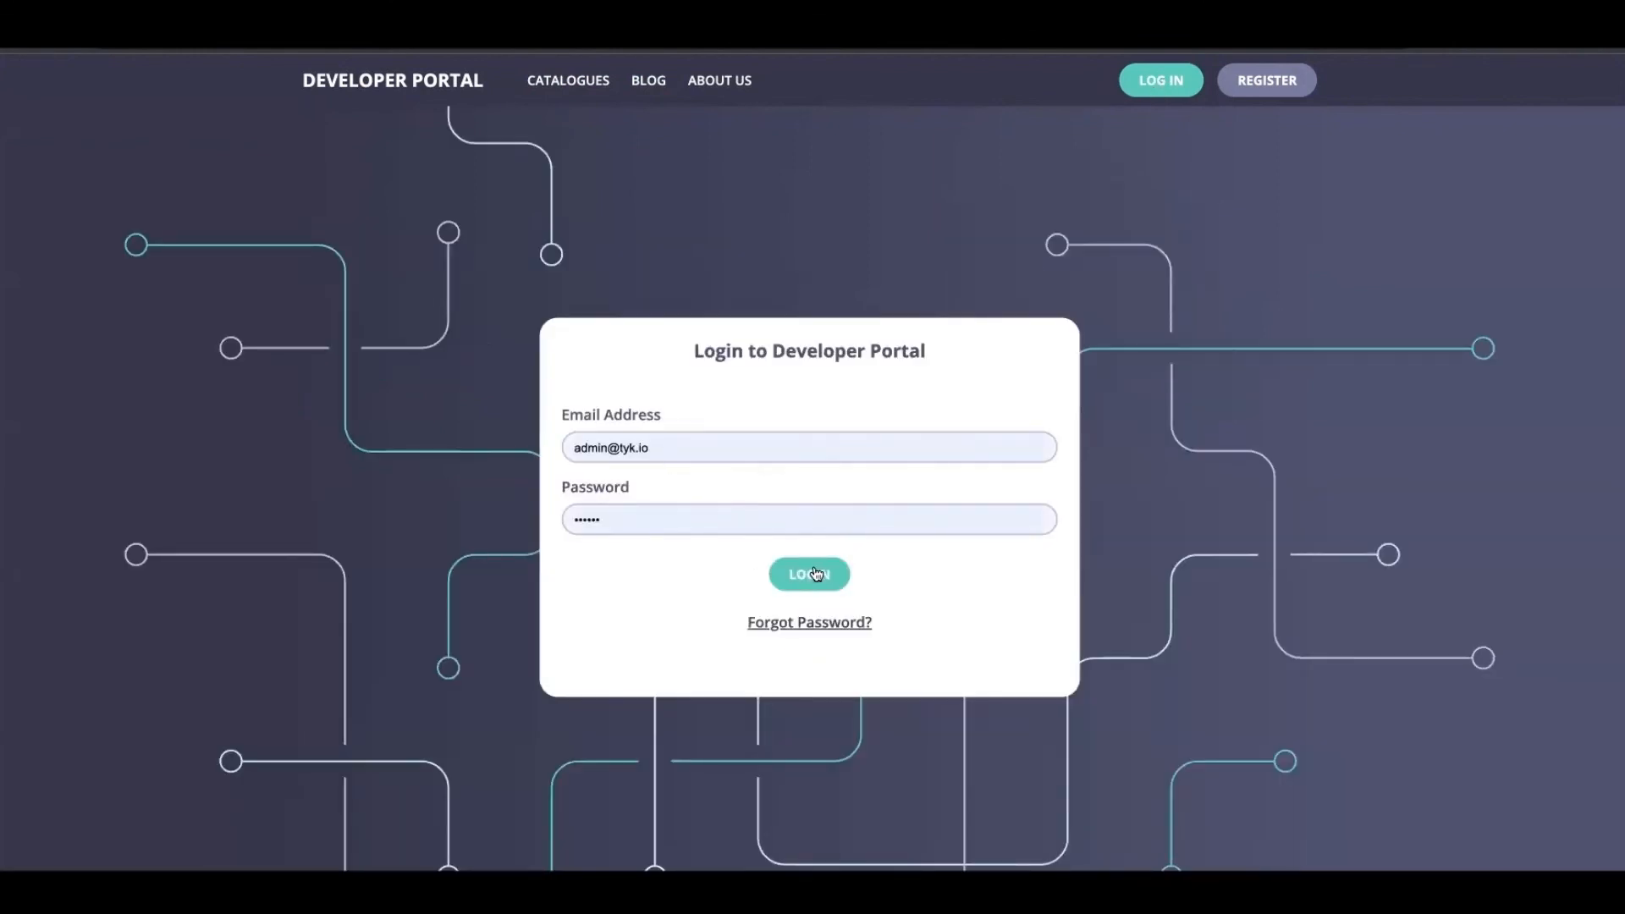
click(808, 573)
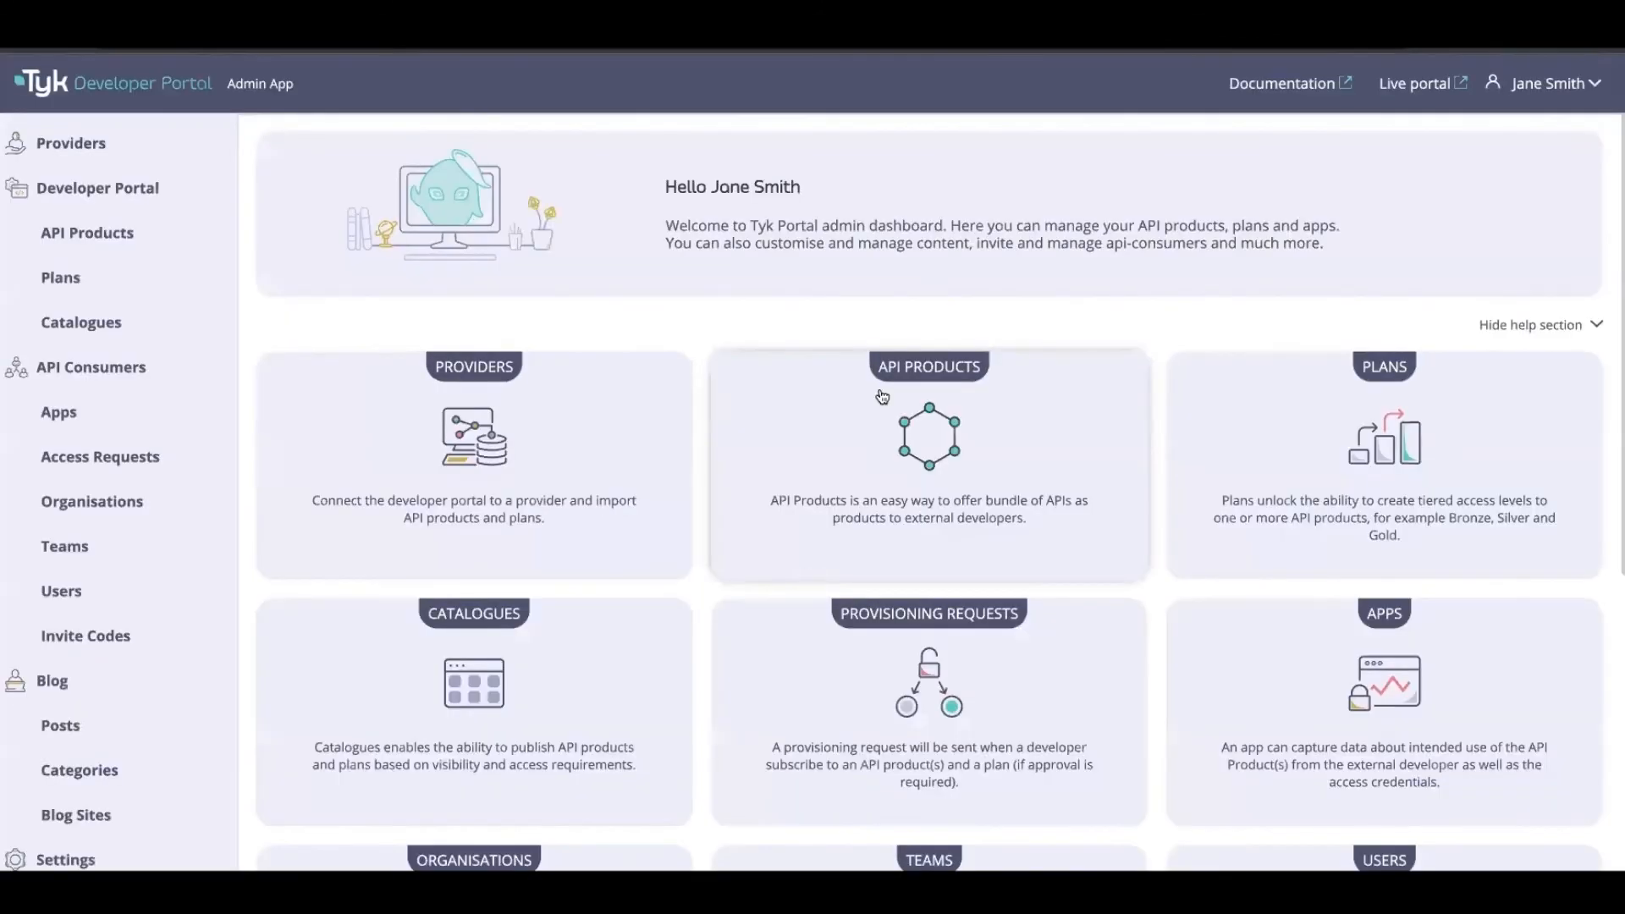
click(65, 782)
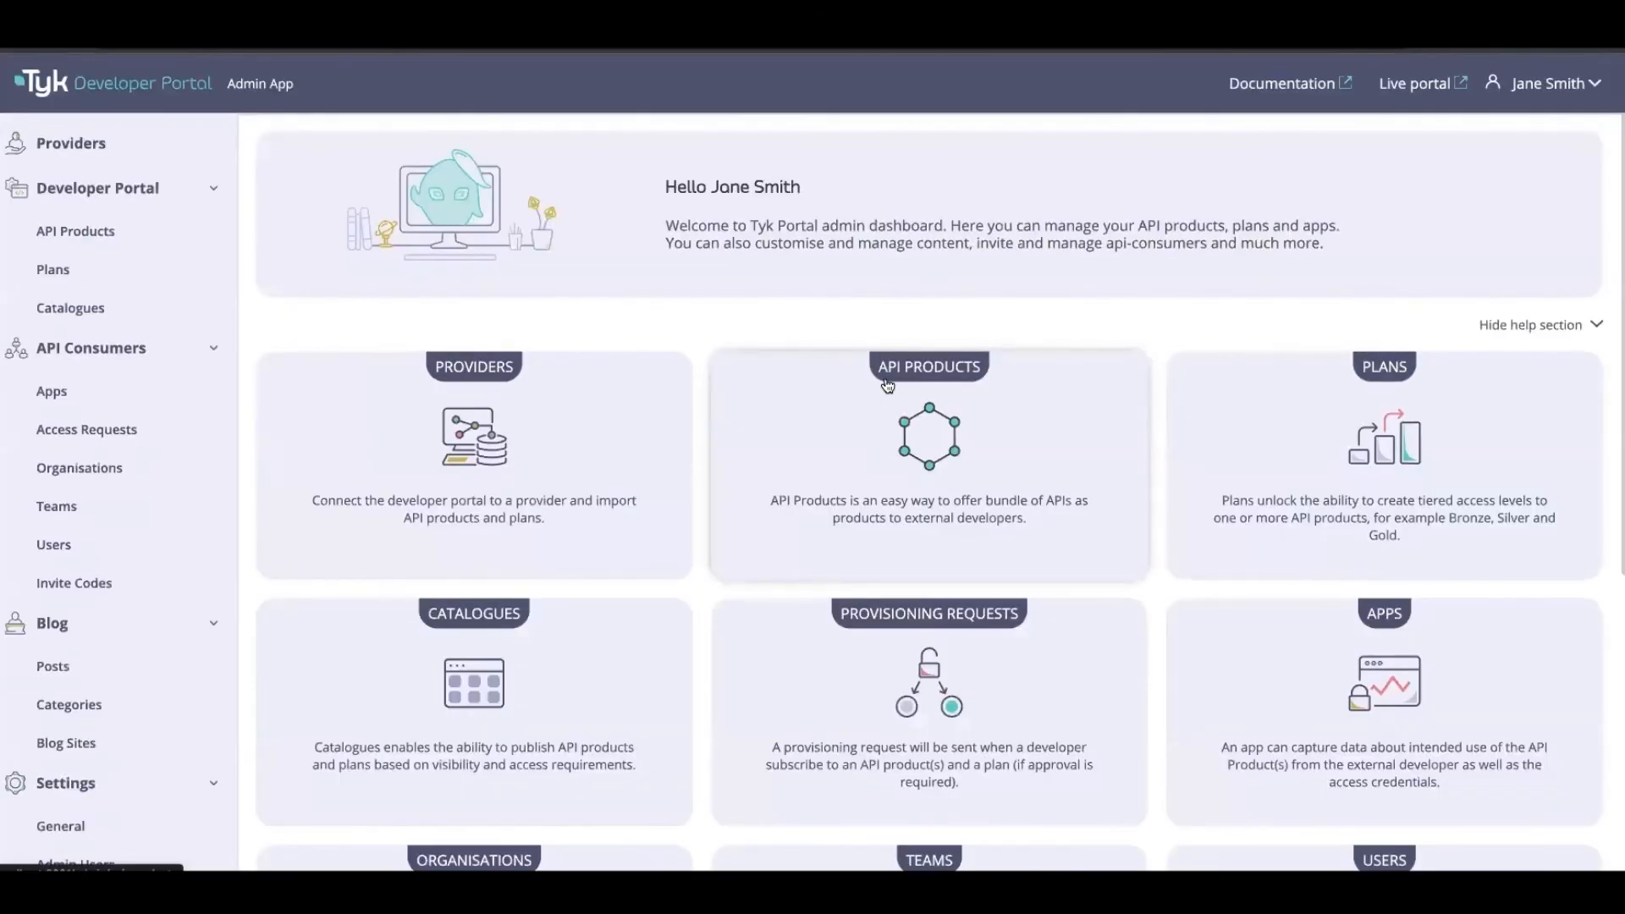